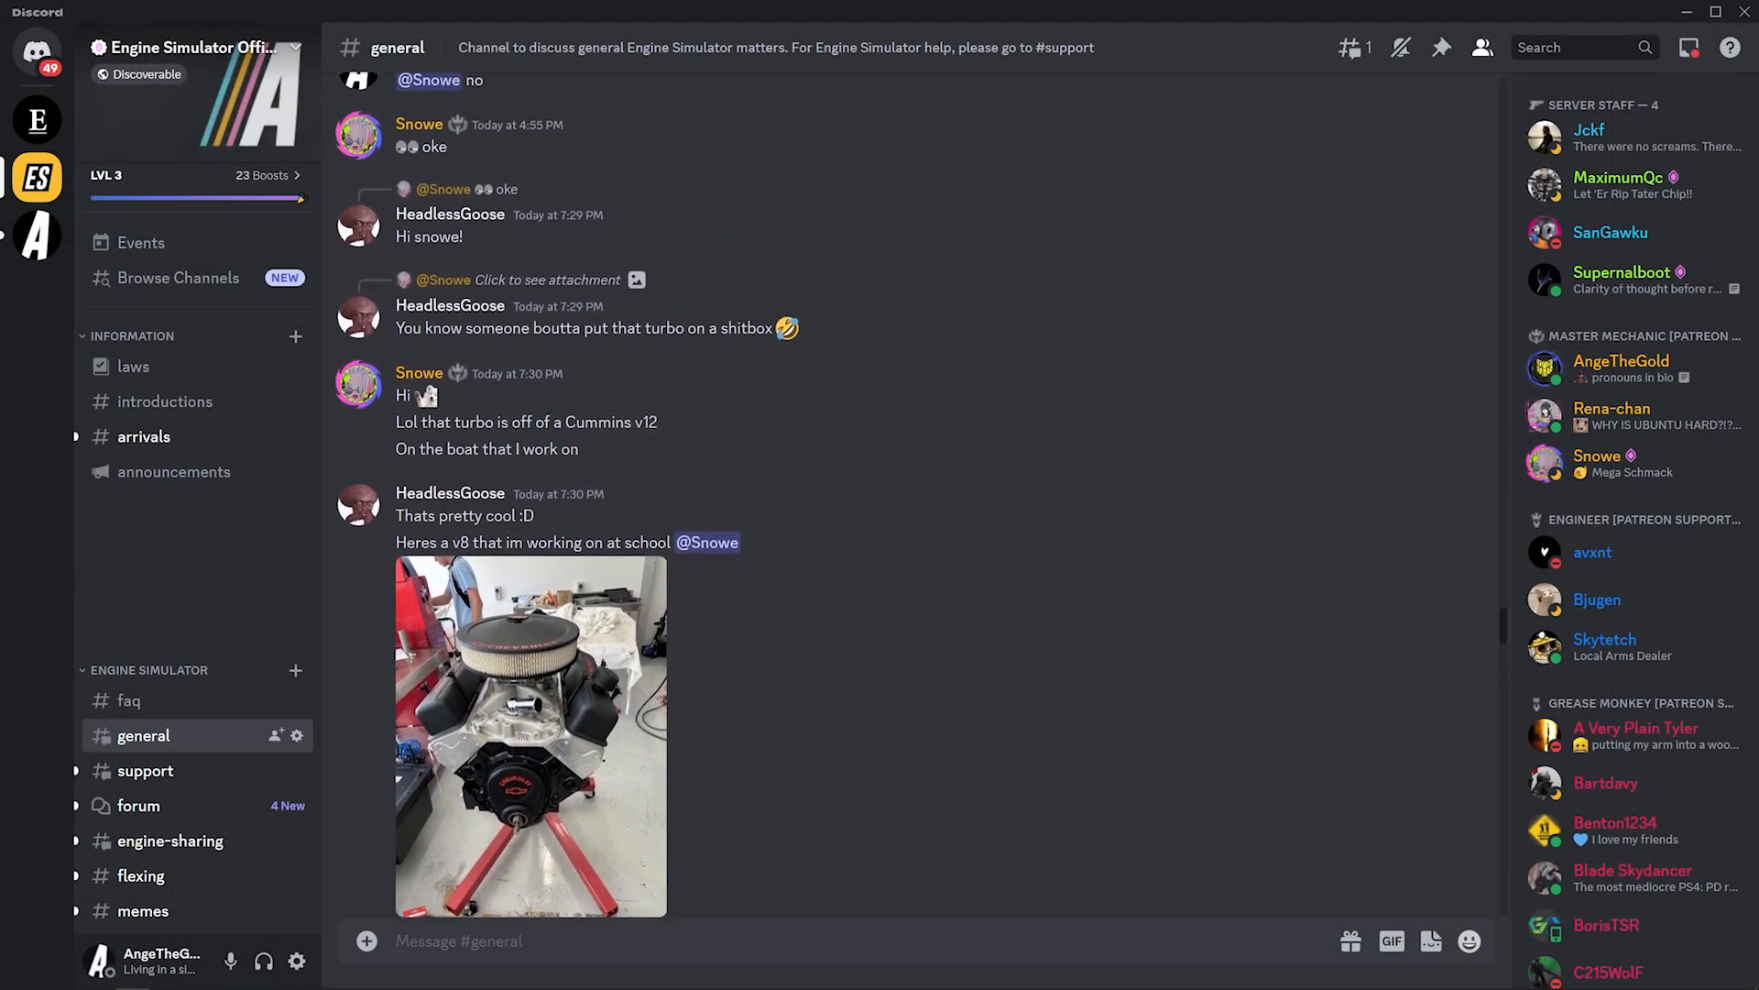
Scroll #general back to the 2022 announcement of the new Virtual Engine video.
{"action": "scroll", "scroll_direction": "up", "scroll_amount": 3}
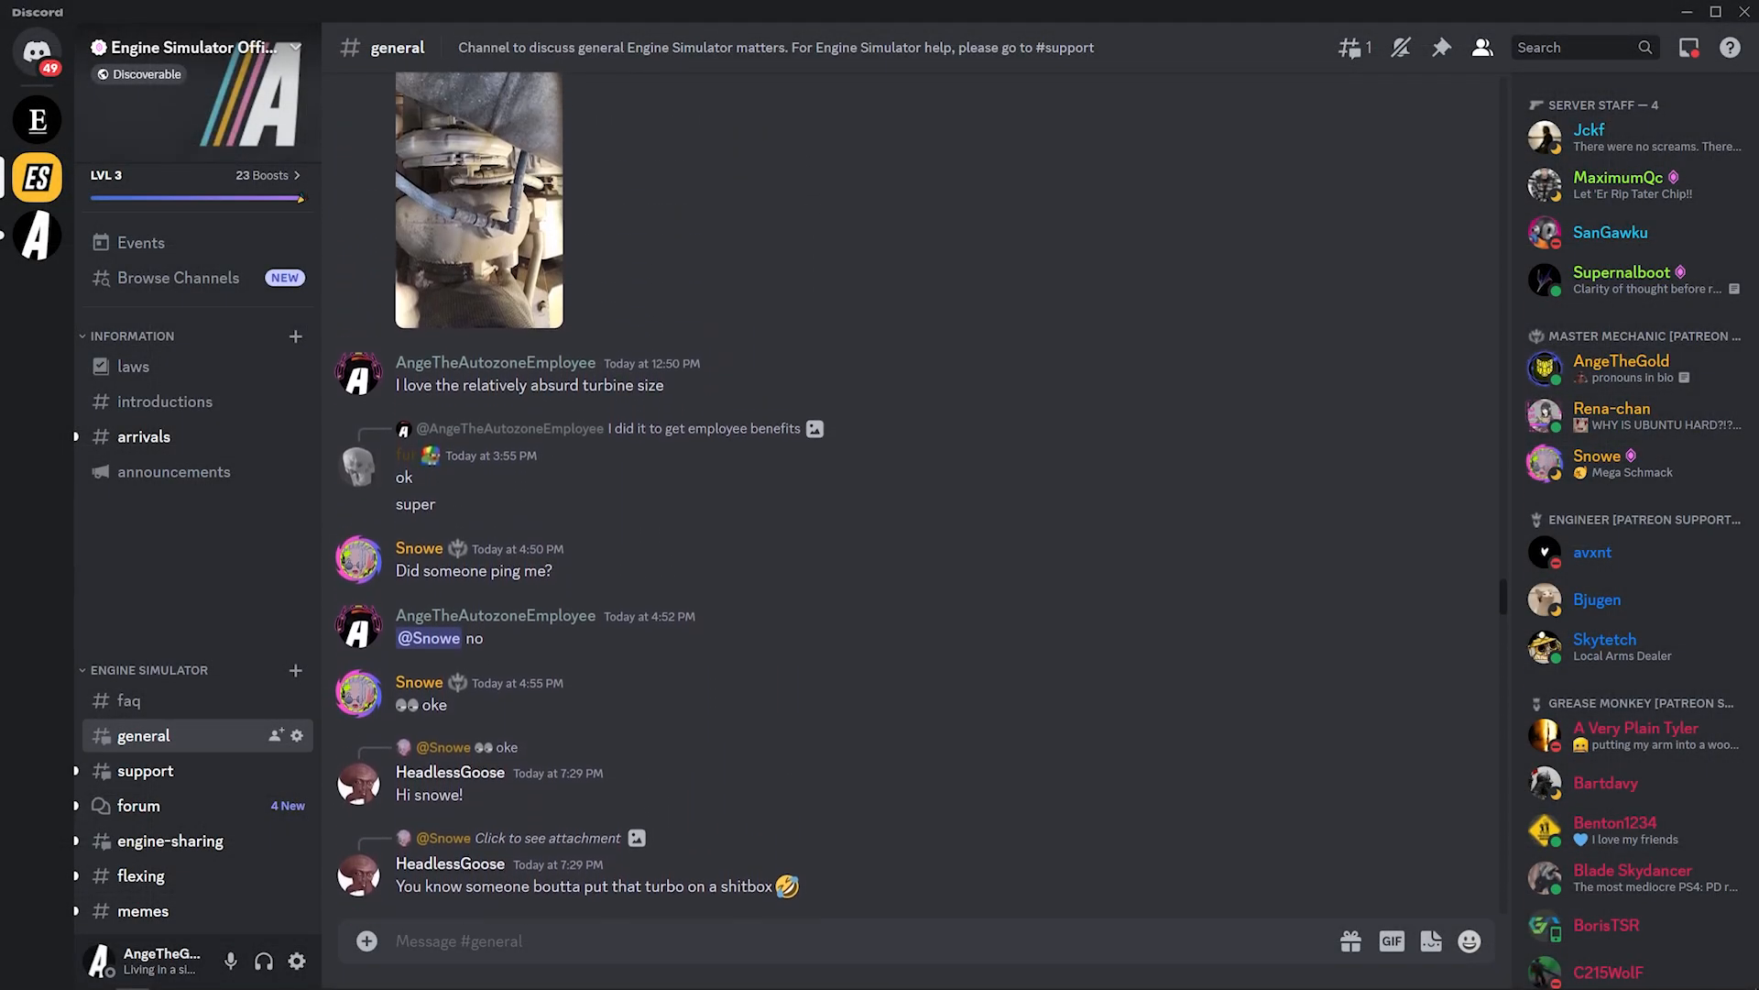
{"action": "scroll", "scroll_direction": "up", "scroll_amount": 3}
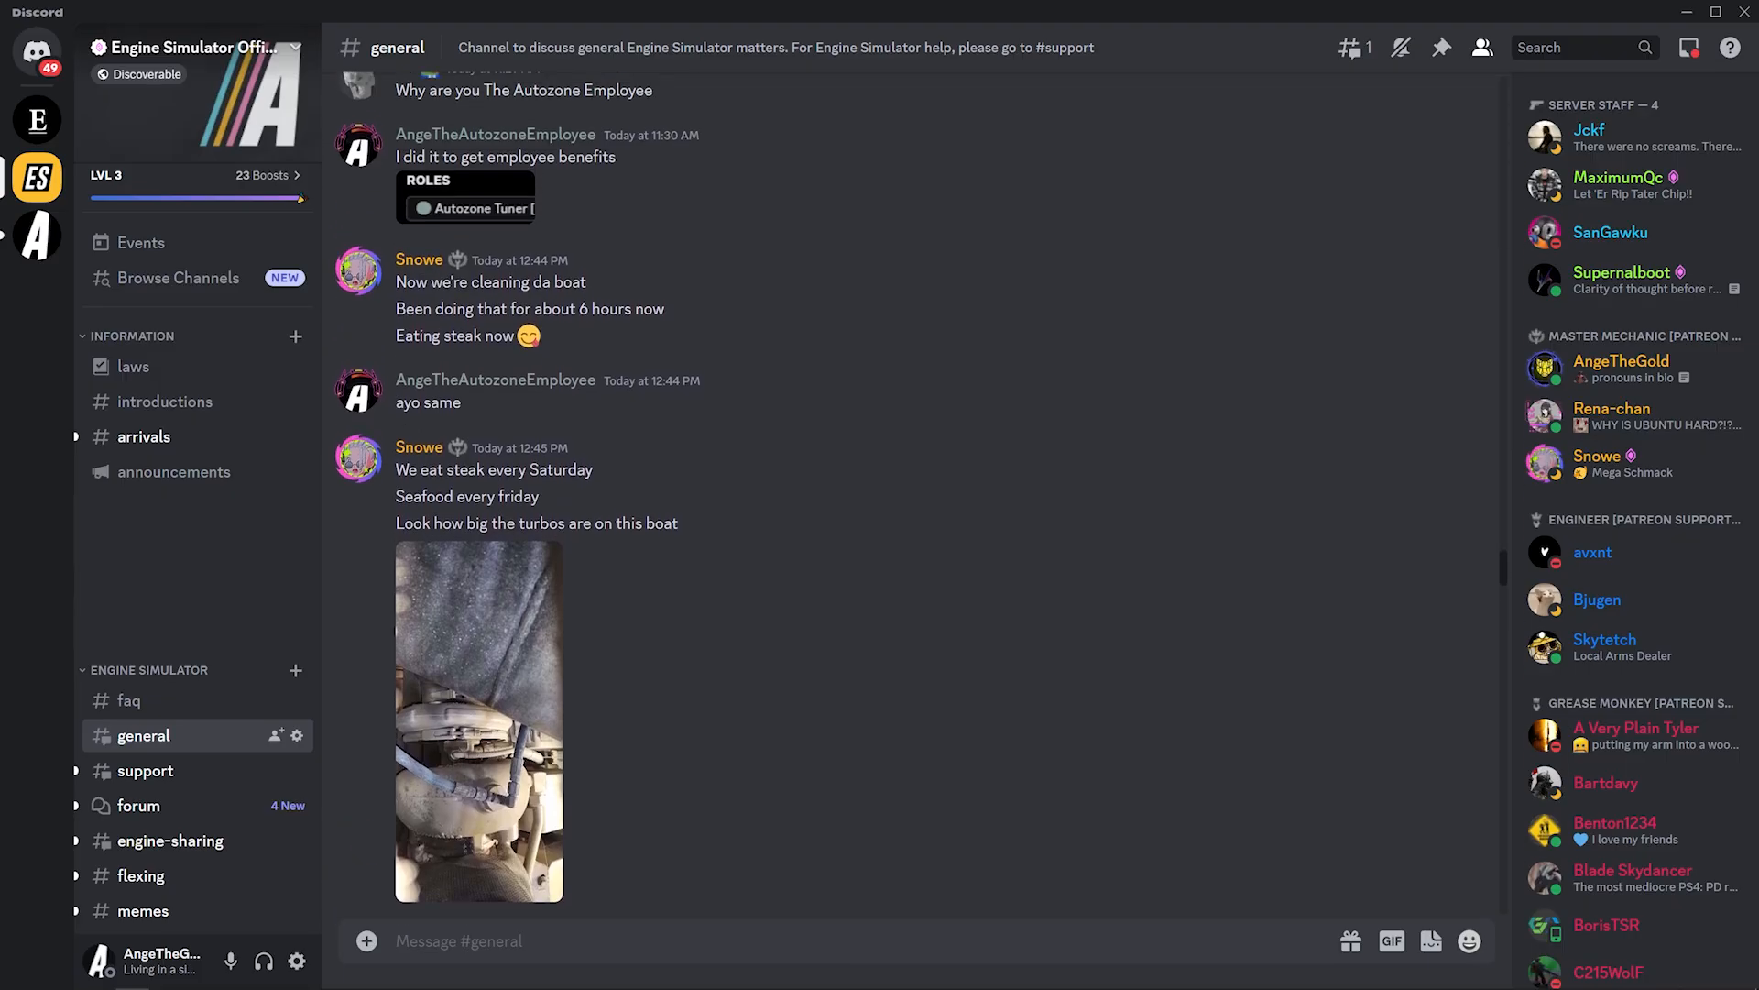
{"action": "scroll", "scroll_direction": "up", "scroll_amount": 3}
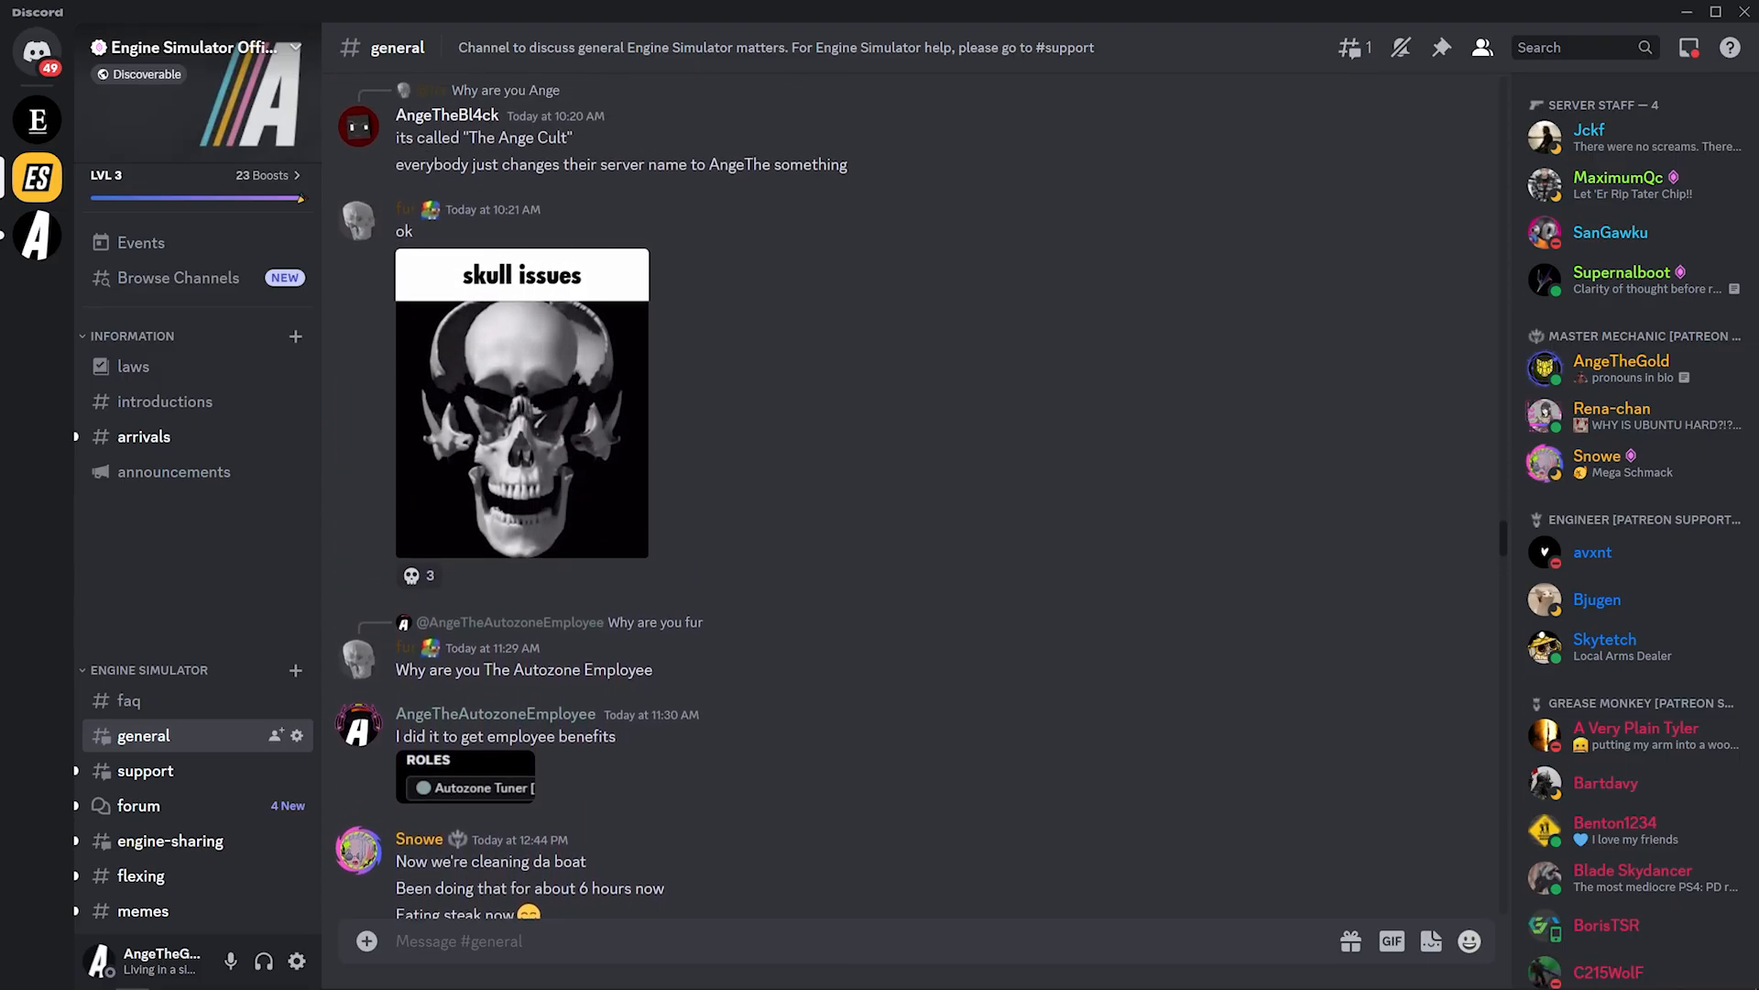
{"action": "scroll", "scroll_direction": "up", "scroll_amount": 3}
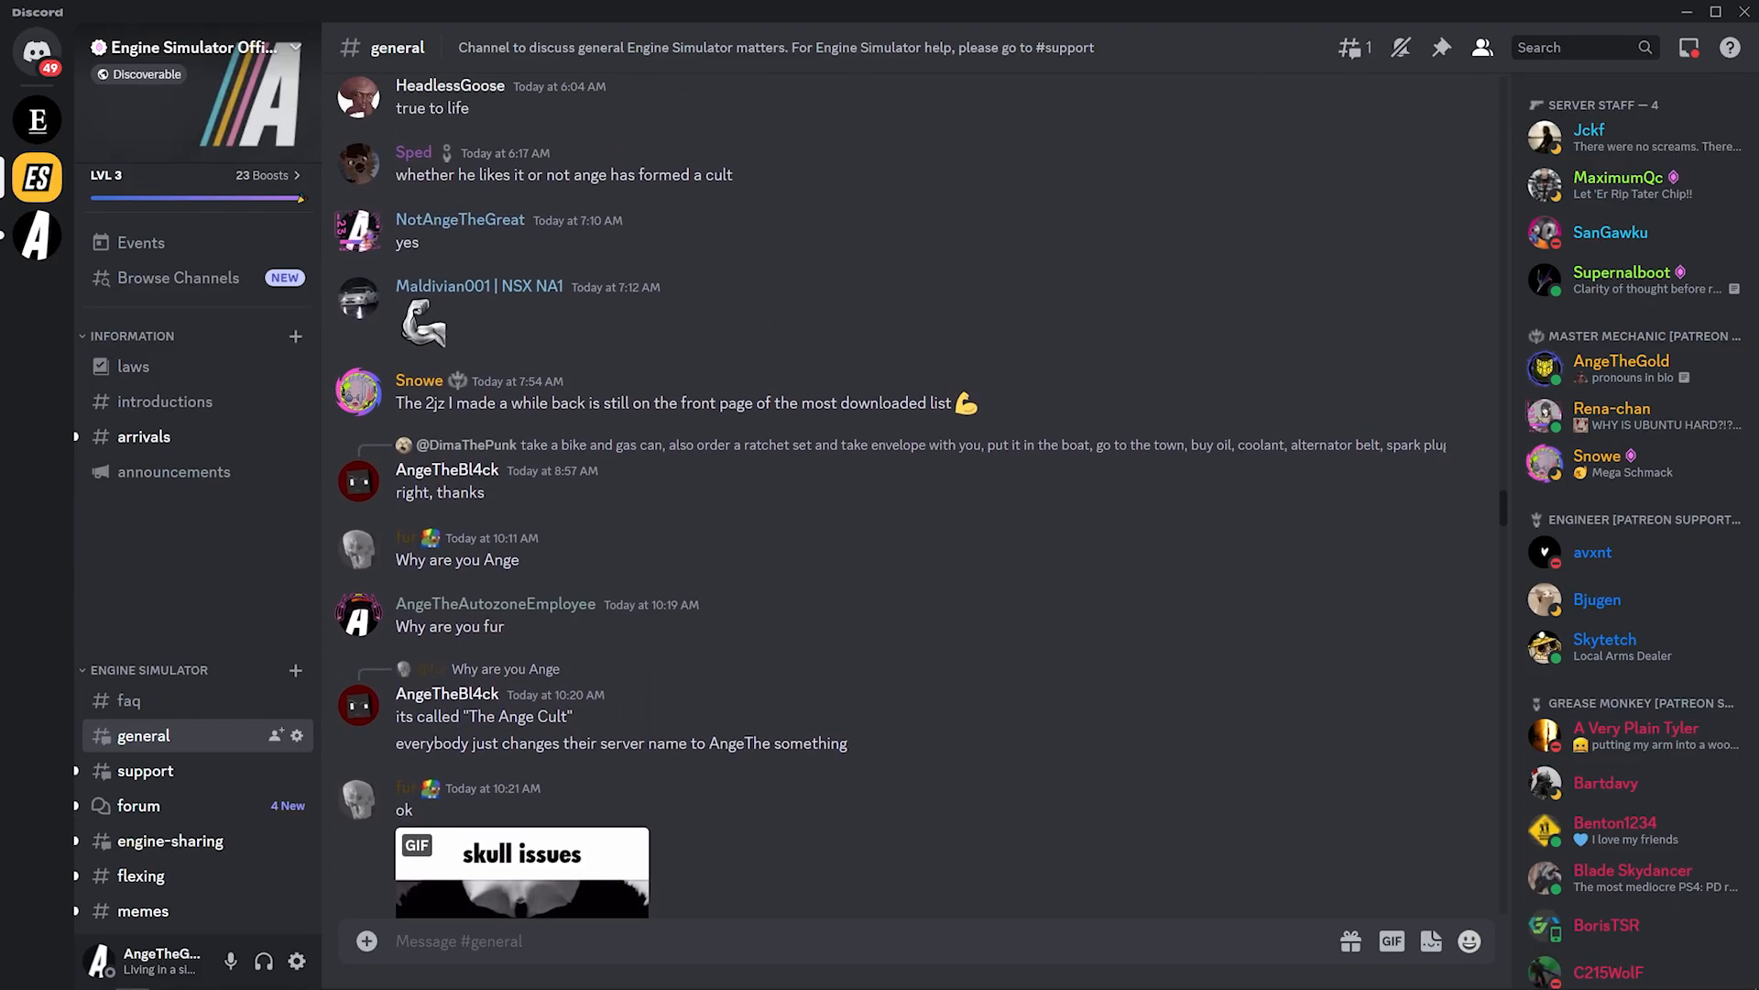
{"action": "scroll", "scroll_direction": "up", "scroll_amount": 3}
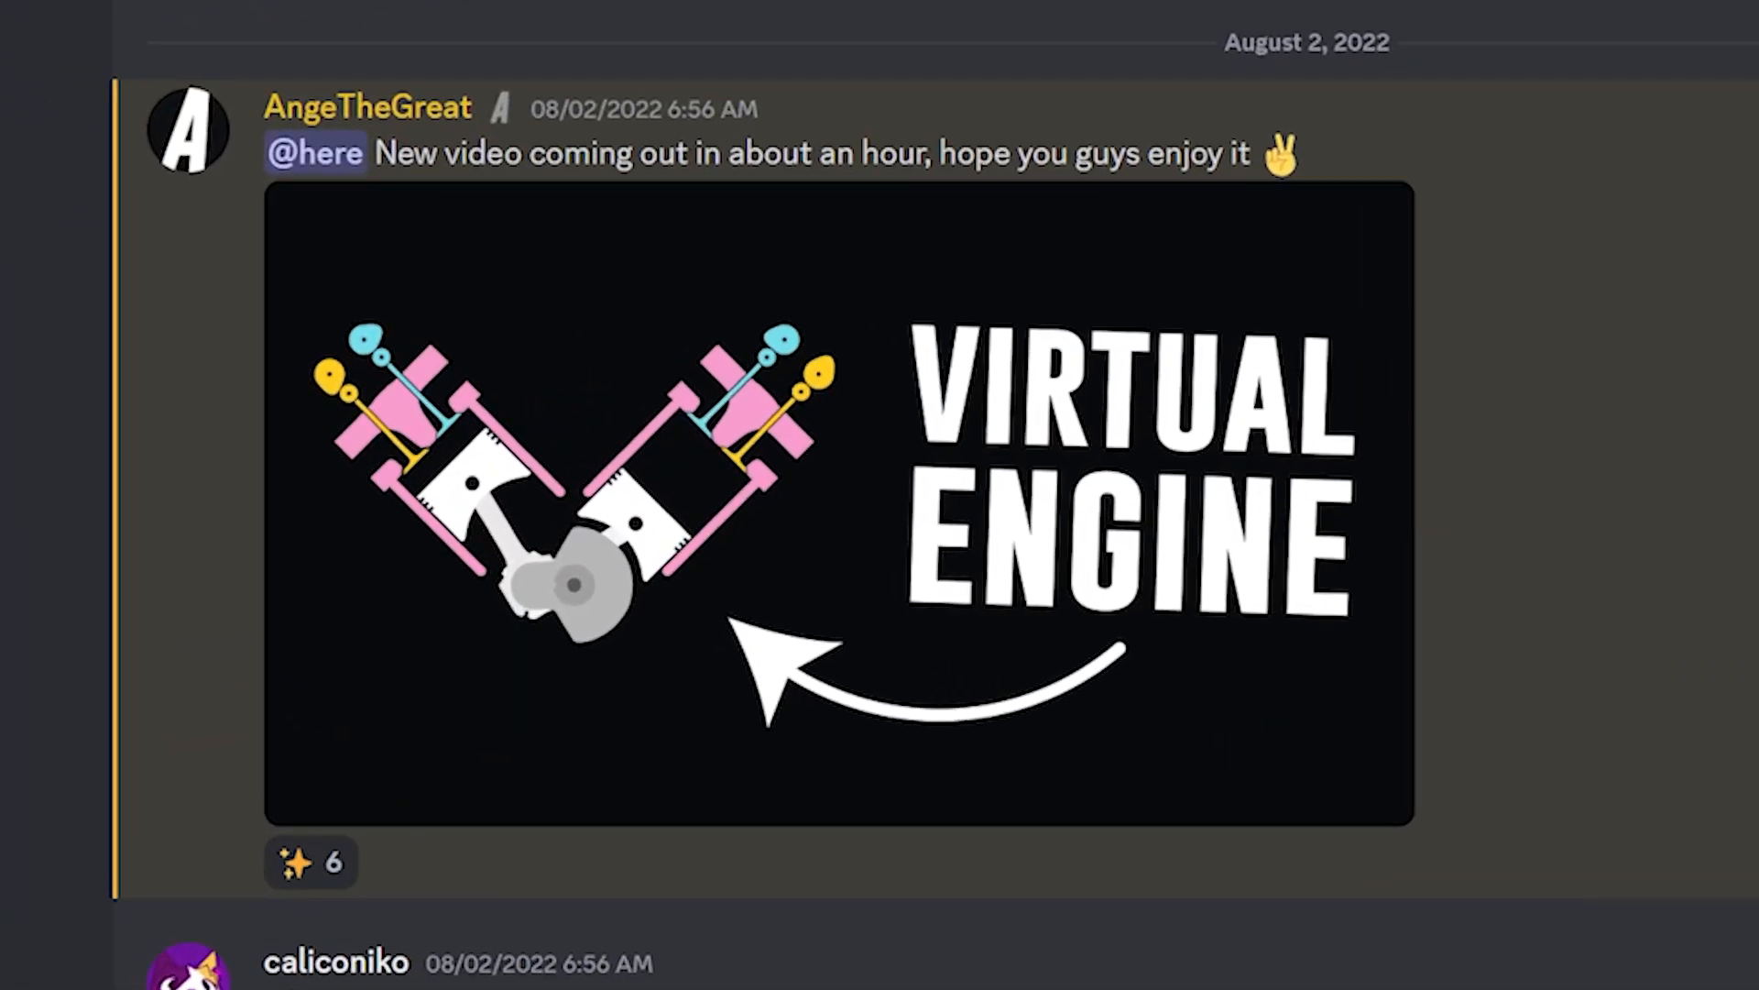
Scroll further back to August 2022 messages about engine cylinders and engine files.
{"action": "scroll", "scroll_direction": "up", "scroll_amount": 3}
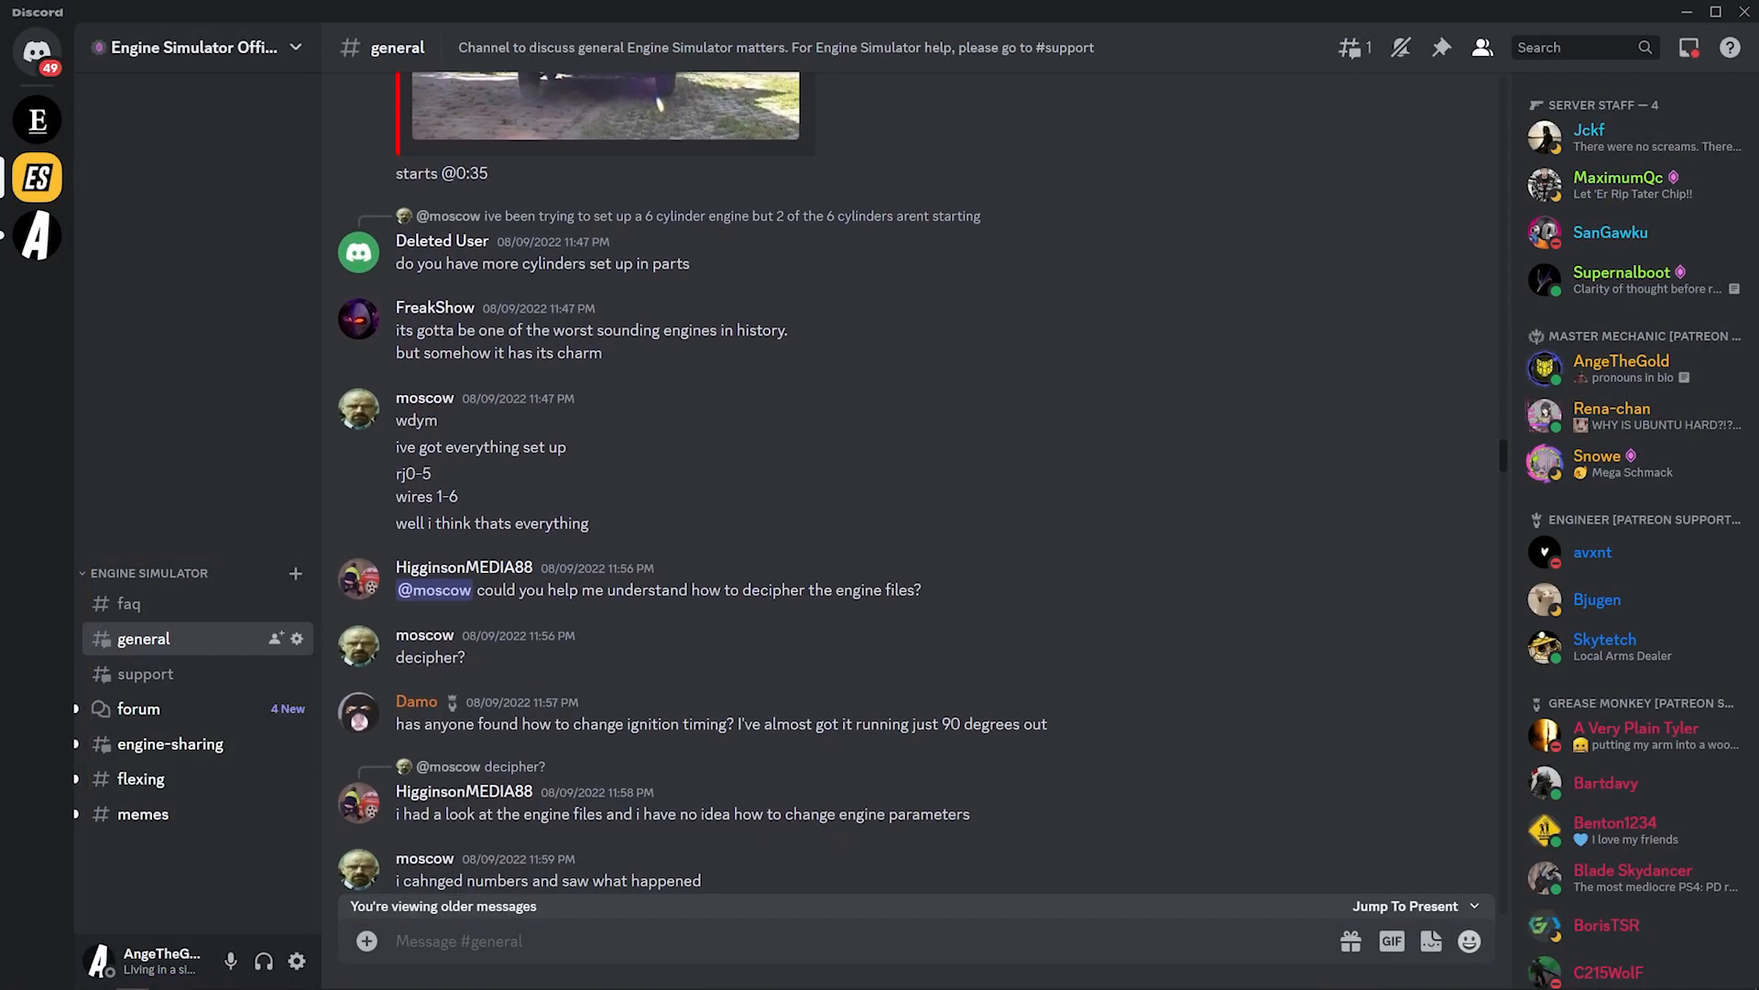
Read the August 9–10, 2022 engine-file discussion, then move to #support.
{"action": "scroll", "scroll_direction": "down", "scroll_amount": 3}
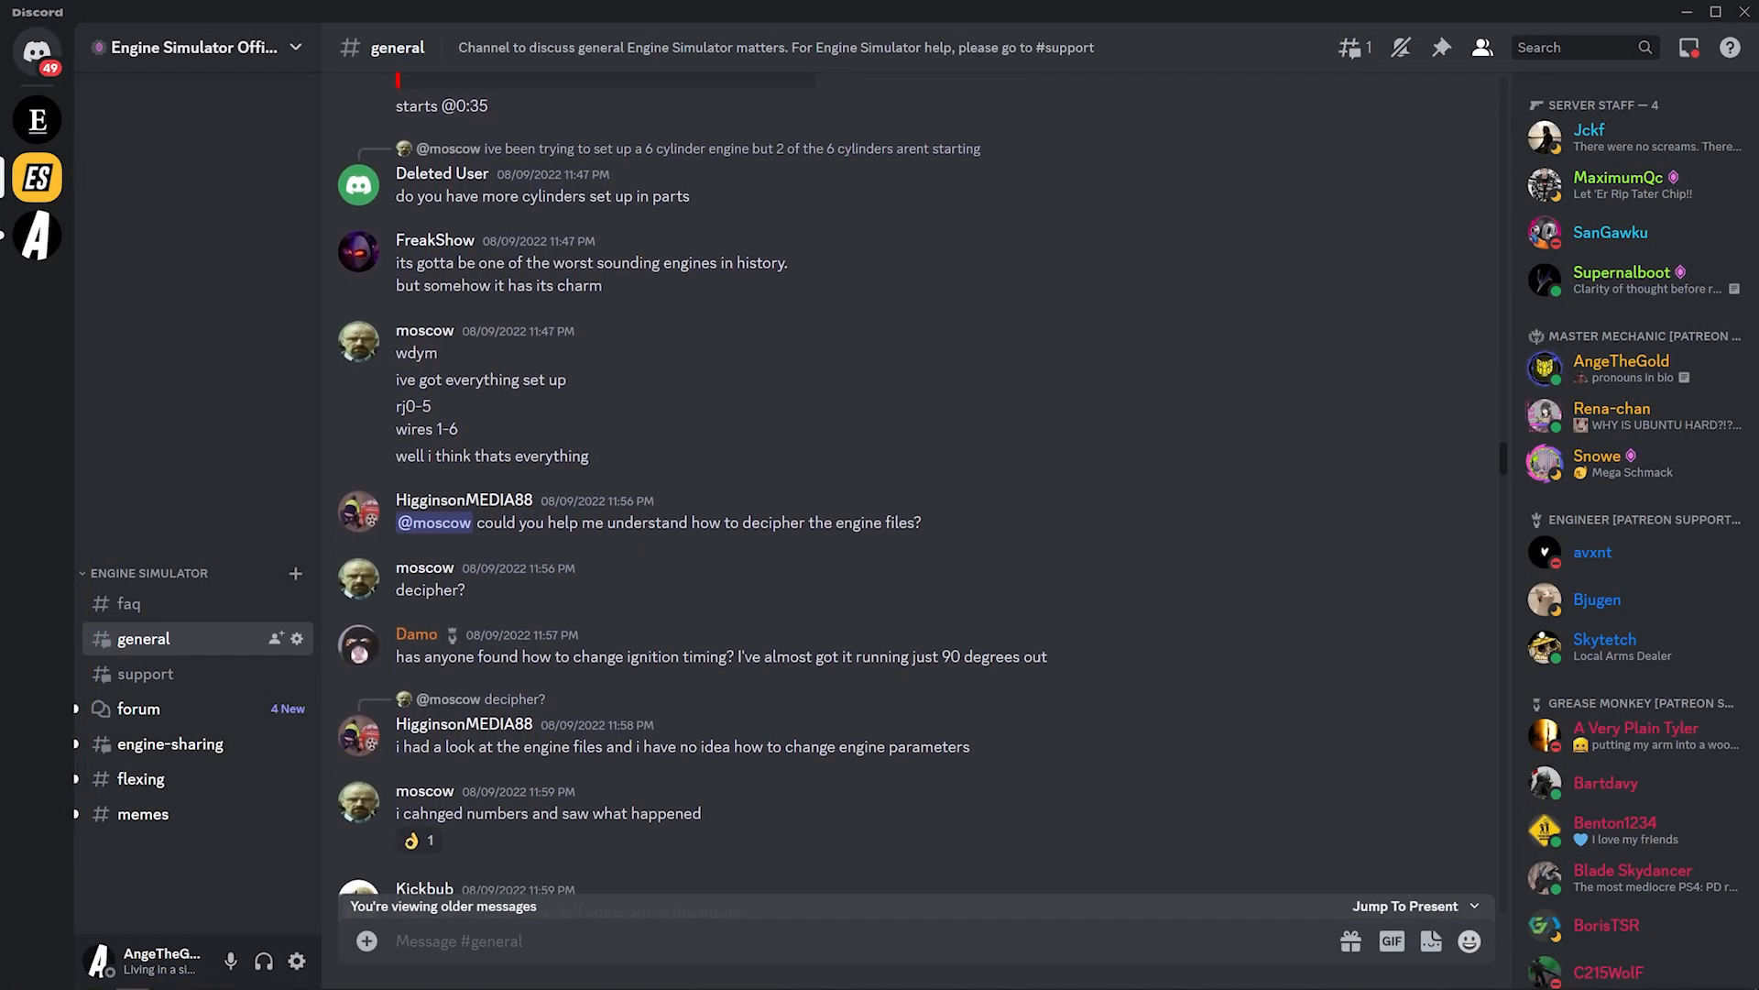
{"action": "scroll", "scroll_direction": "down", "scroll_amount": 3}
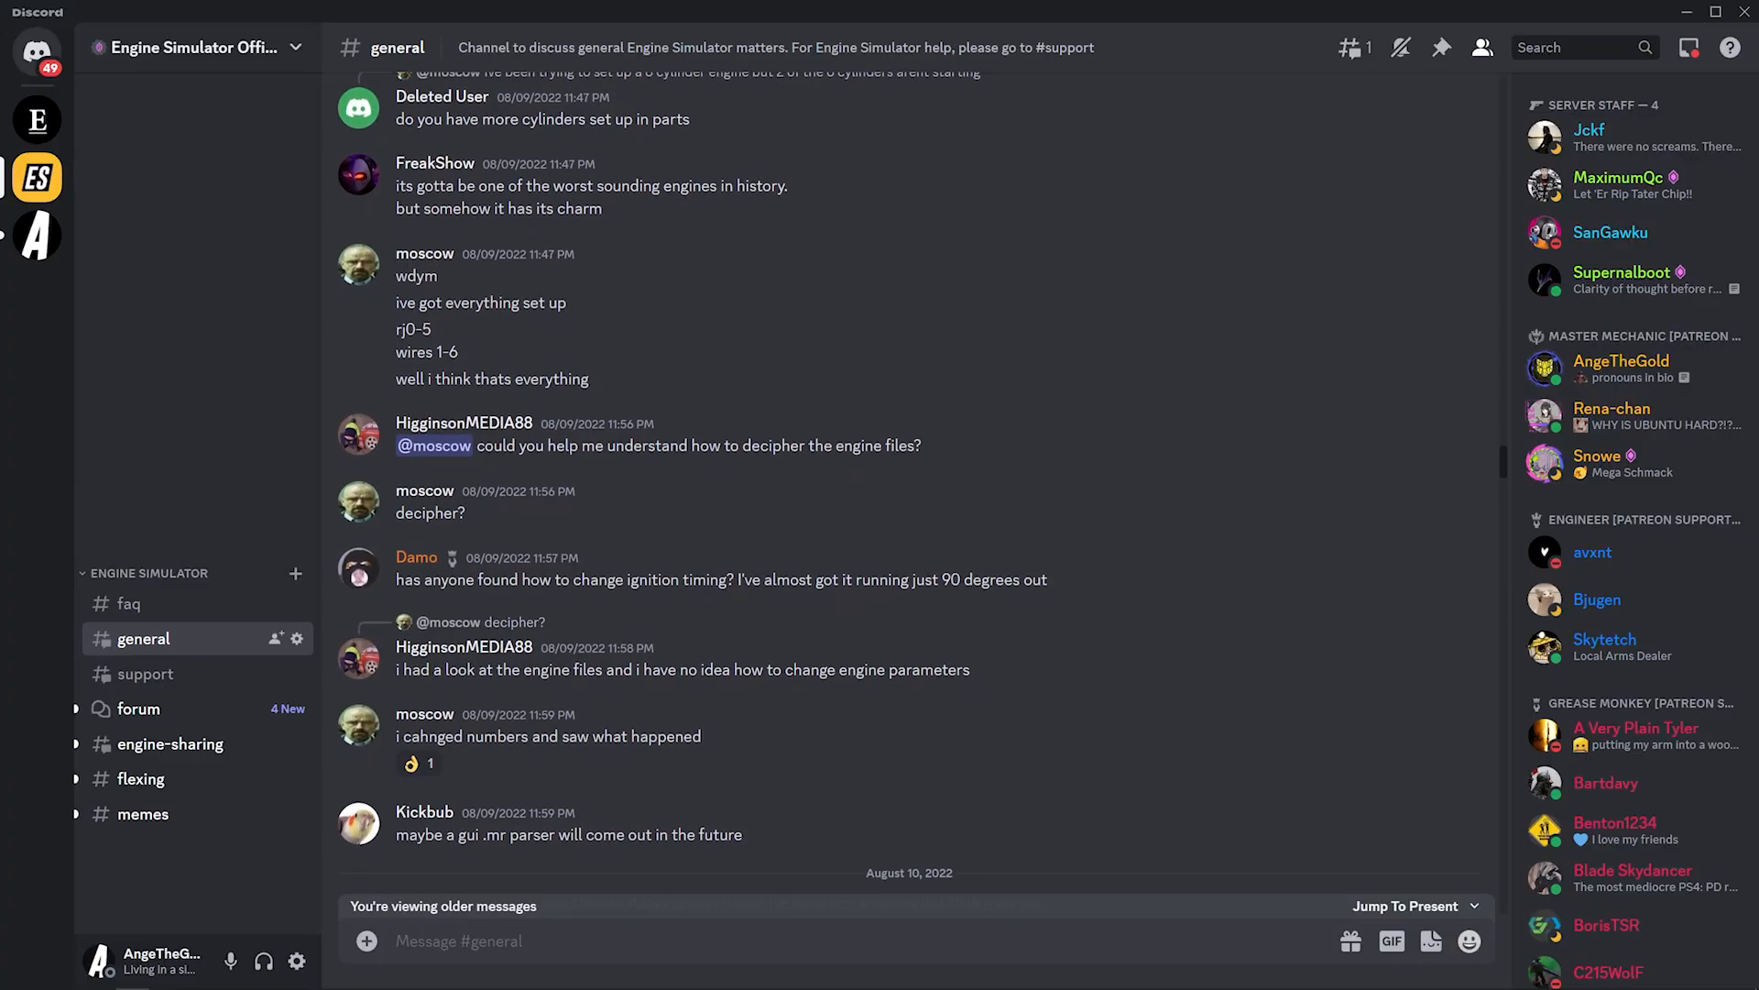
{"action": "scroll", "scroll_direction": "down", "scroll_amount": 3}
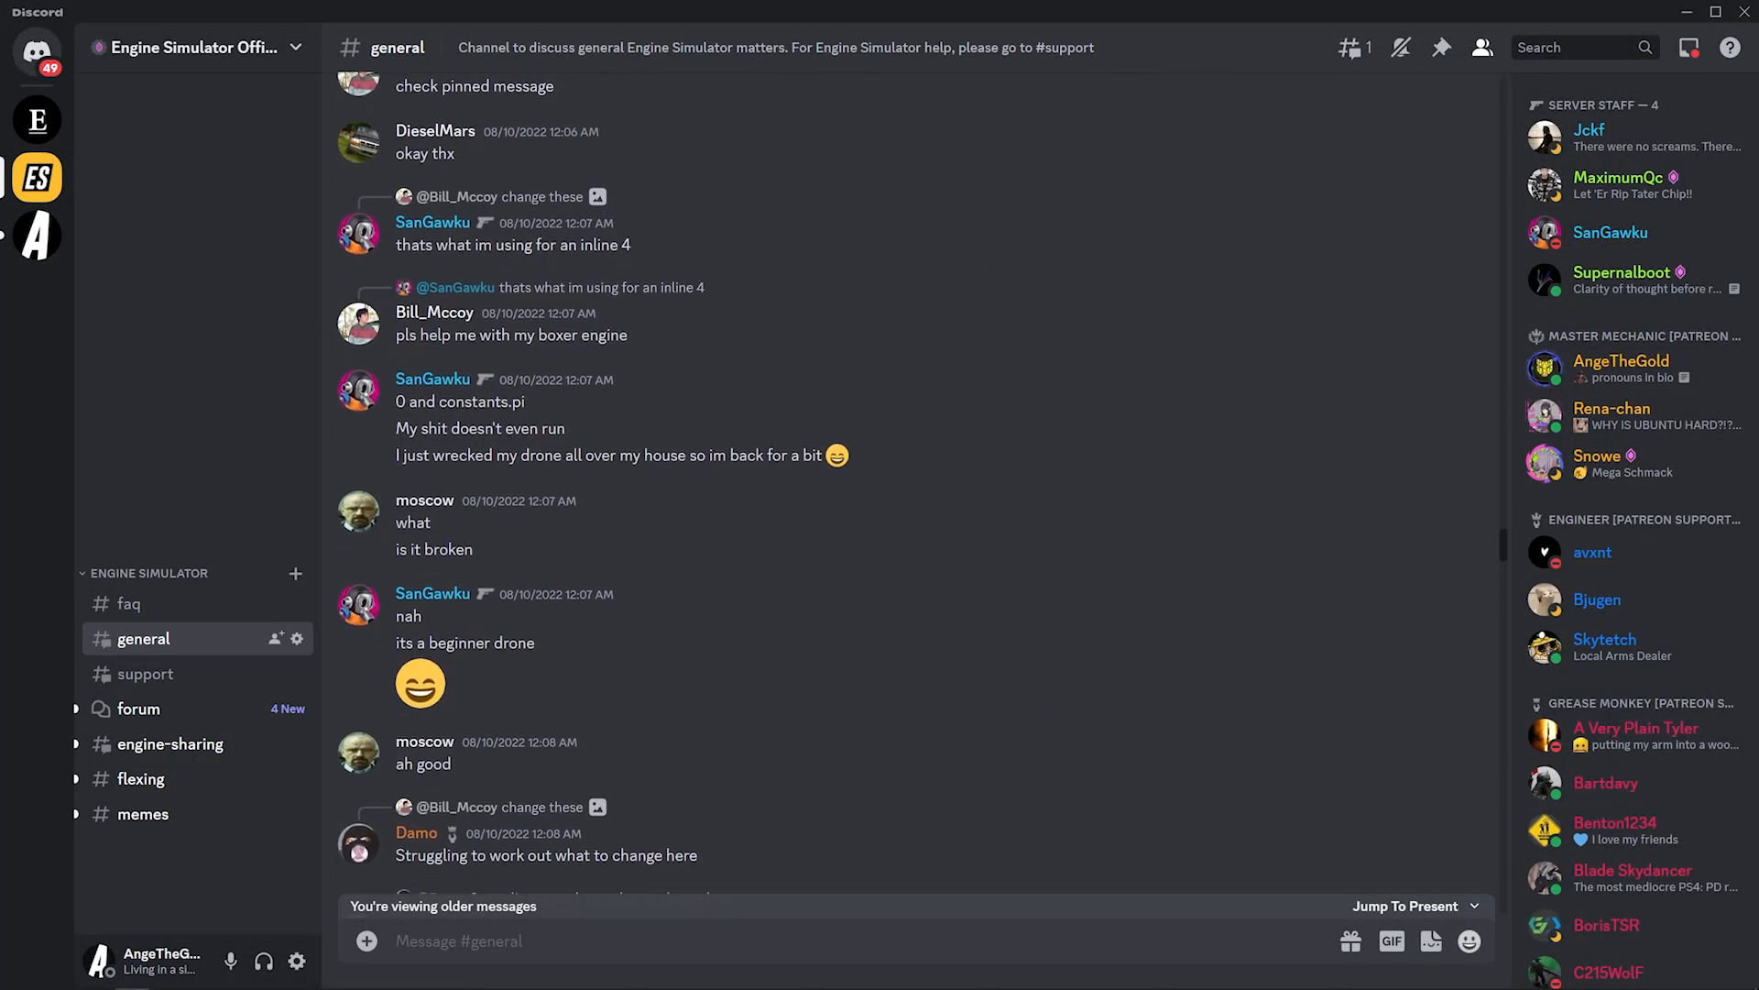
{"action": "scroll", "scroll_direction": "down", "scroll_amount": 3}
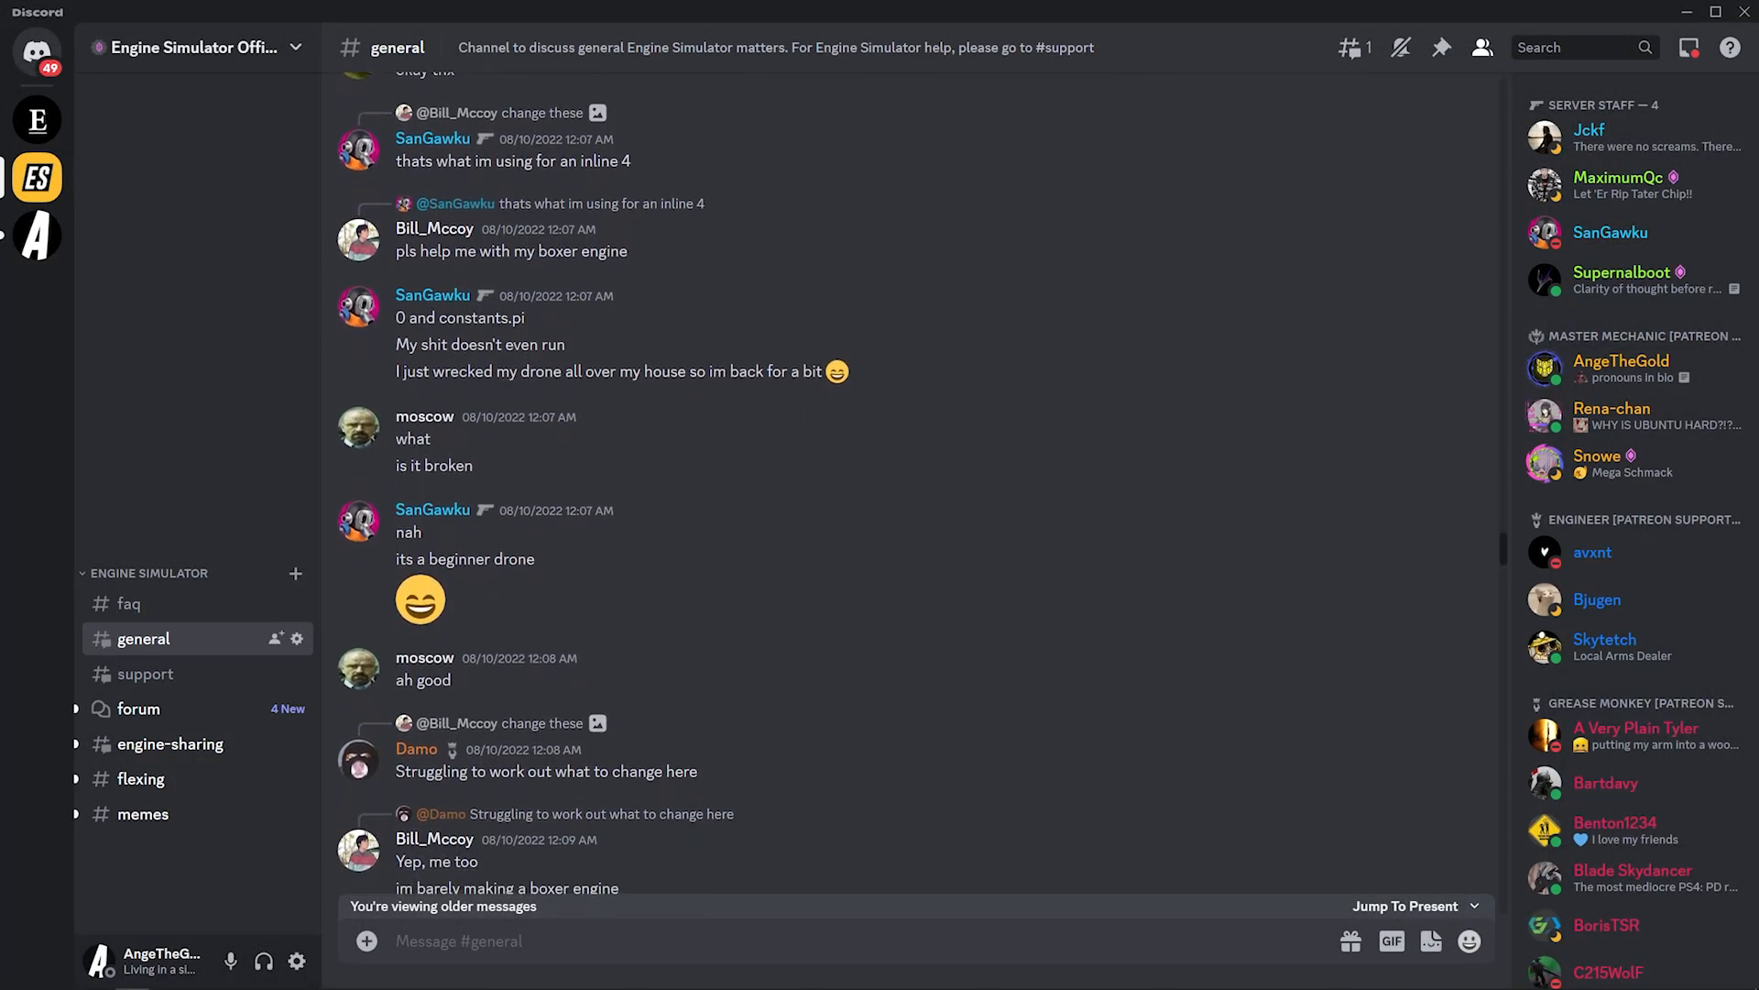
{"action": "scroll", "scroll_direction": "down", "scroll_amount": 3}
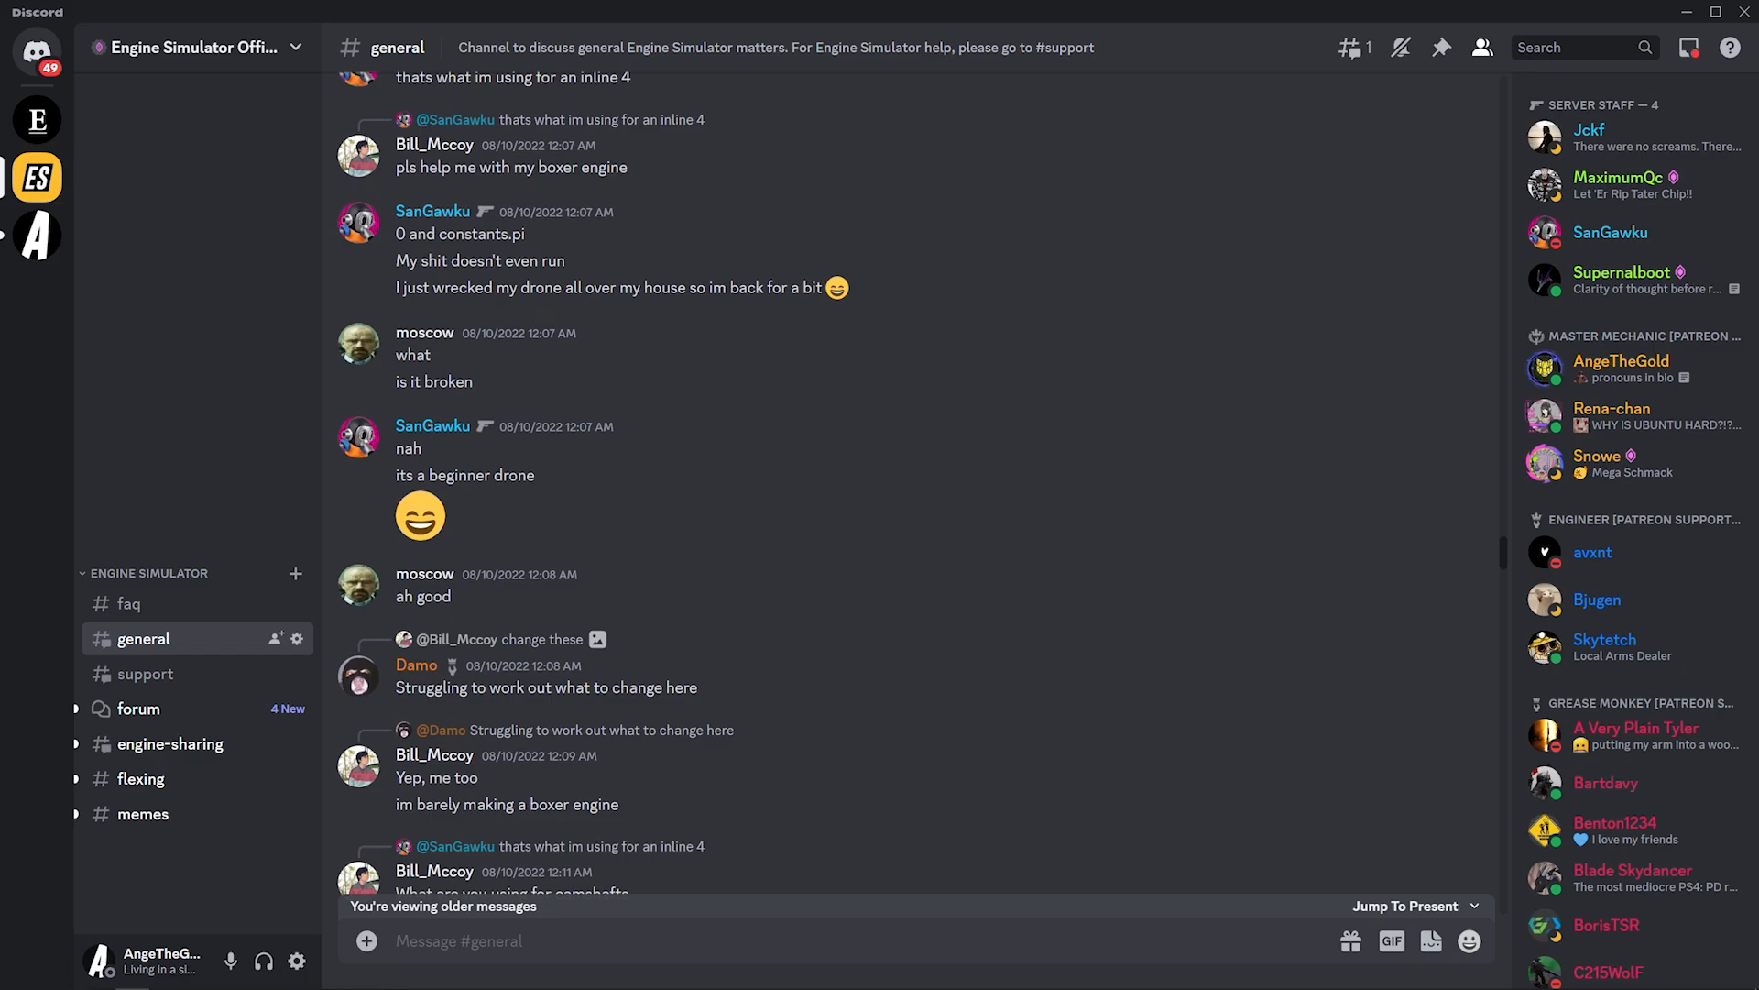
{"action": "left_click", "coordinate": [144, 674]}
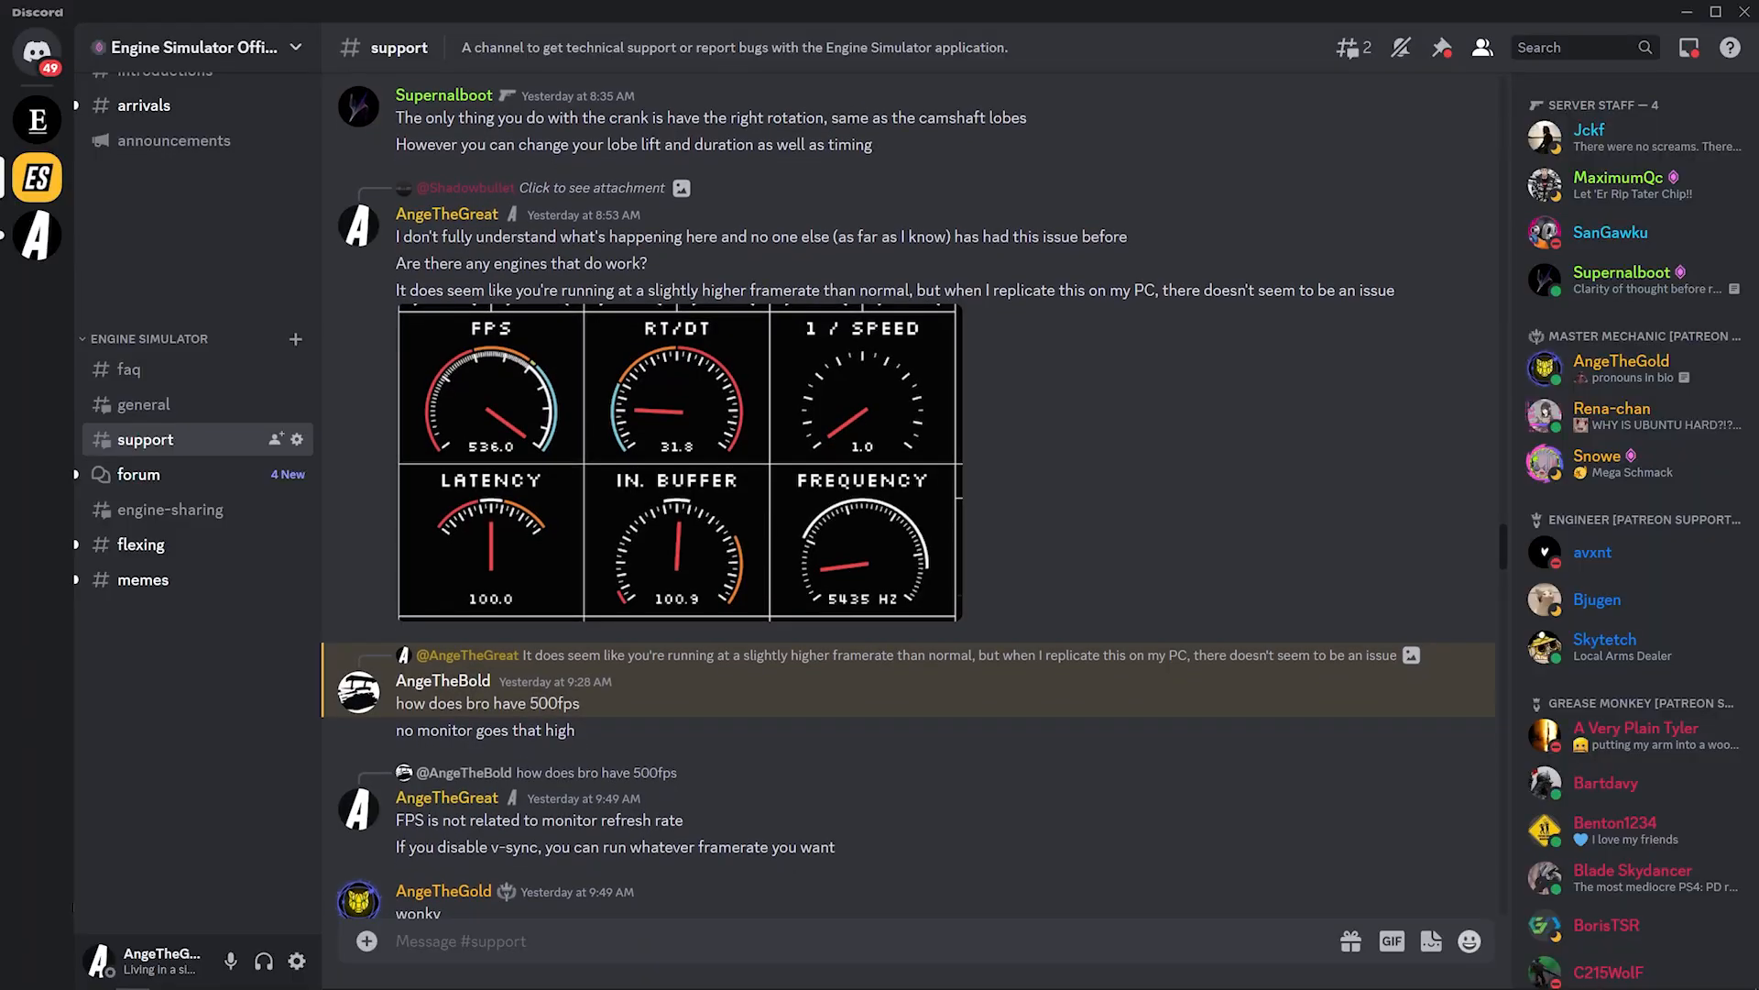
Scroll #support past the FPS gauge screenshot to the v-sync and 144 cap replies.
{"action": "scroll", "scroll_direction": "down", "scroll_amount": 3}
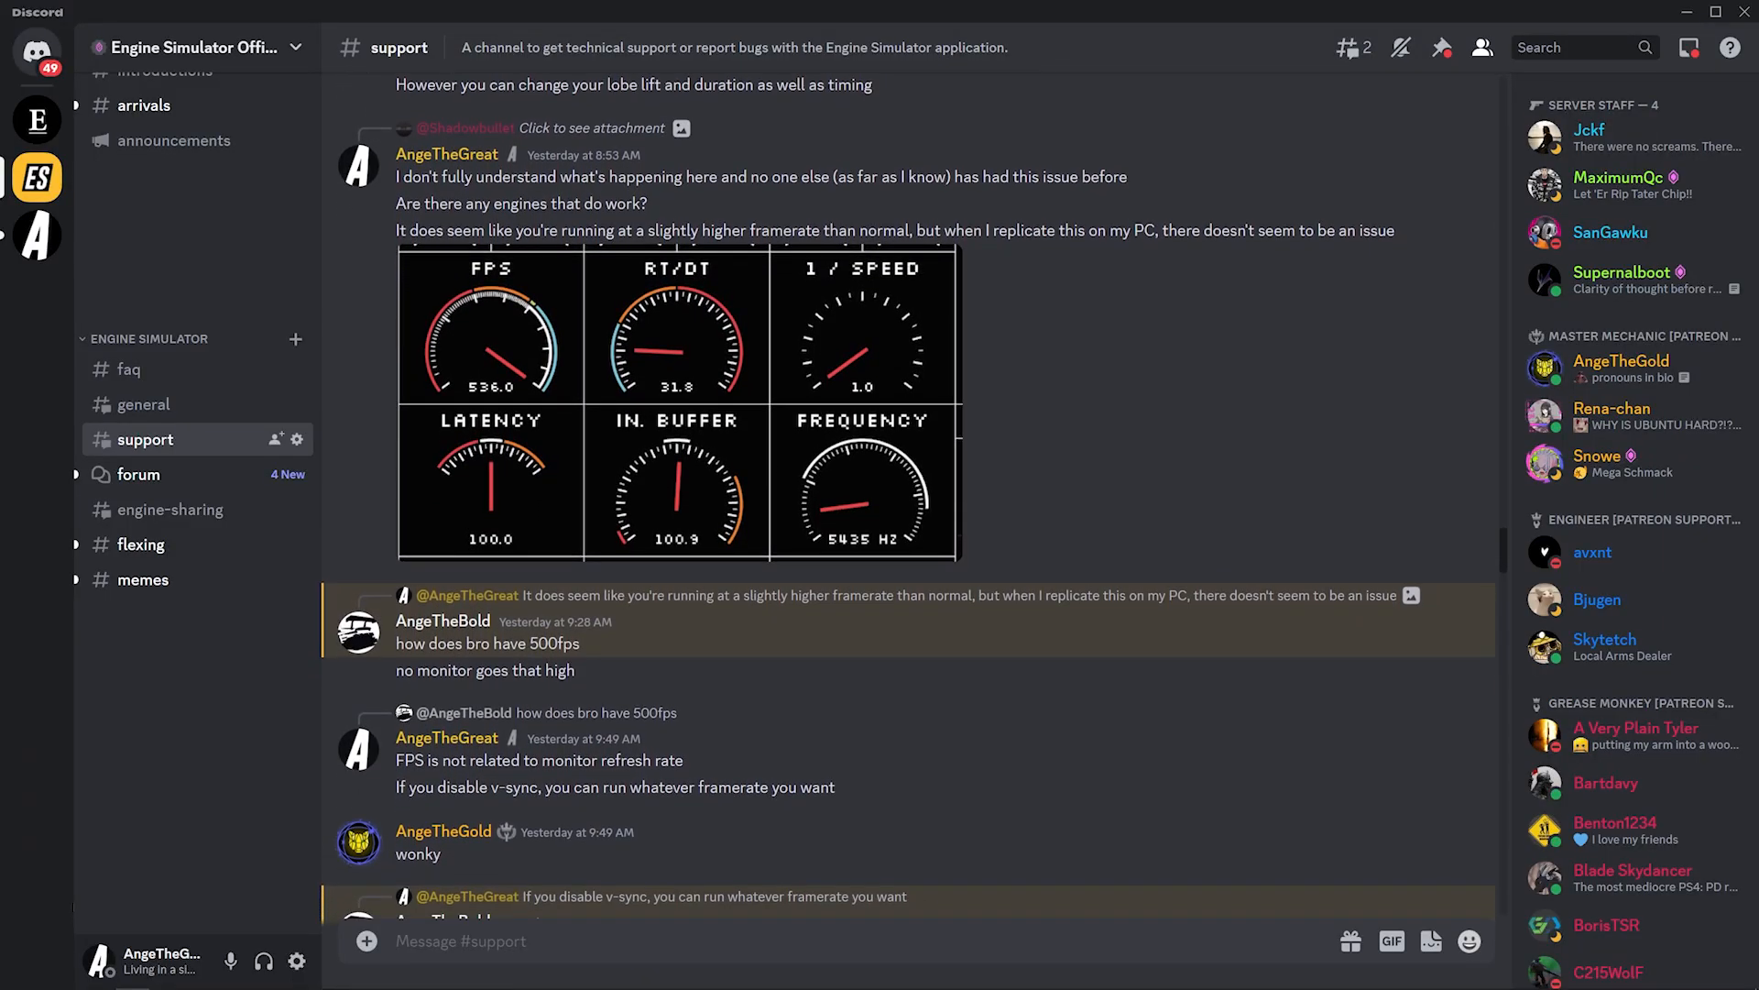
{"action": "scroll", "scroll_direction": "down", "scroll_amount": 3}
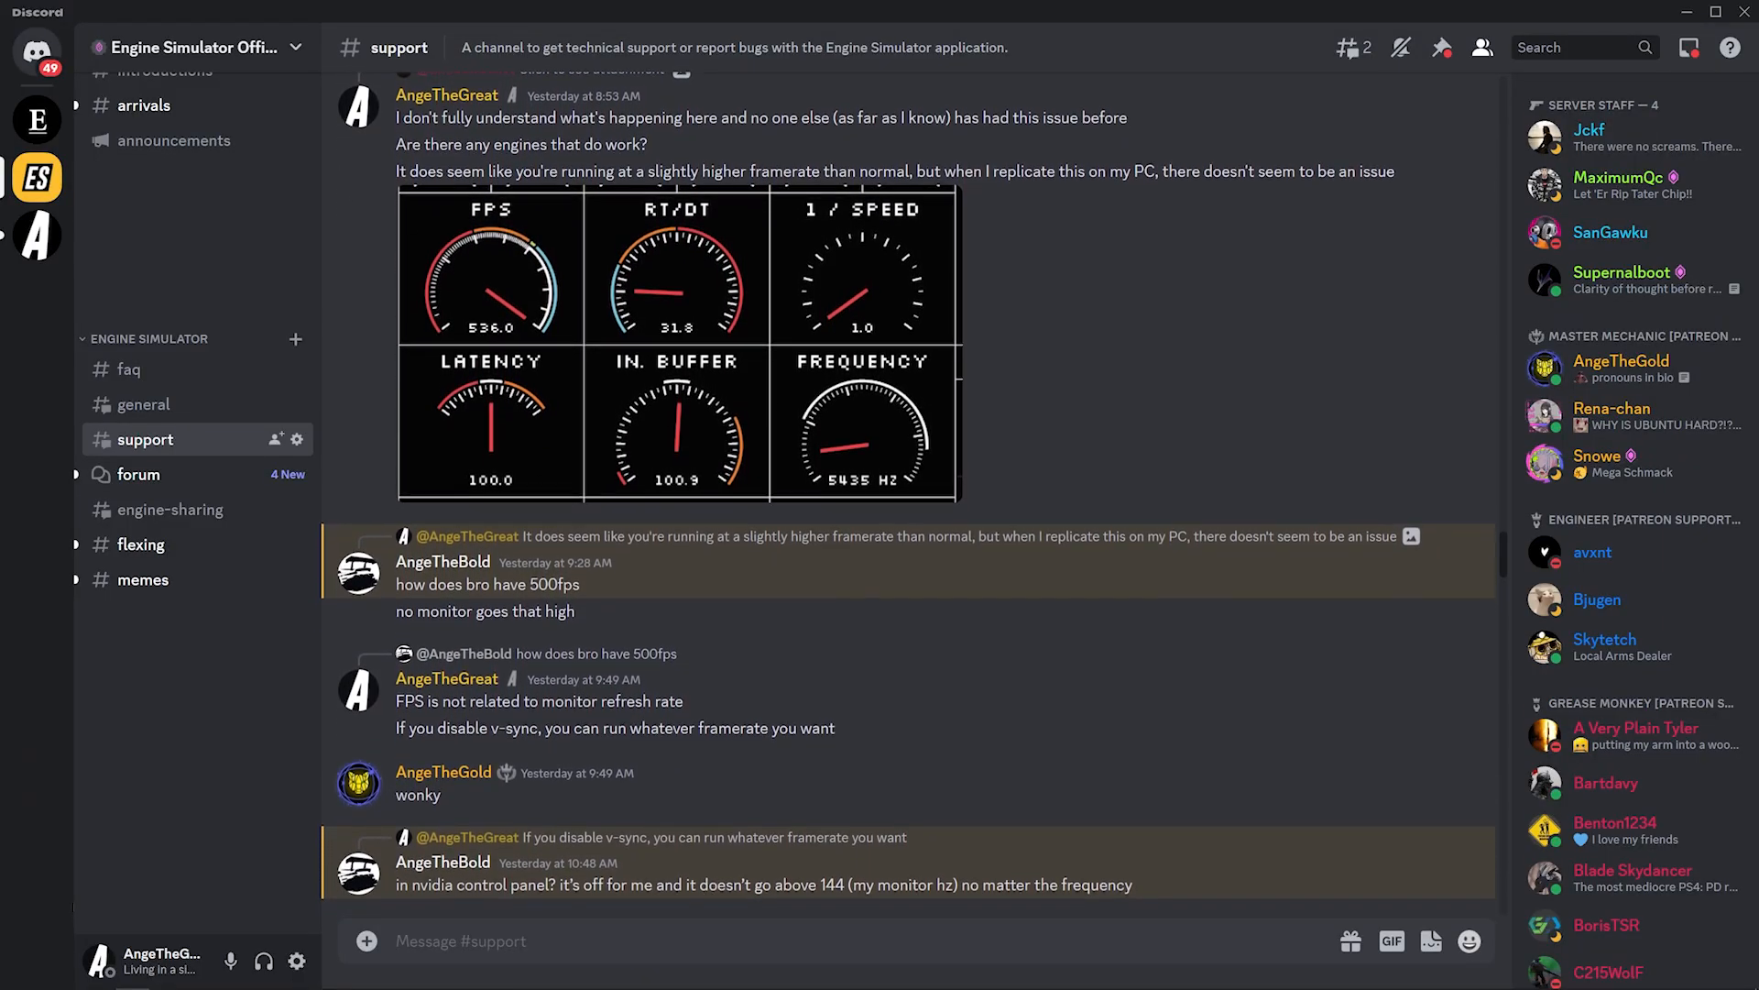
Return to #general and browse the May 25, 2023 'dorito' engine visualisation posts.
{"action": "left_click", "coordinate": [143, 404]}
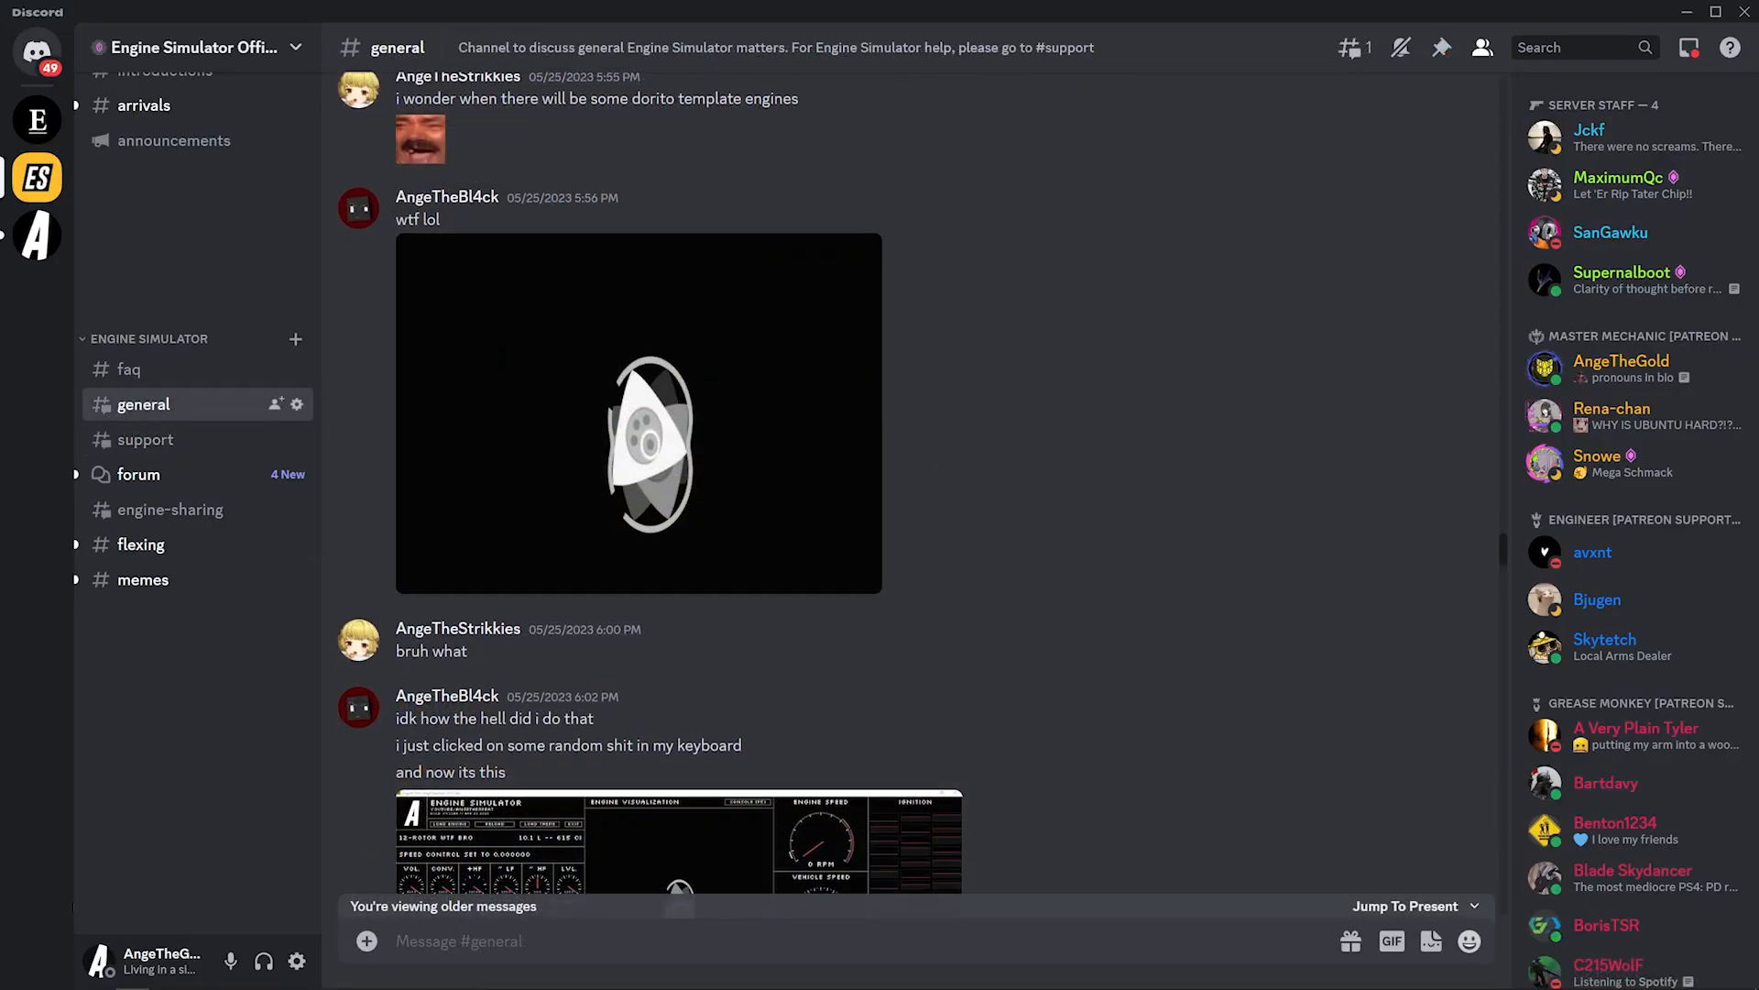
{"action": "scroll", "scroll_direction": "down", "scroll_amount": 3}
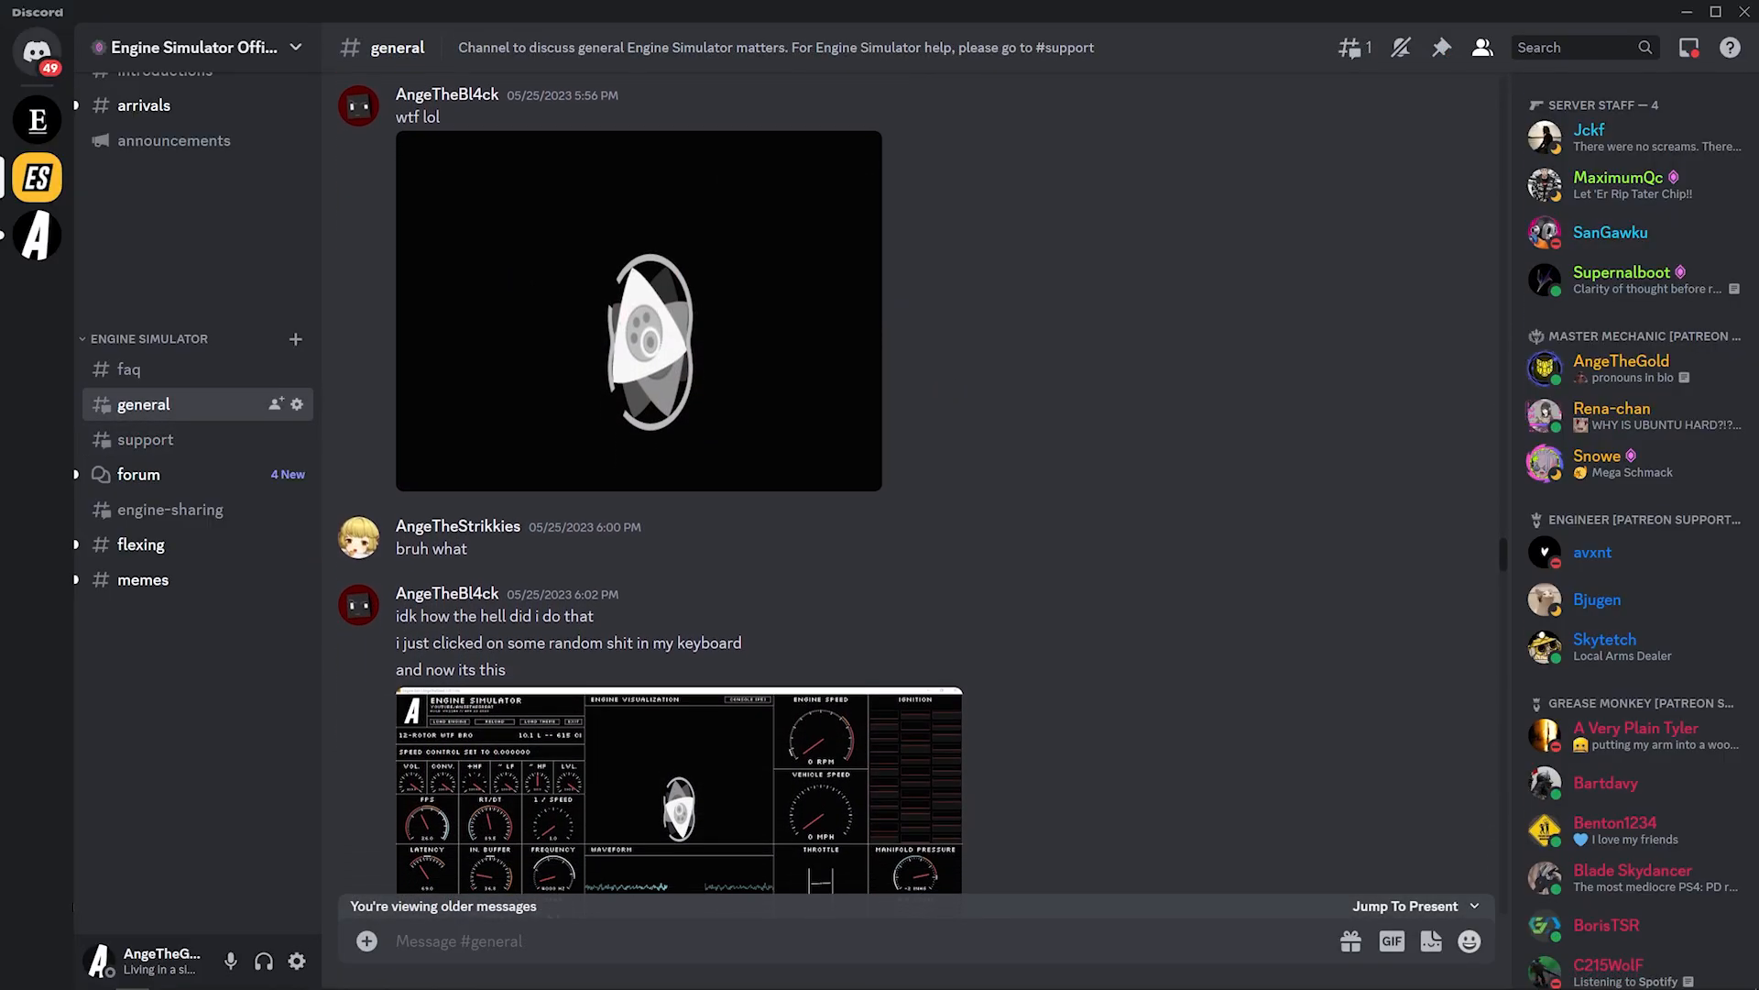
{"action": "scroll", "scroll_direction": "down", "scroll_amount": 3}
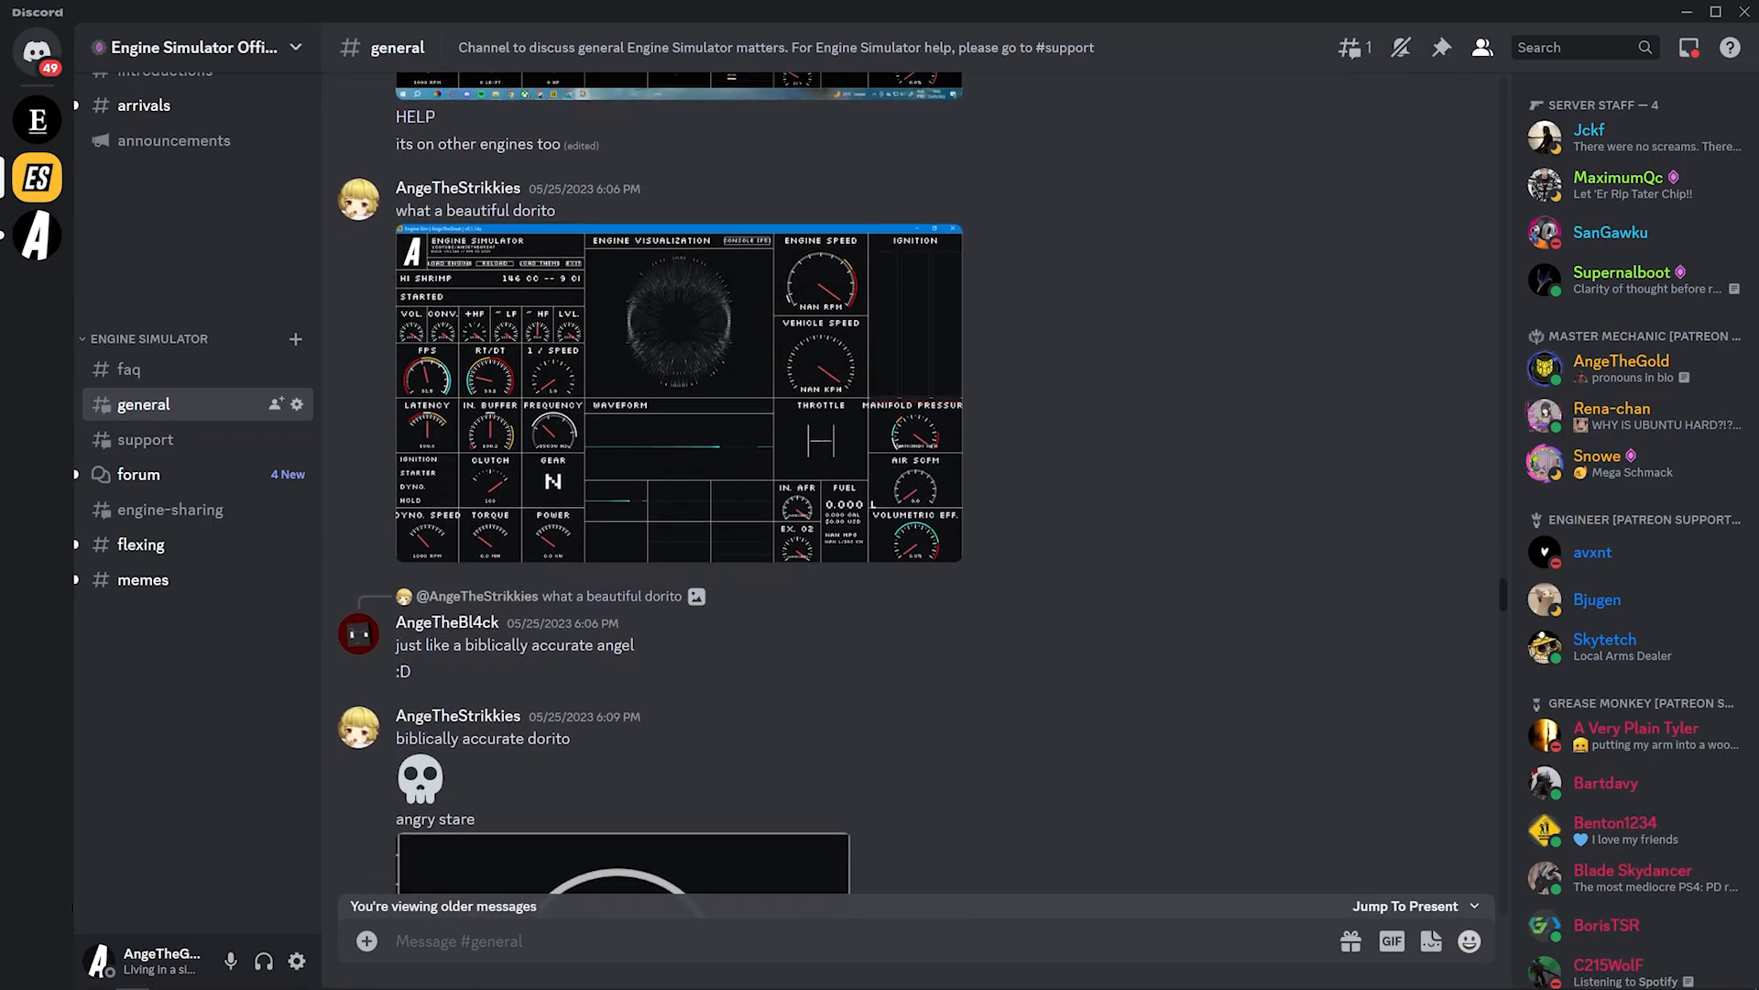
{"action": "scroll", "scroll_direction": "down", "scroll_amount": 3}
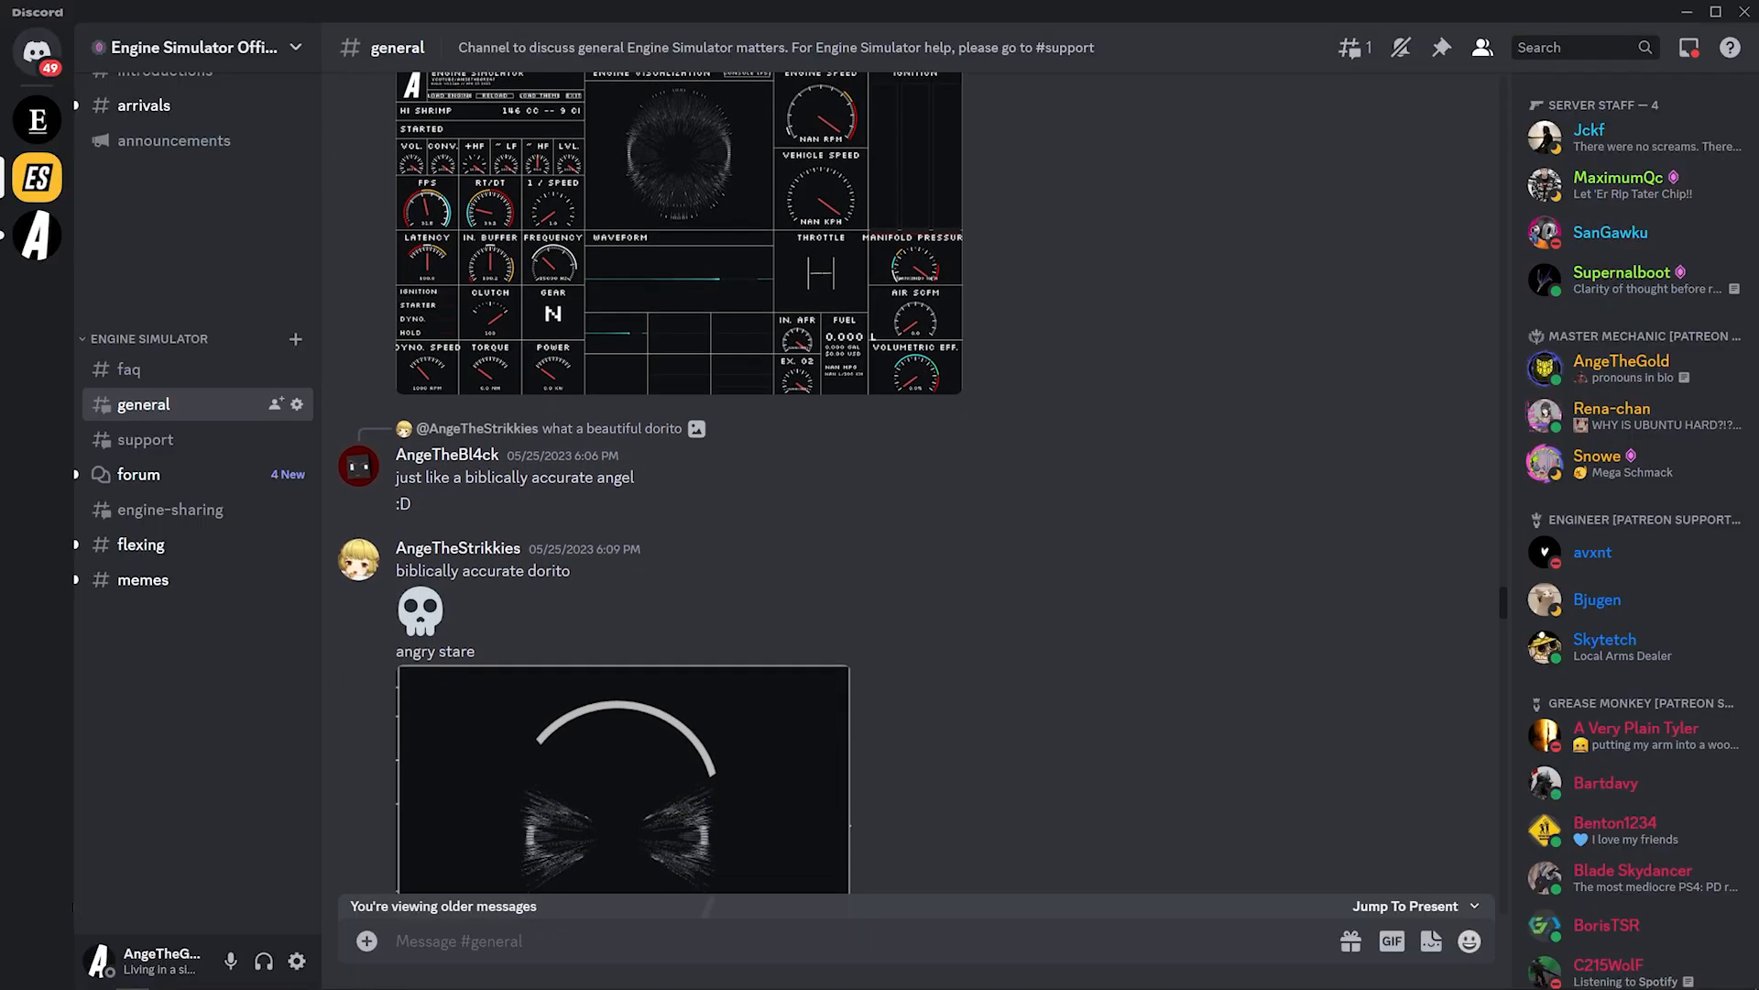
{"action": "scroll", "scroll_direction": "down", "scroll_amount": 3}
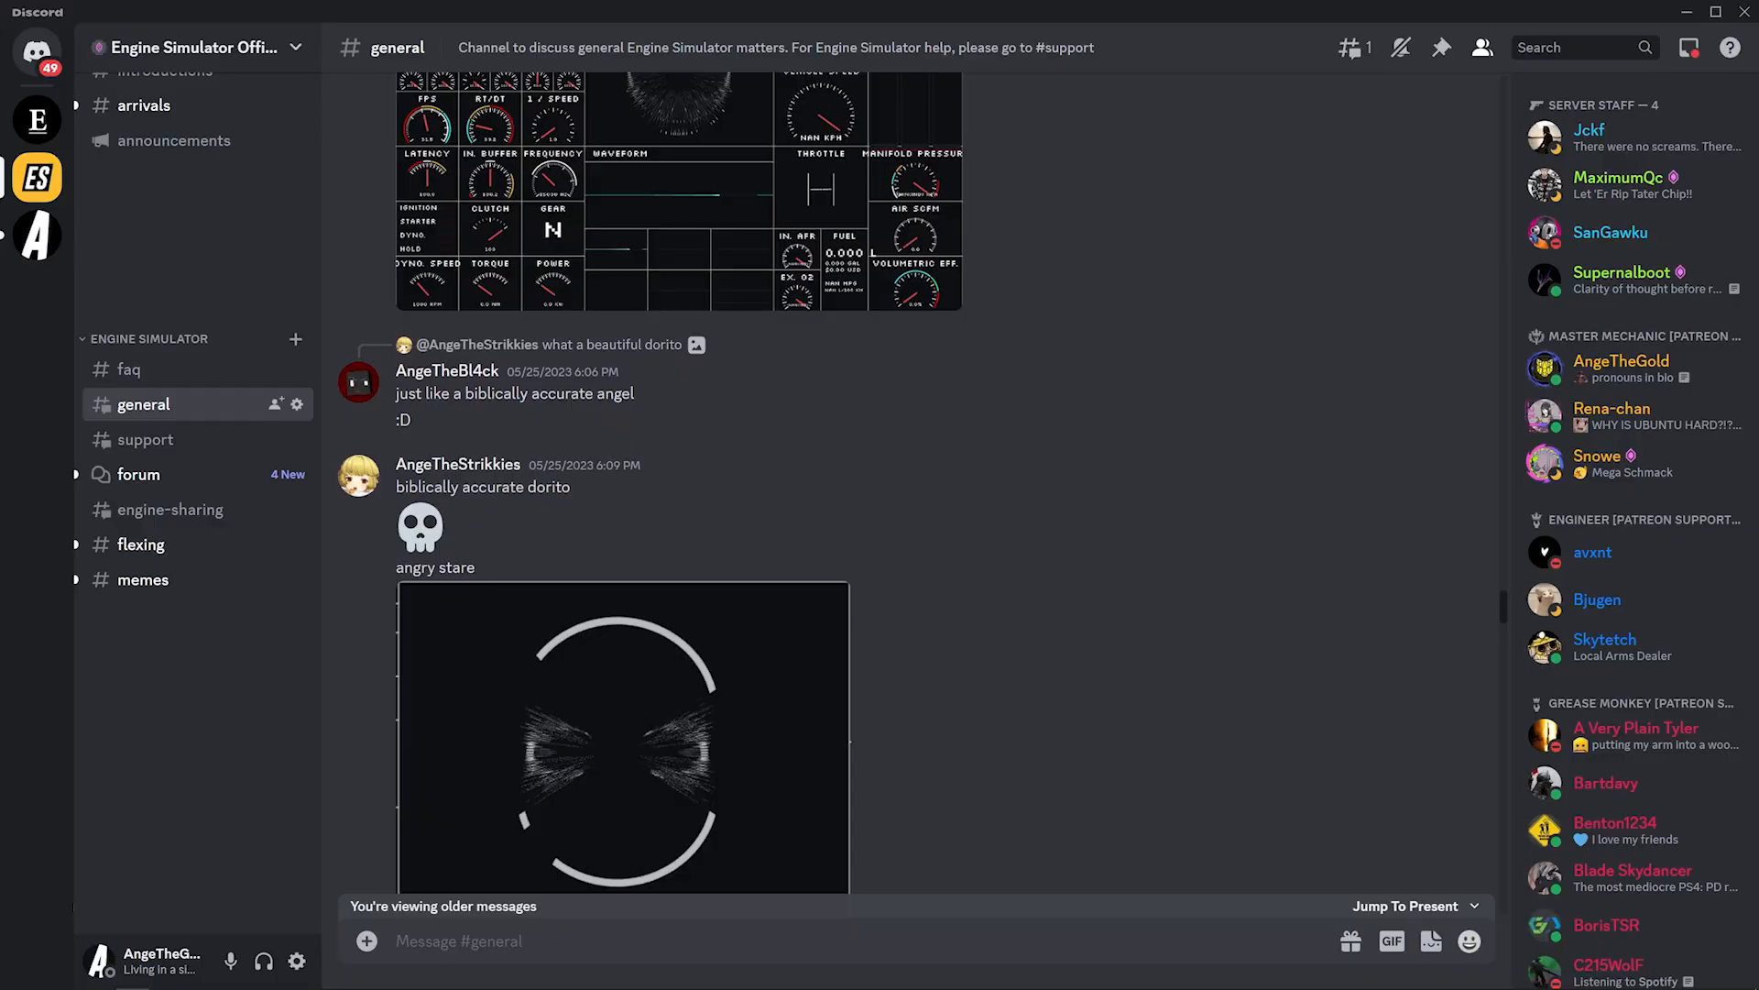
{"action": "left_click", "coordinate": [171, 509]}
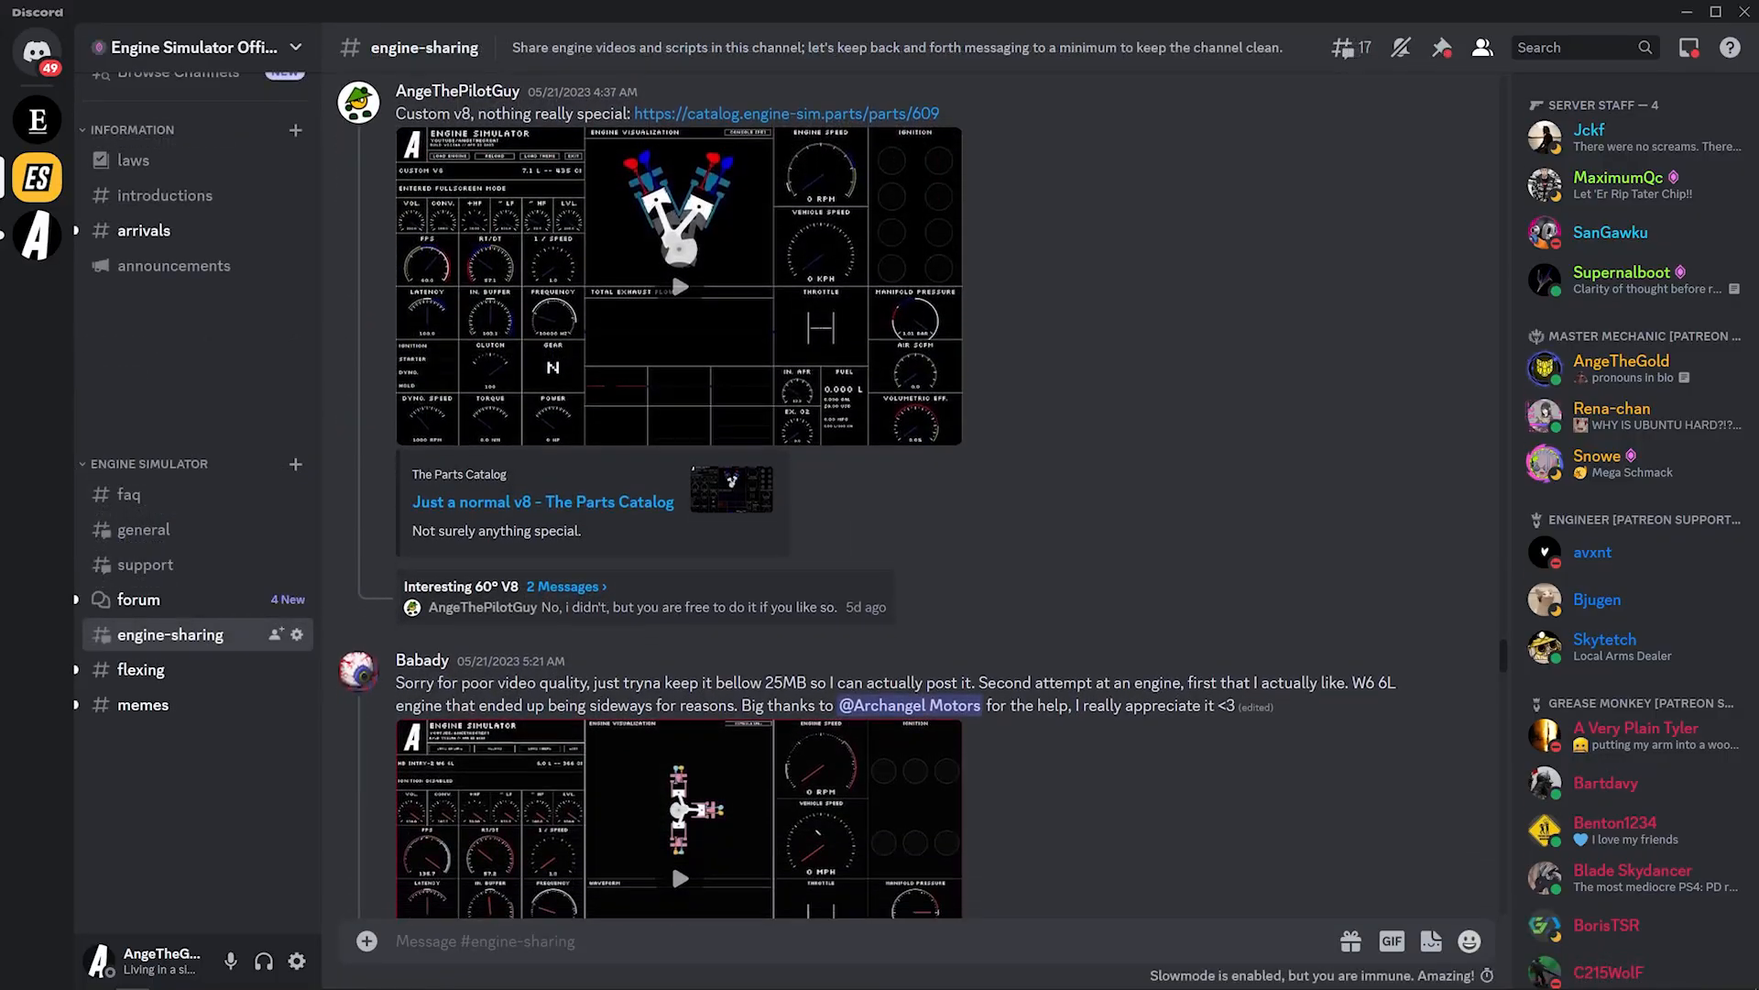
{"action": "scroll", "scroll_direction": "down", "scroll_amount": 3}
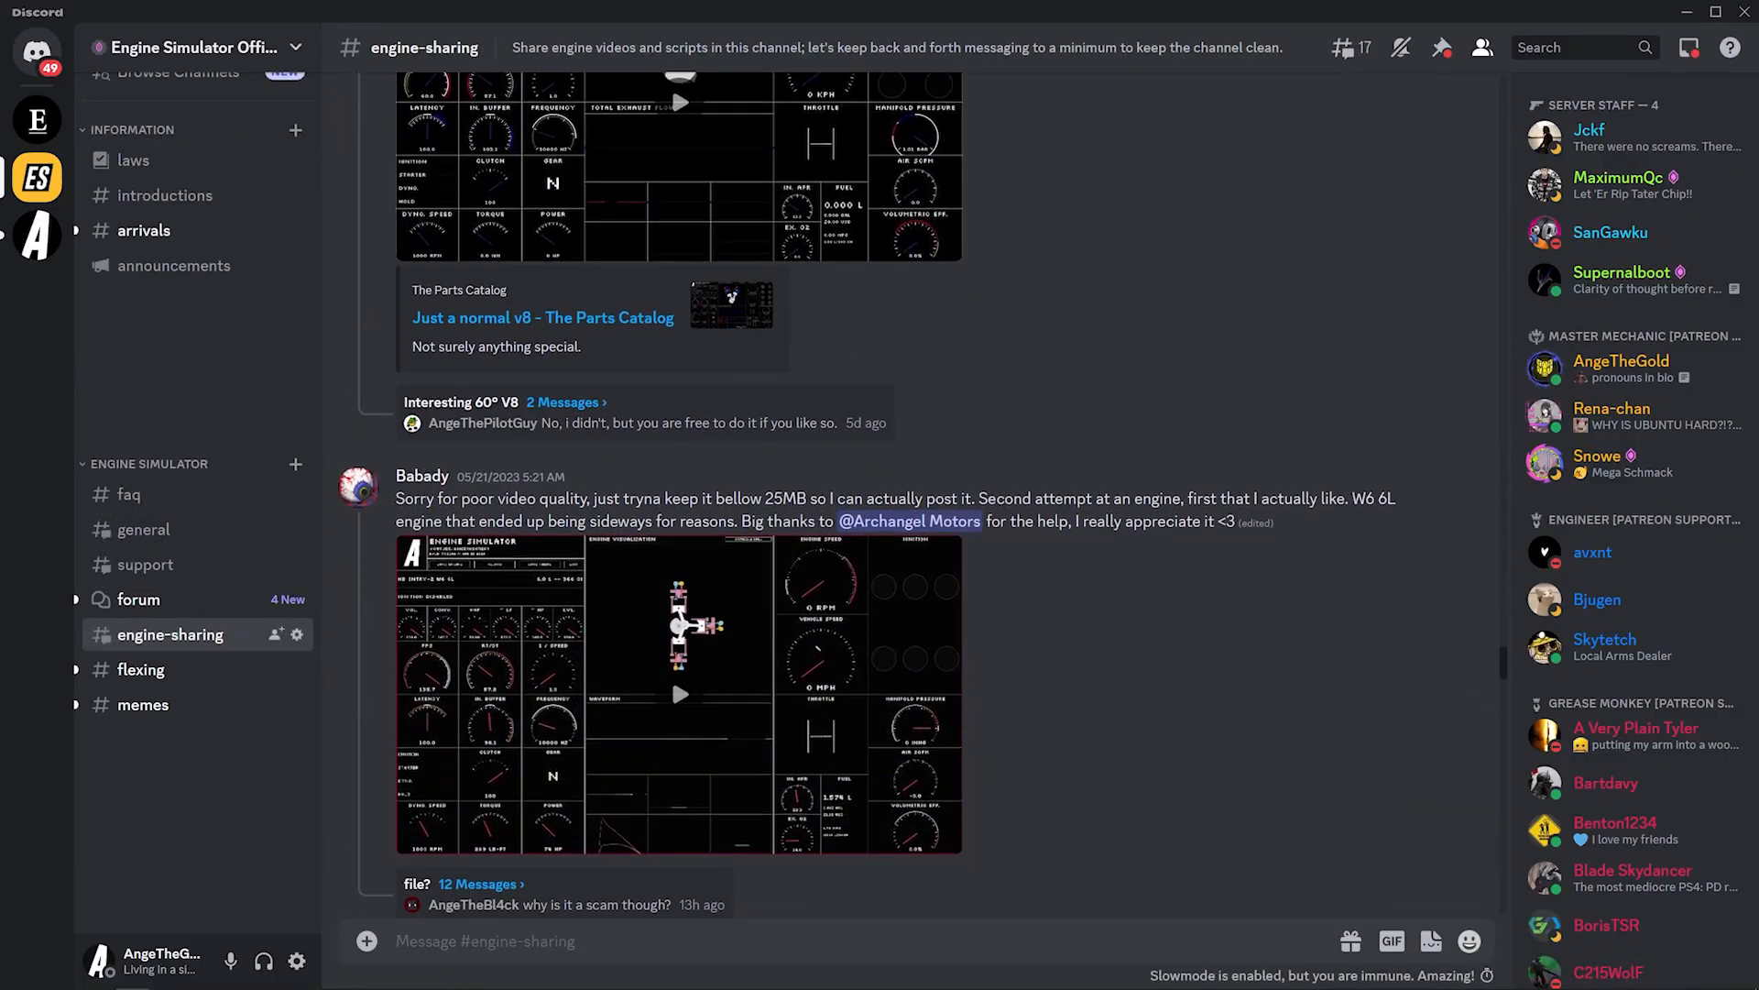
{"action": "scroll", "scroll_direction": "down", "scroll_amount": 3}
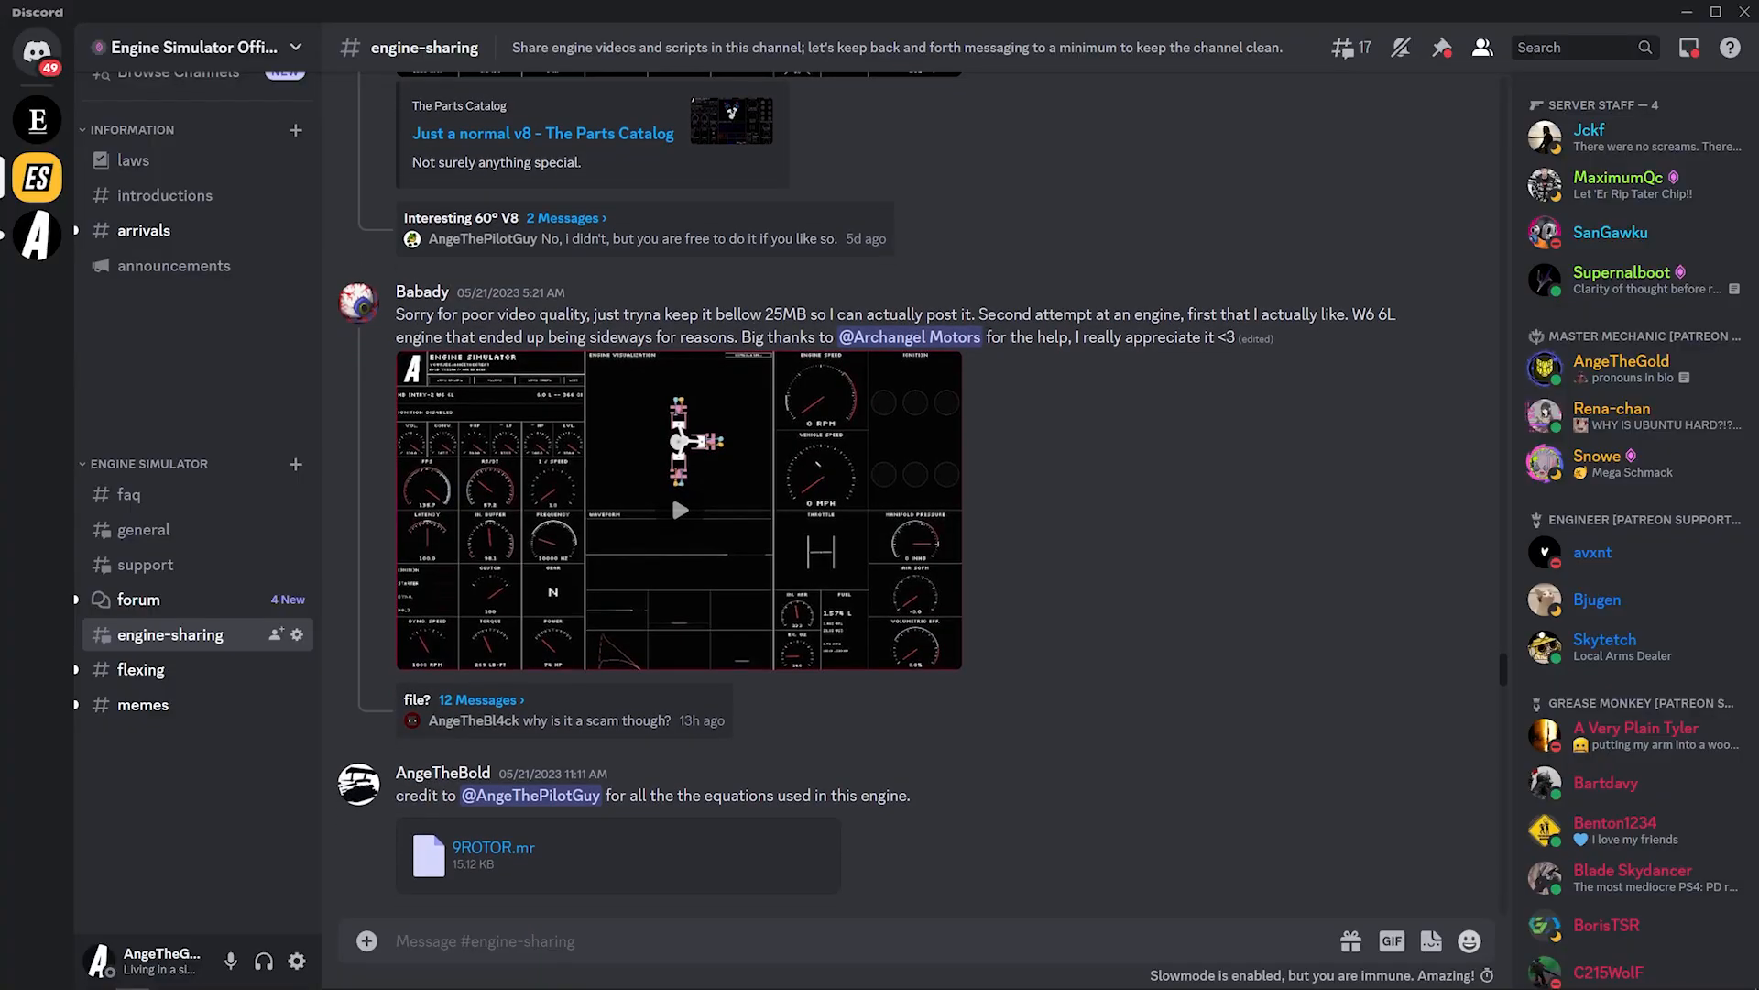
{"action": "scroll", "scroll_direction": "down", "scroll_amount": 3}
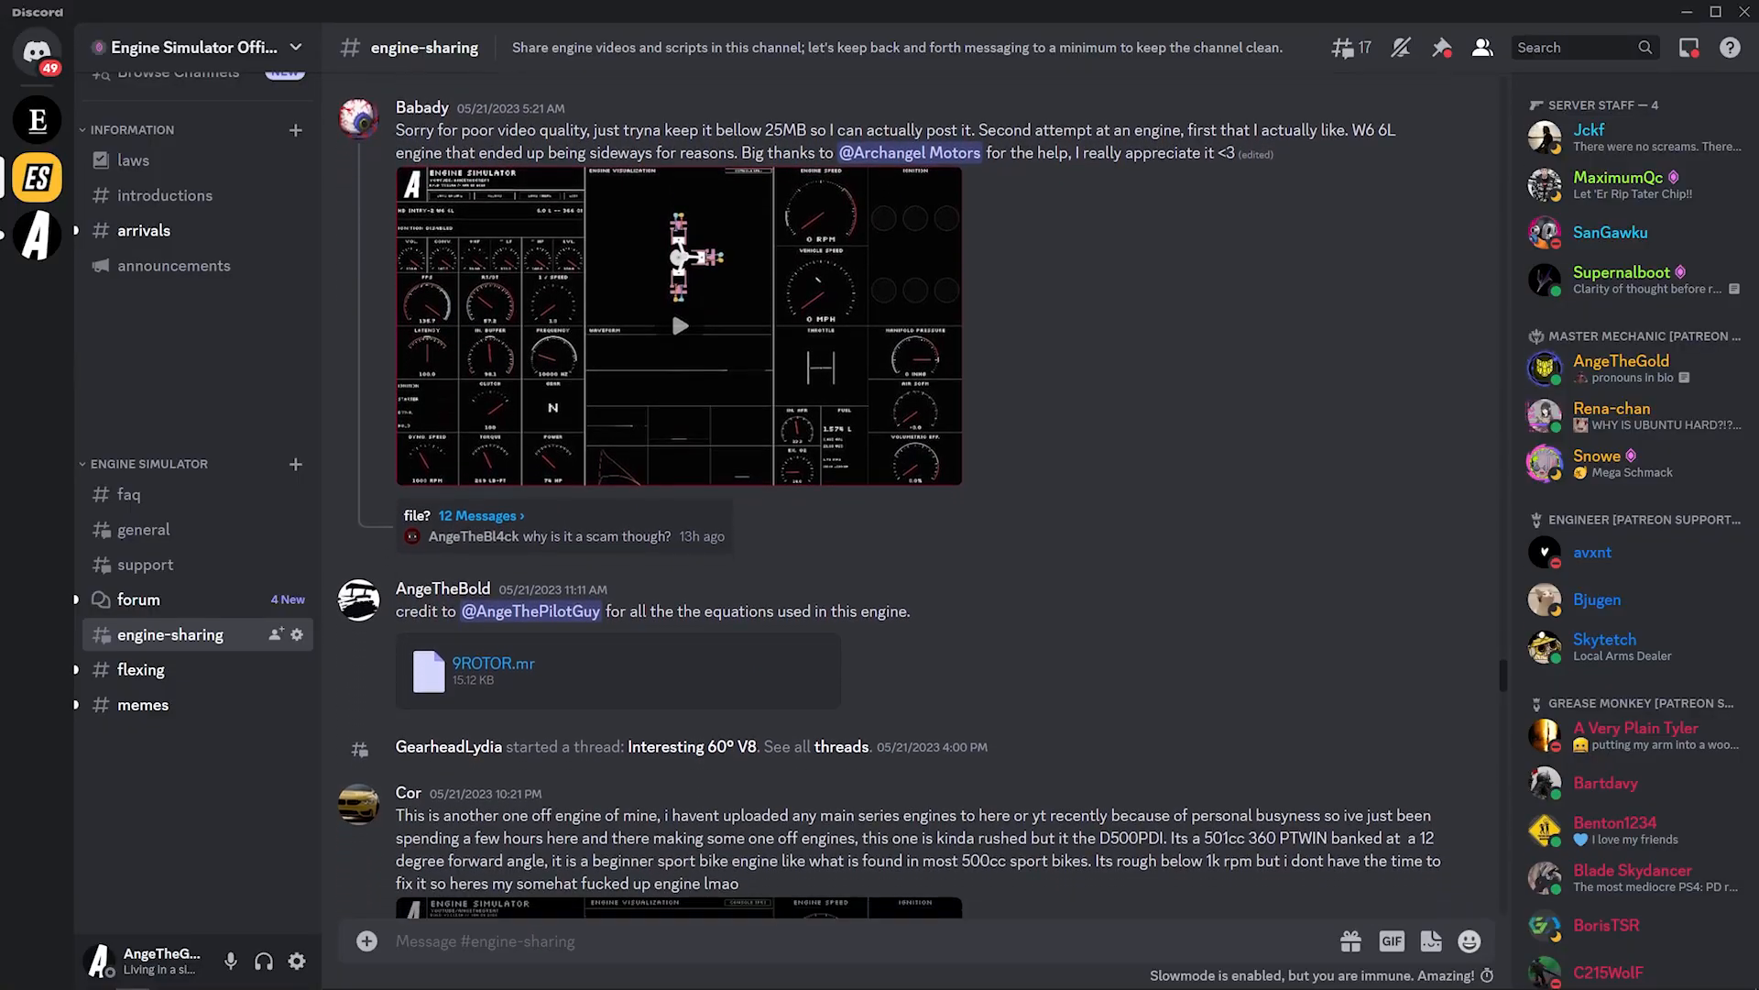
{"action": "scroll", "scroll_direction": "down", "scroll_amount": 3}
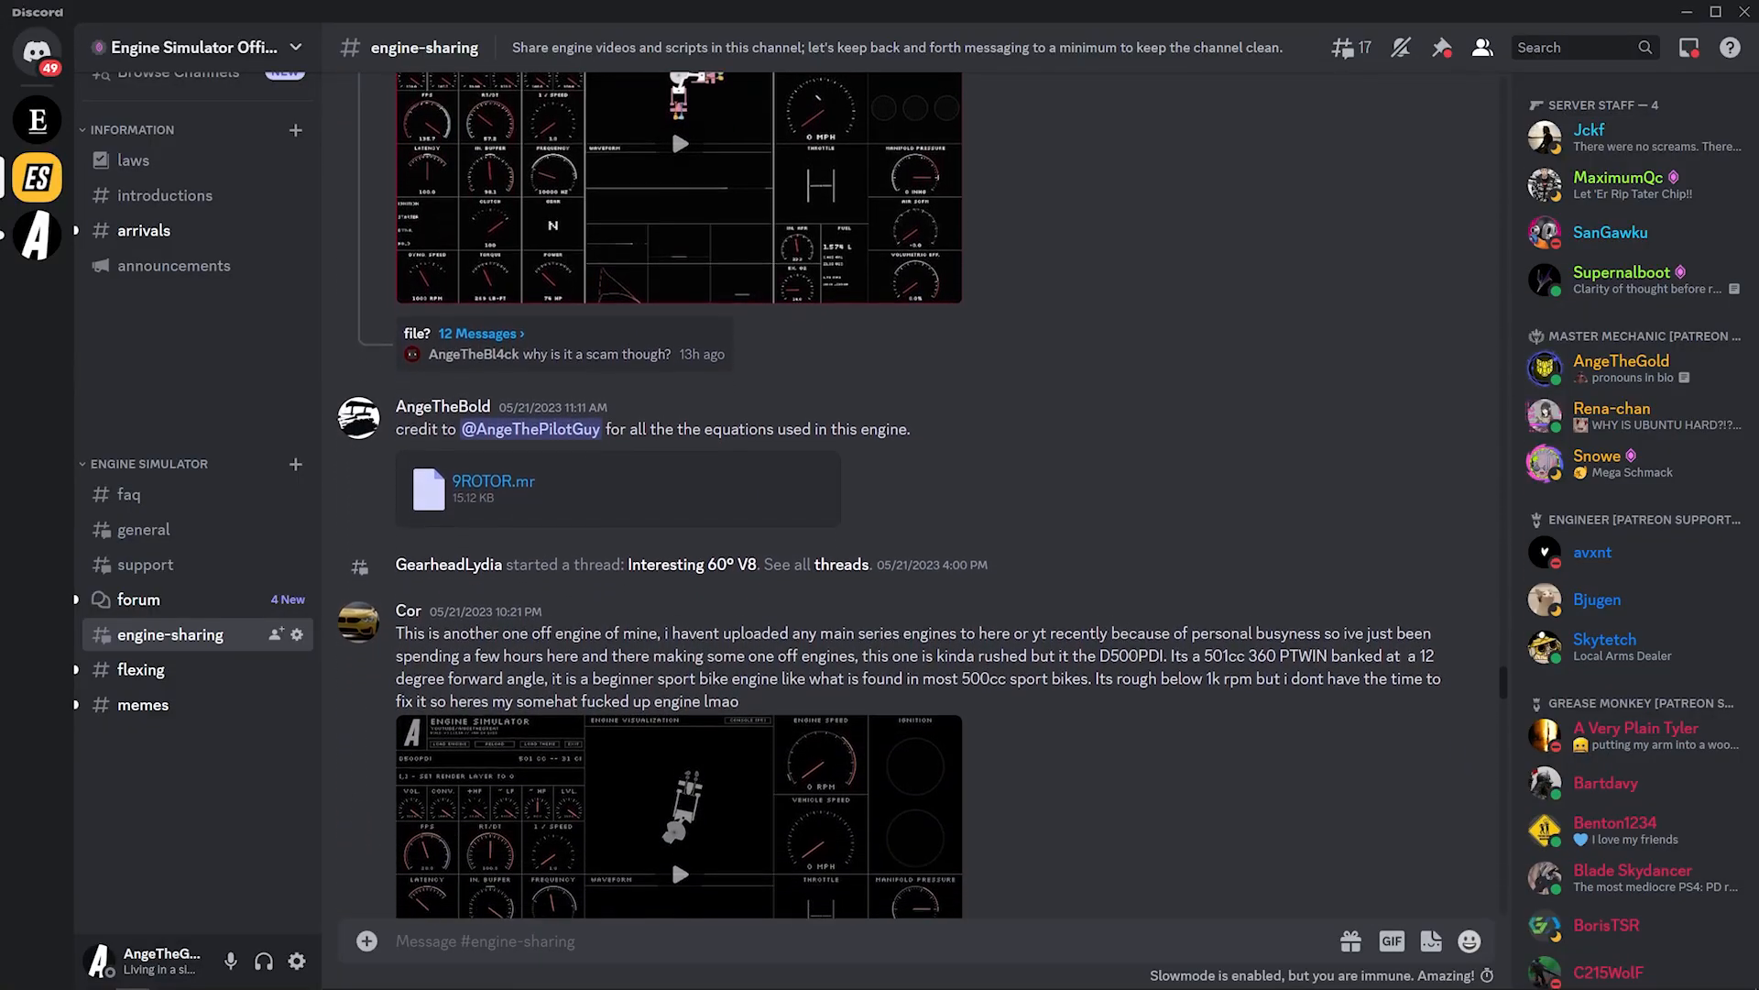
{"action": "scroll", "scroll_direction": "down", "scroll_amount": 3}
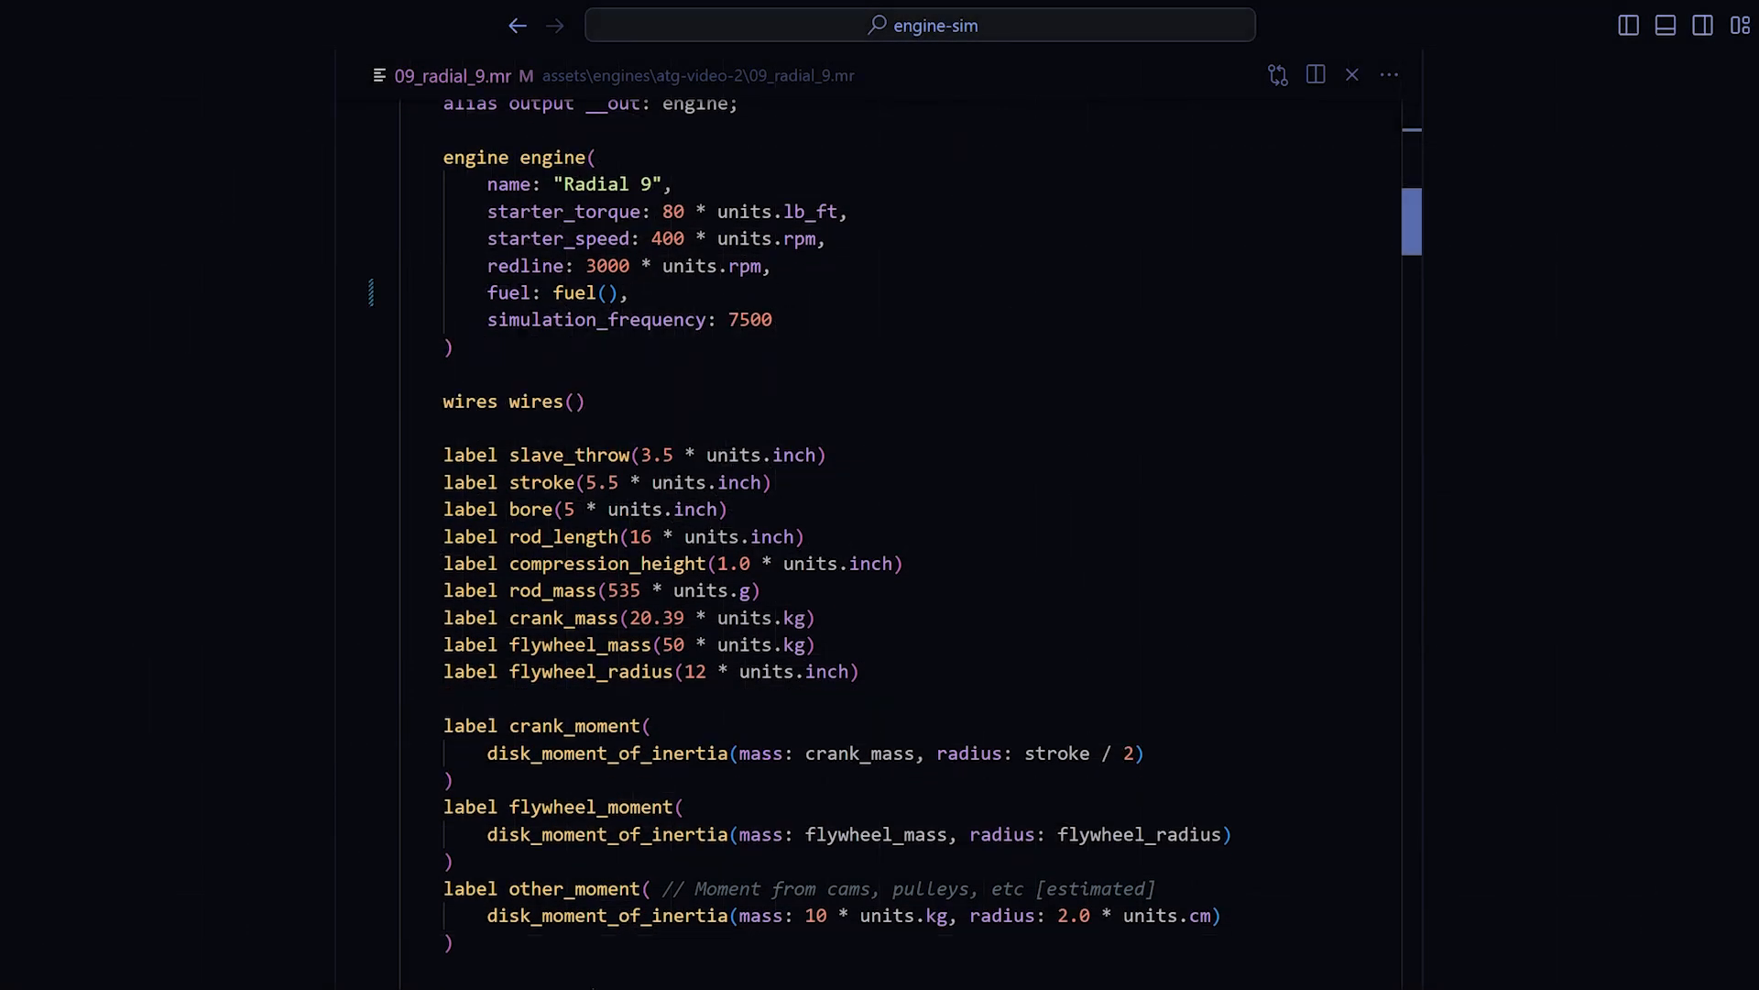
{"action": "scroll", "scroll_direction": "down", "scroll_amount": 3}
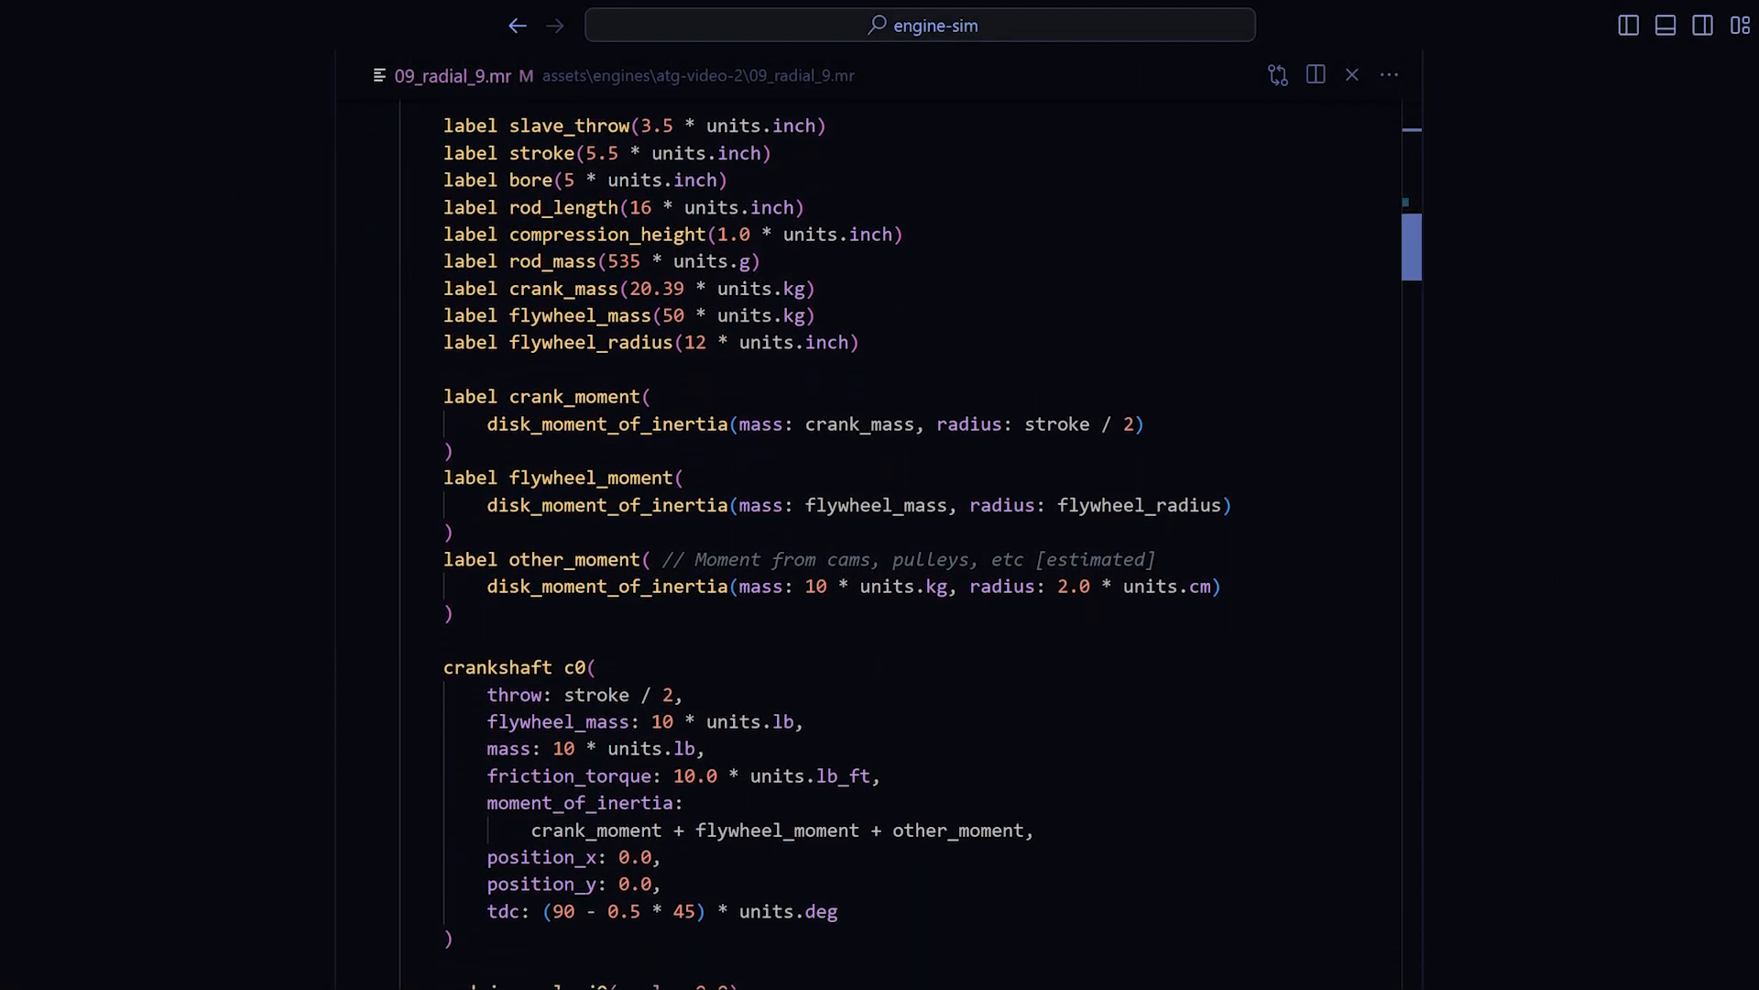
{"action": "scroll", "scroll_direction": "down", "scroll_amount": 3}
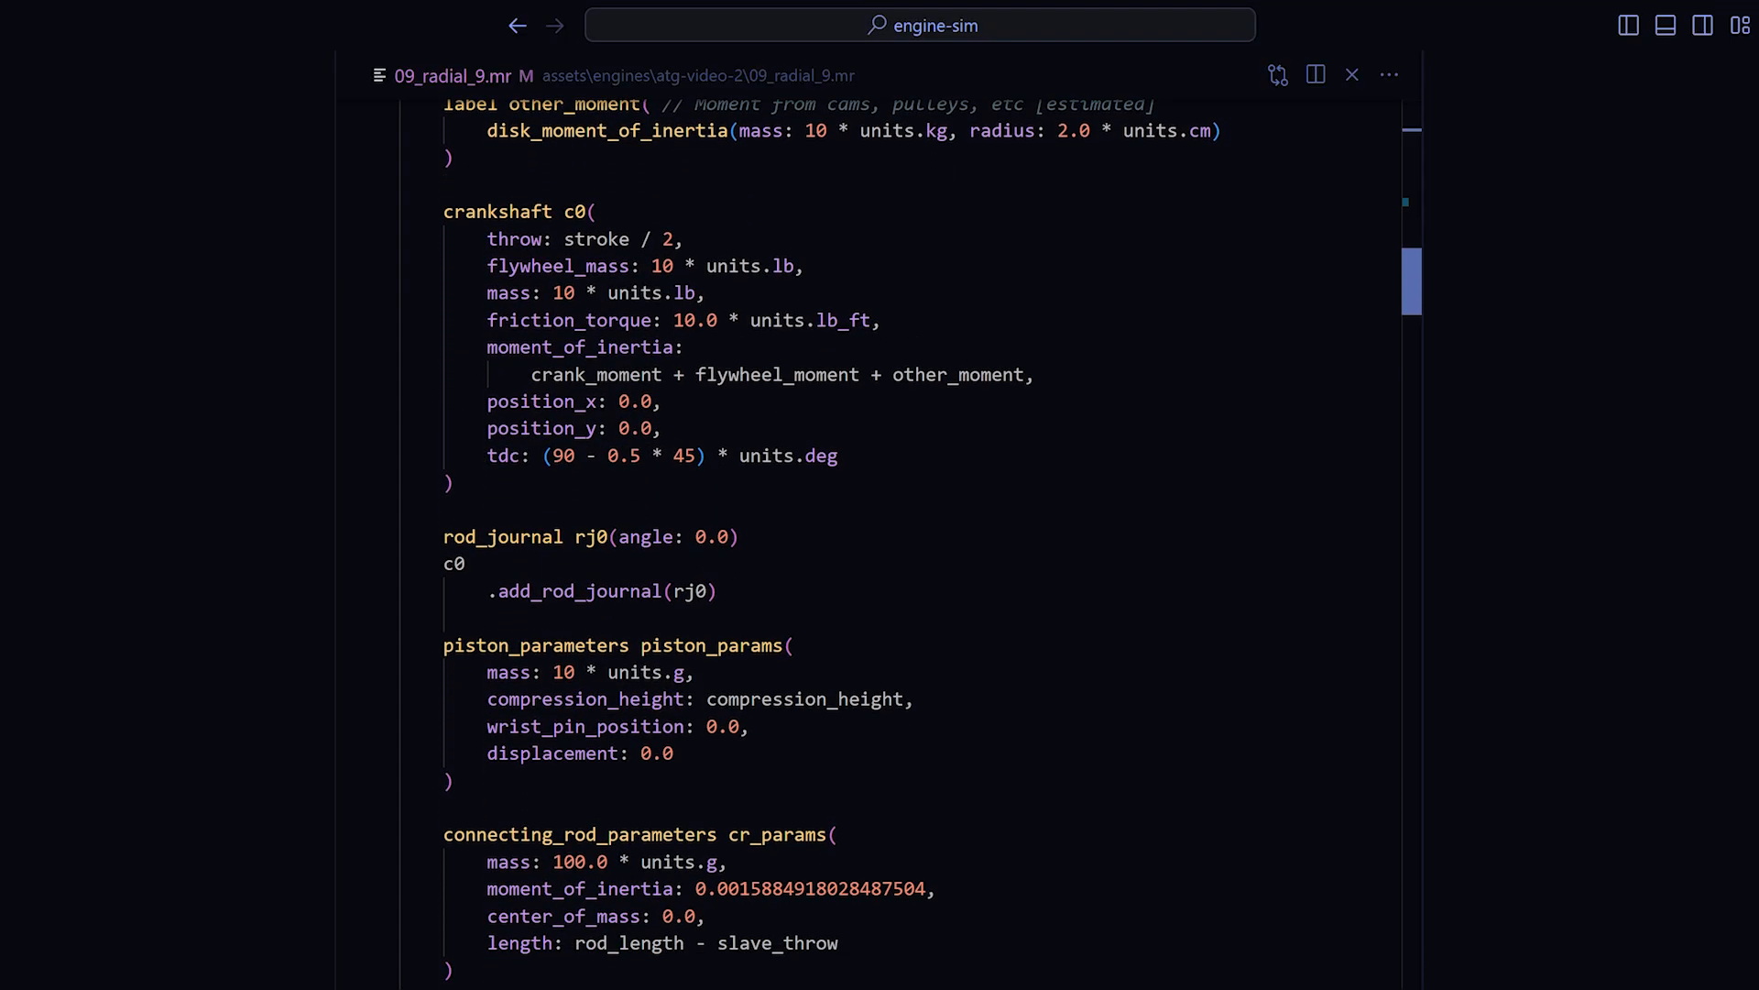
{"action": "scroll", "scroll_direction": "down", "scroll_amount": 3}
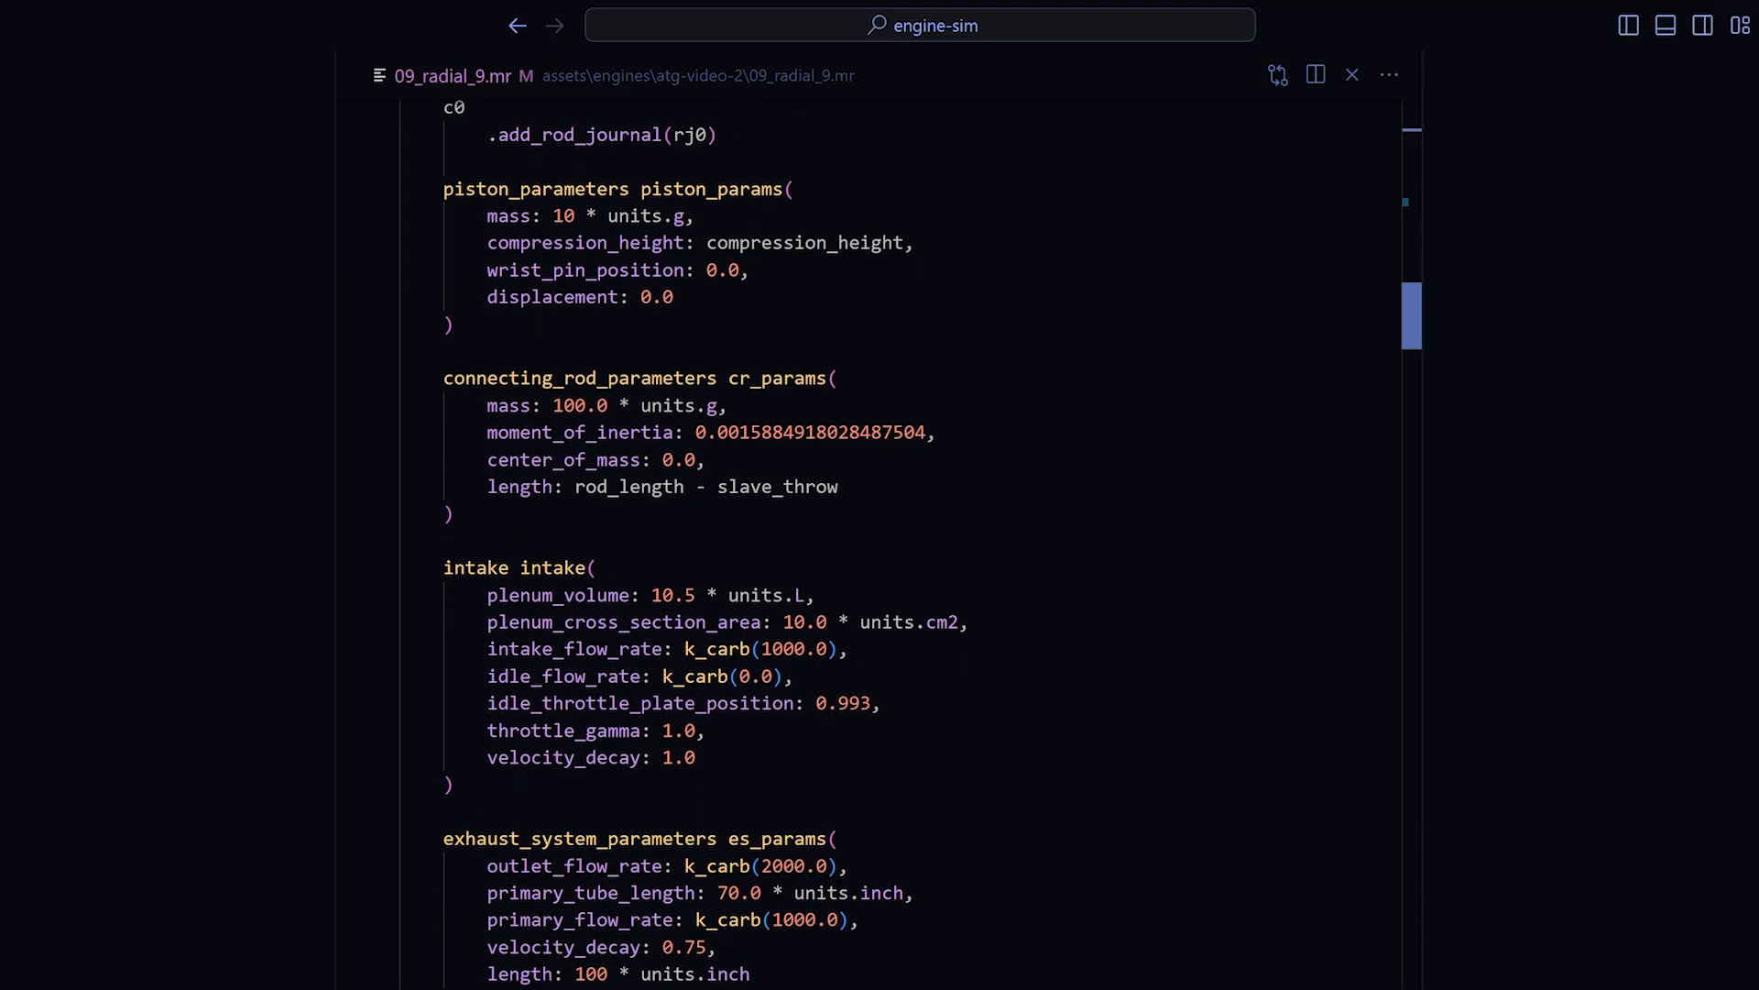
{"action": "scroll", "scroll_direction": "down", "scroll_amount": 3}
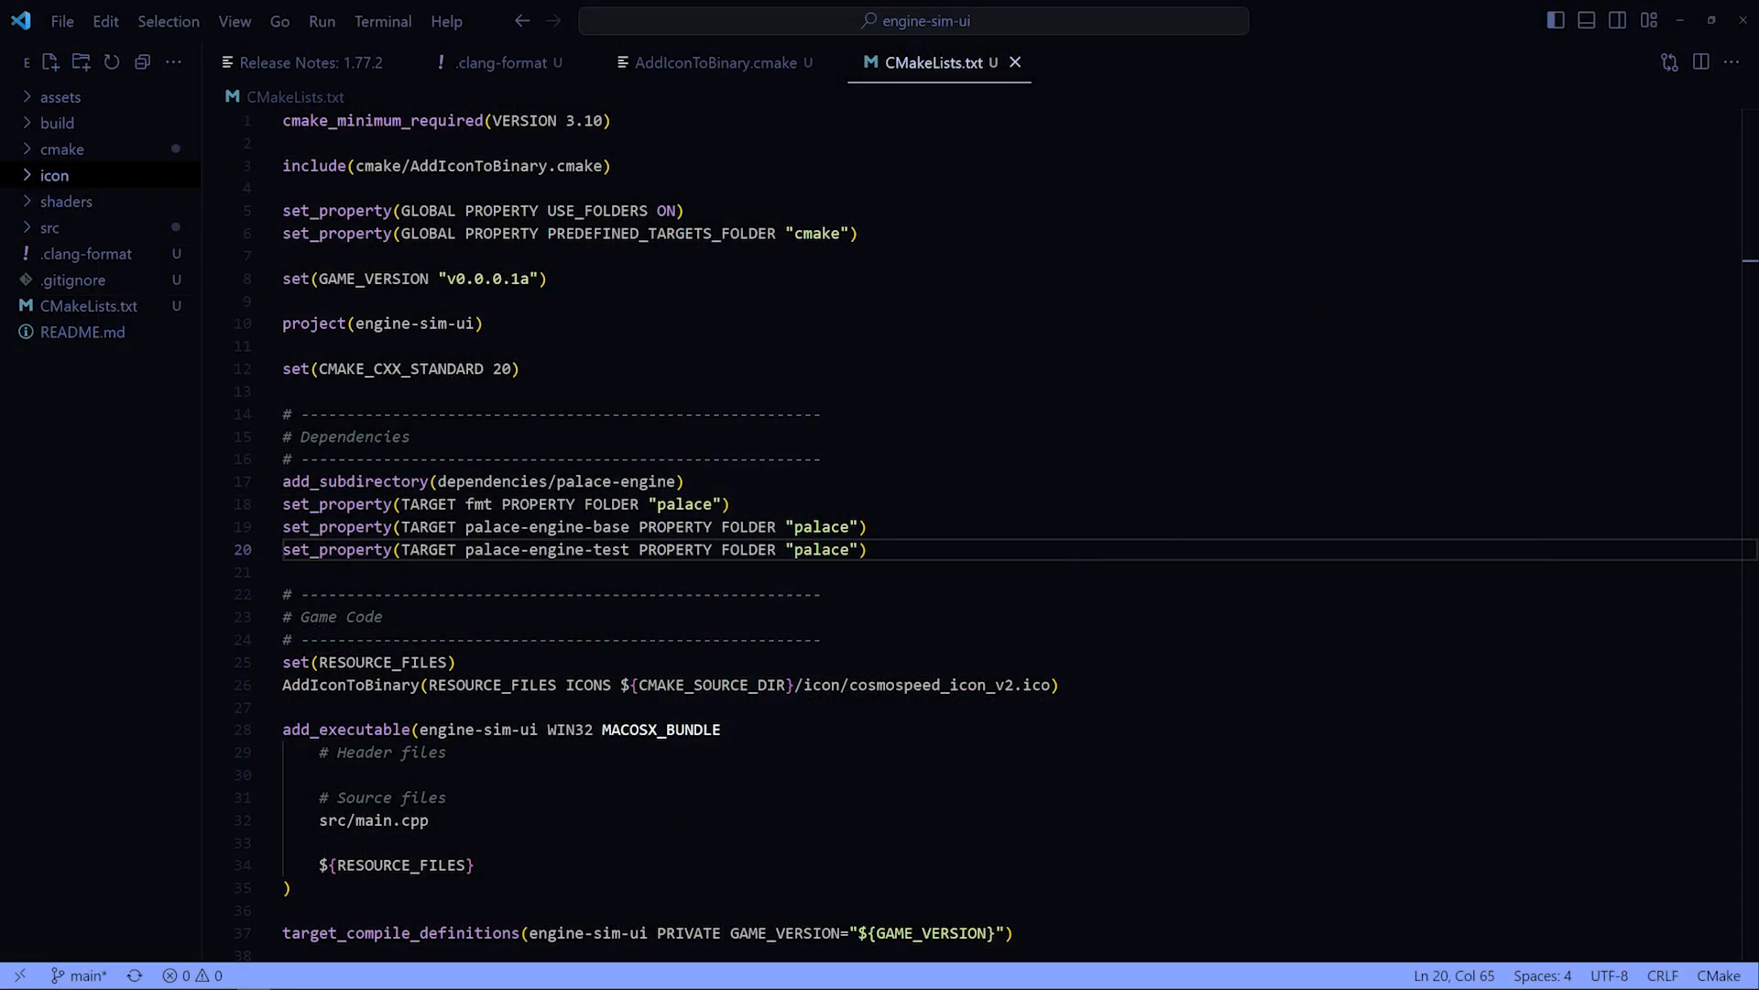
{"action": "scroll", "scroll_direction": "down", "scroll_amount": 3}
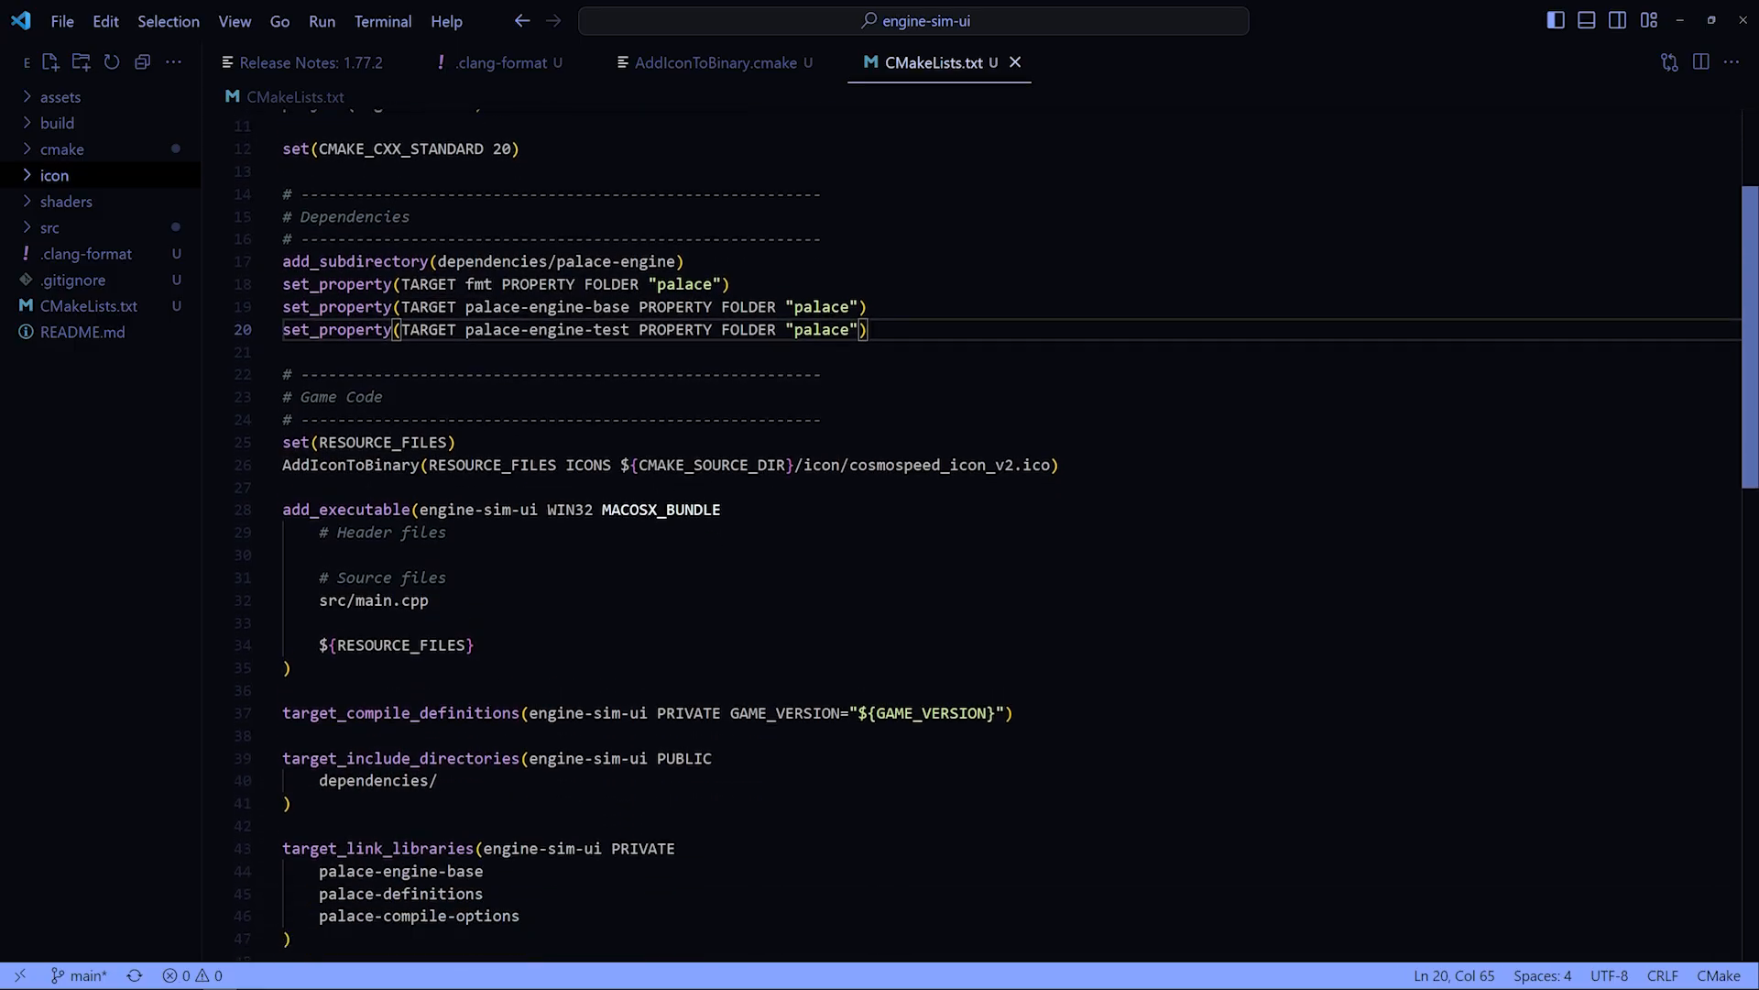
{"action": "scroll", "scroll_direction": "down", "scroll_amount": 3}
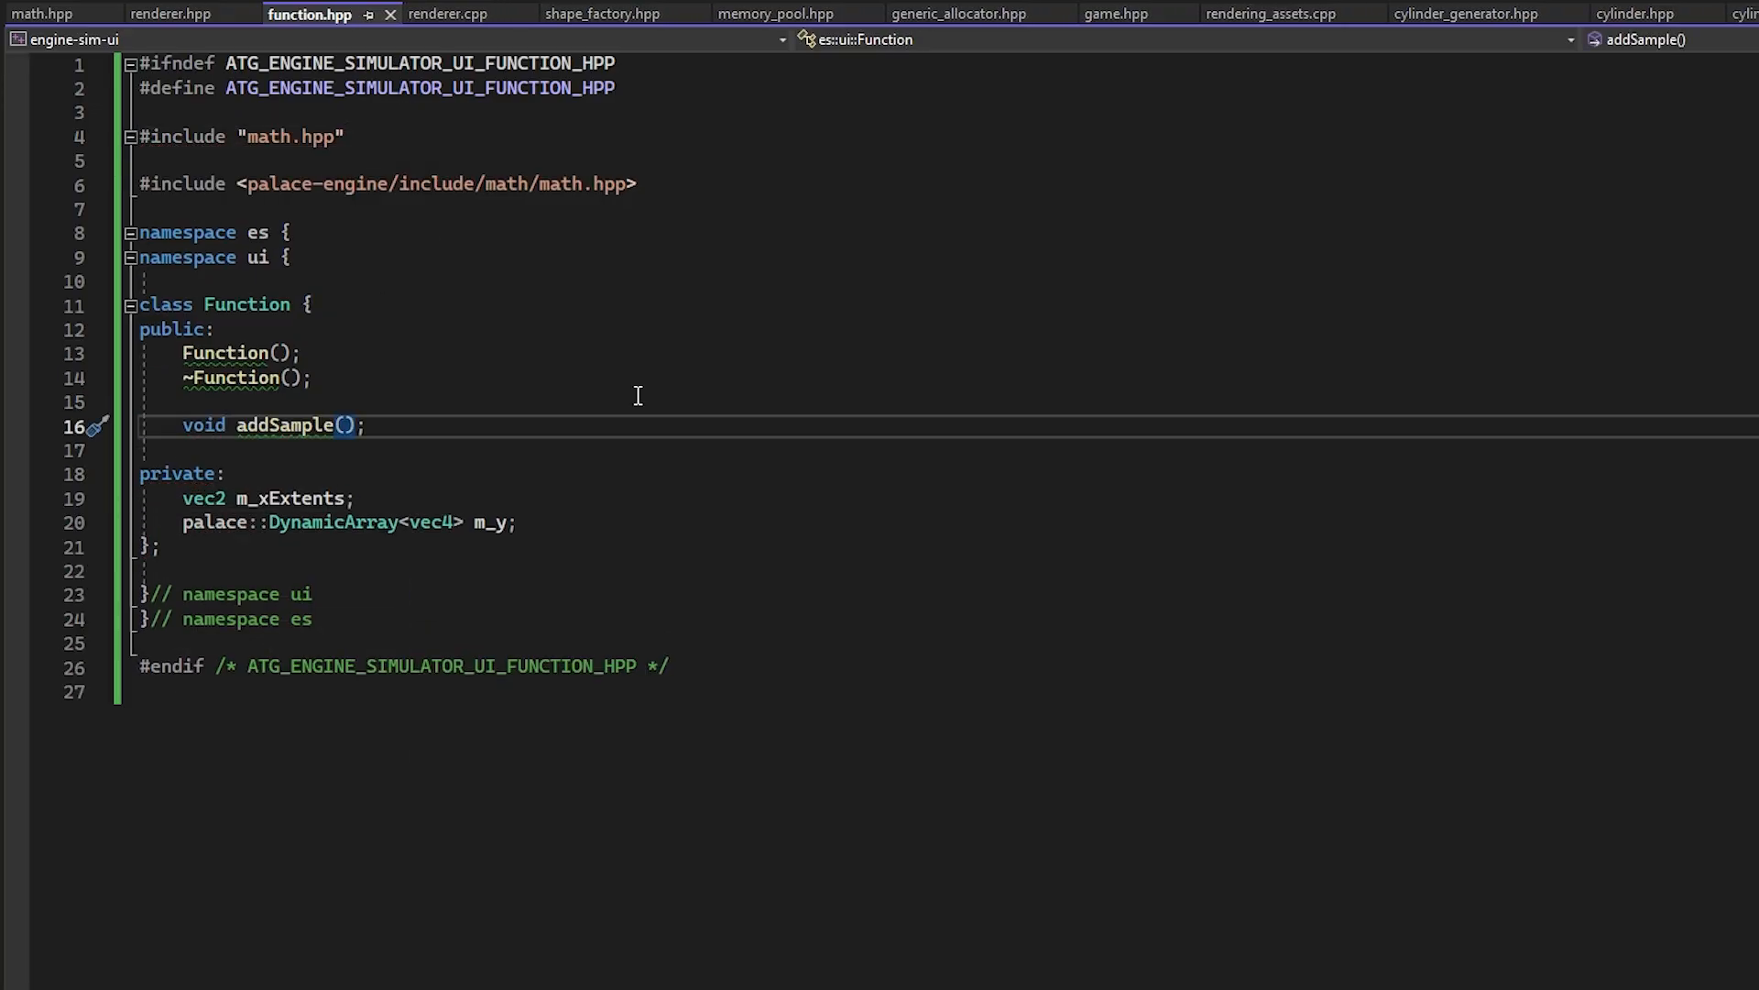
Add a Parameters struct with vec2 extents to the Function class and check math.hpp.
{"action": "type", "text": "vec2 extents"}
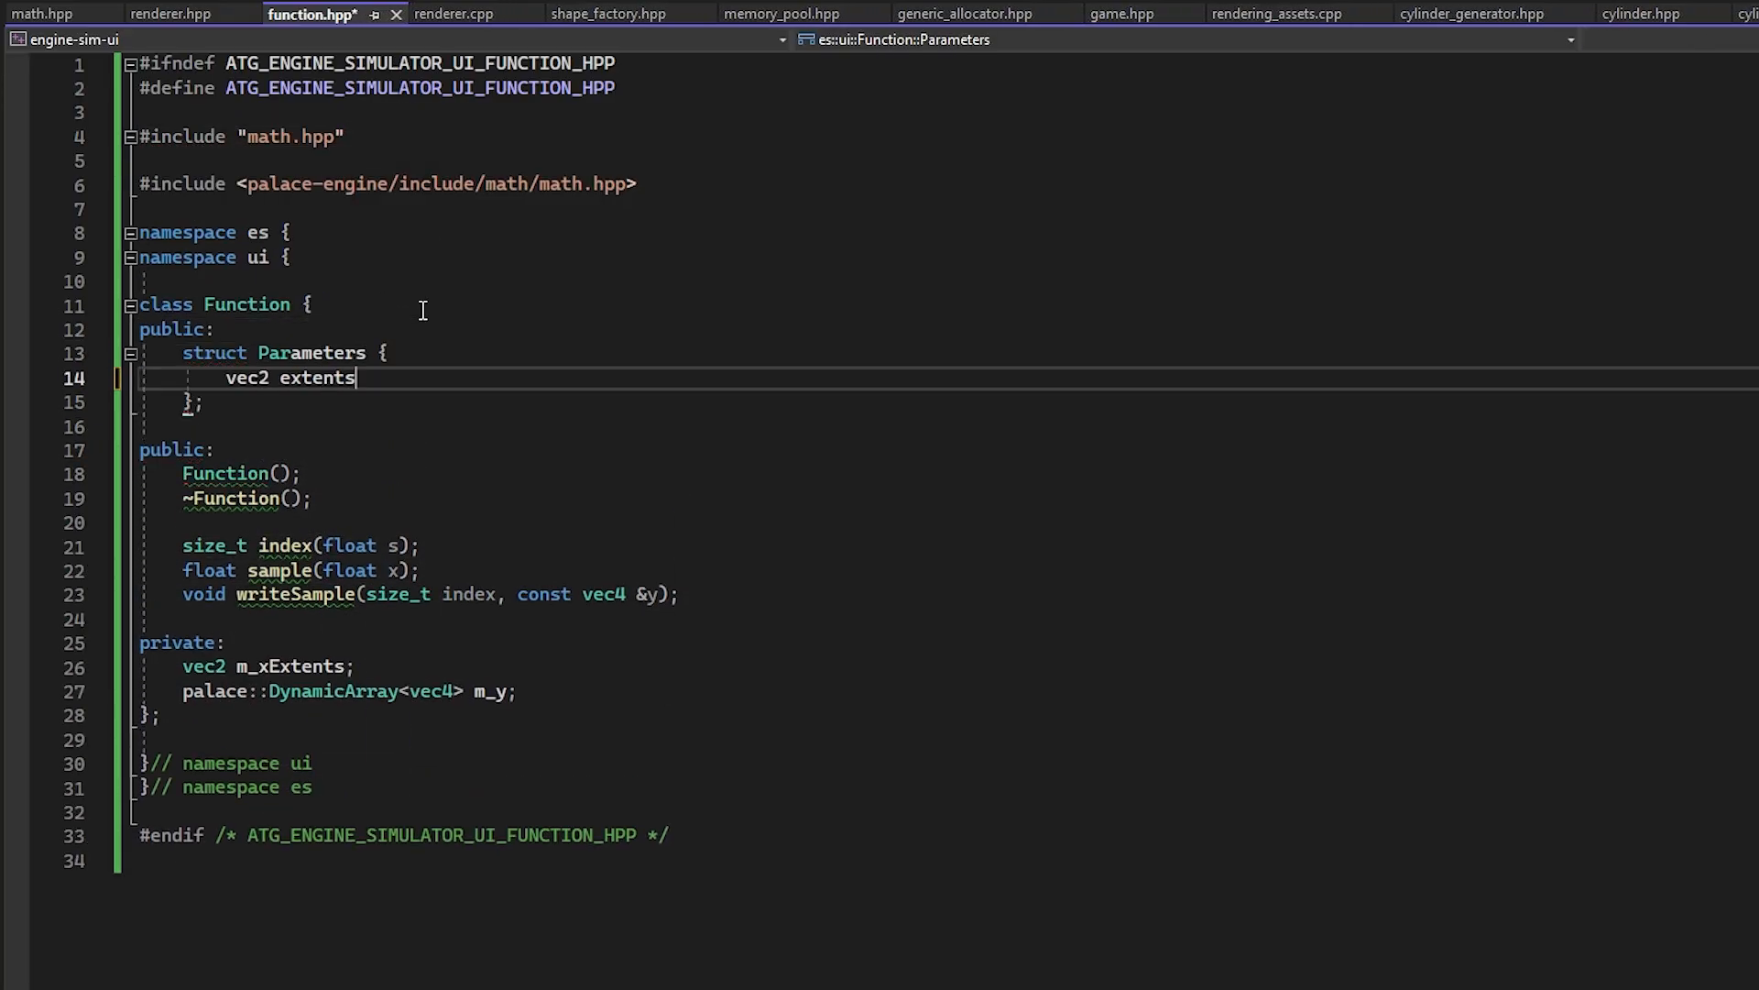
{"action": "left_click", "coordinate": [325, 13]}
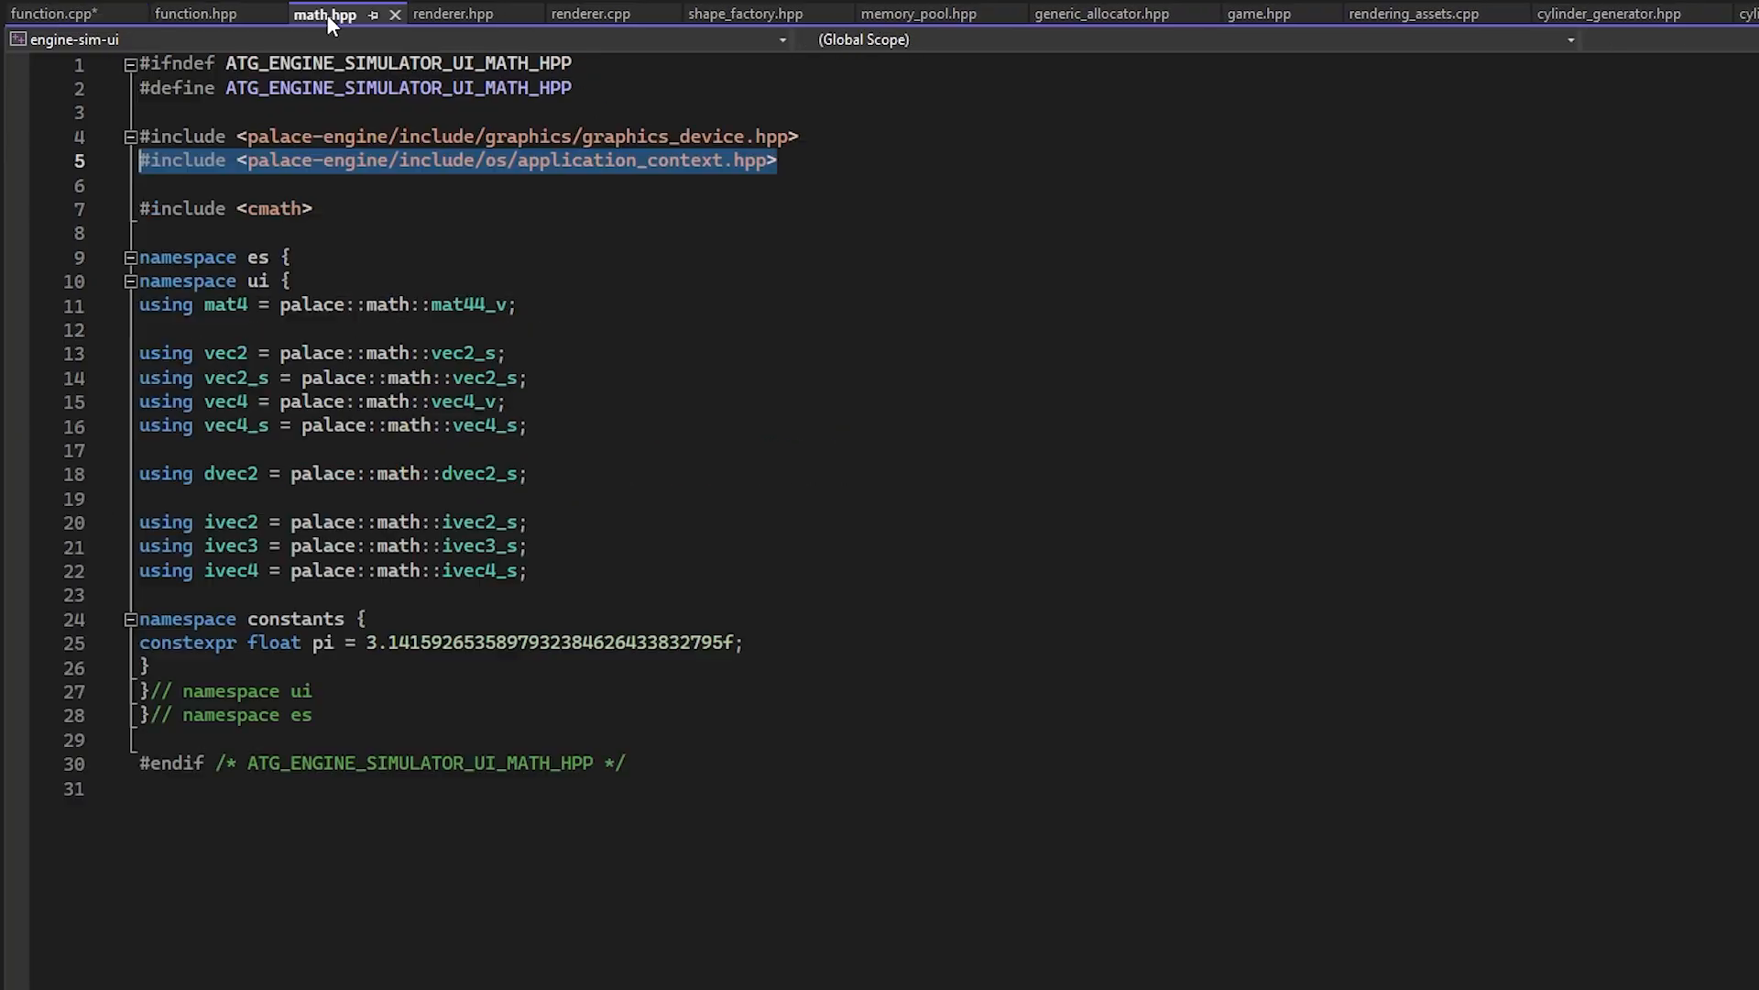
{"action": "left_click", "coordinate": [50, 13]}
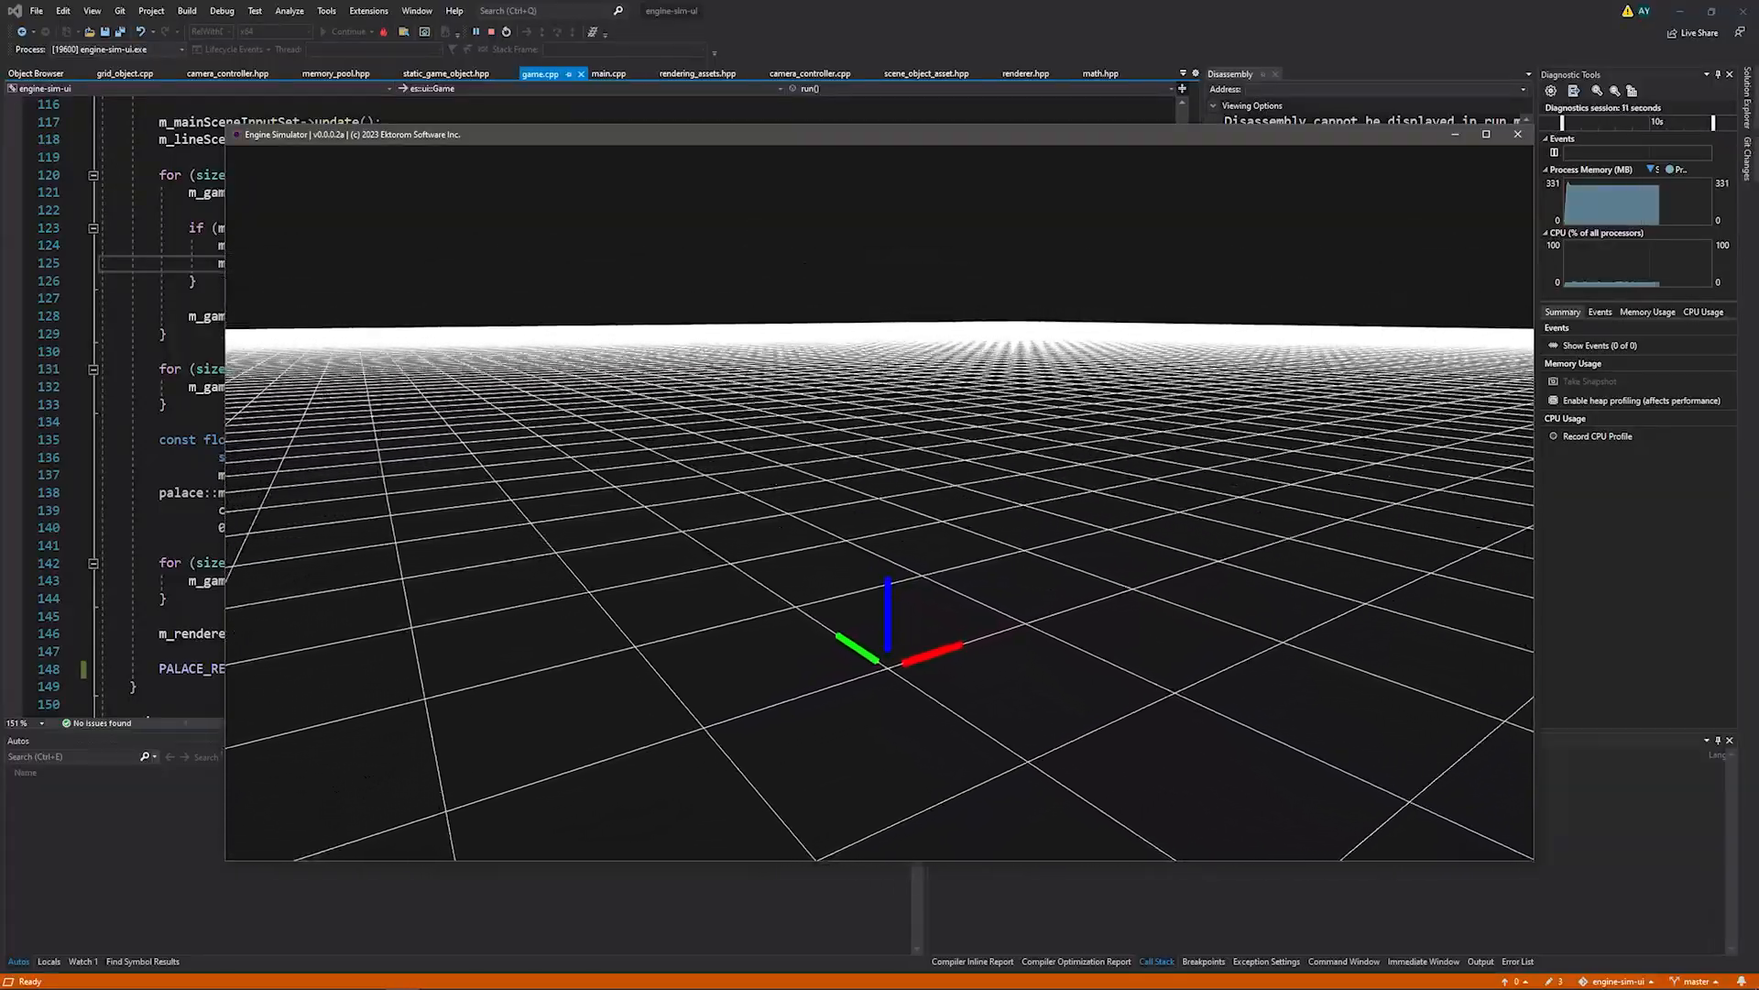
Click into the running engine-sim-ui viewport with the ground grid and axis gizmo.
{"action": "left_click", "coordinate": [1060, 73]}
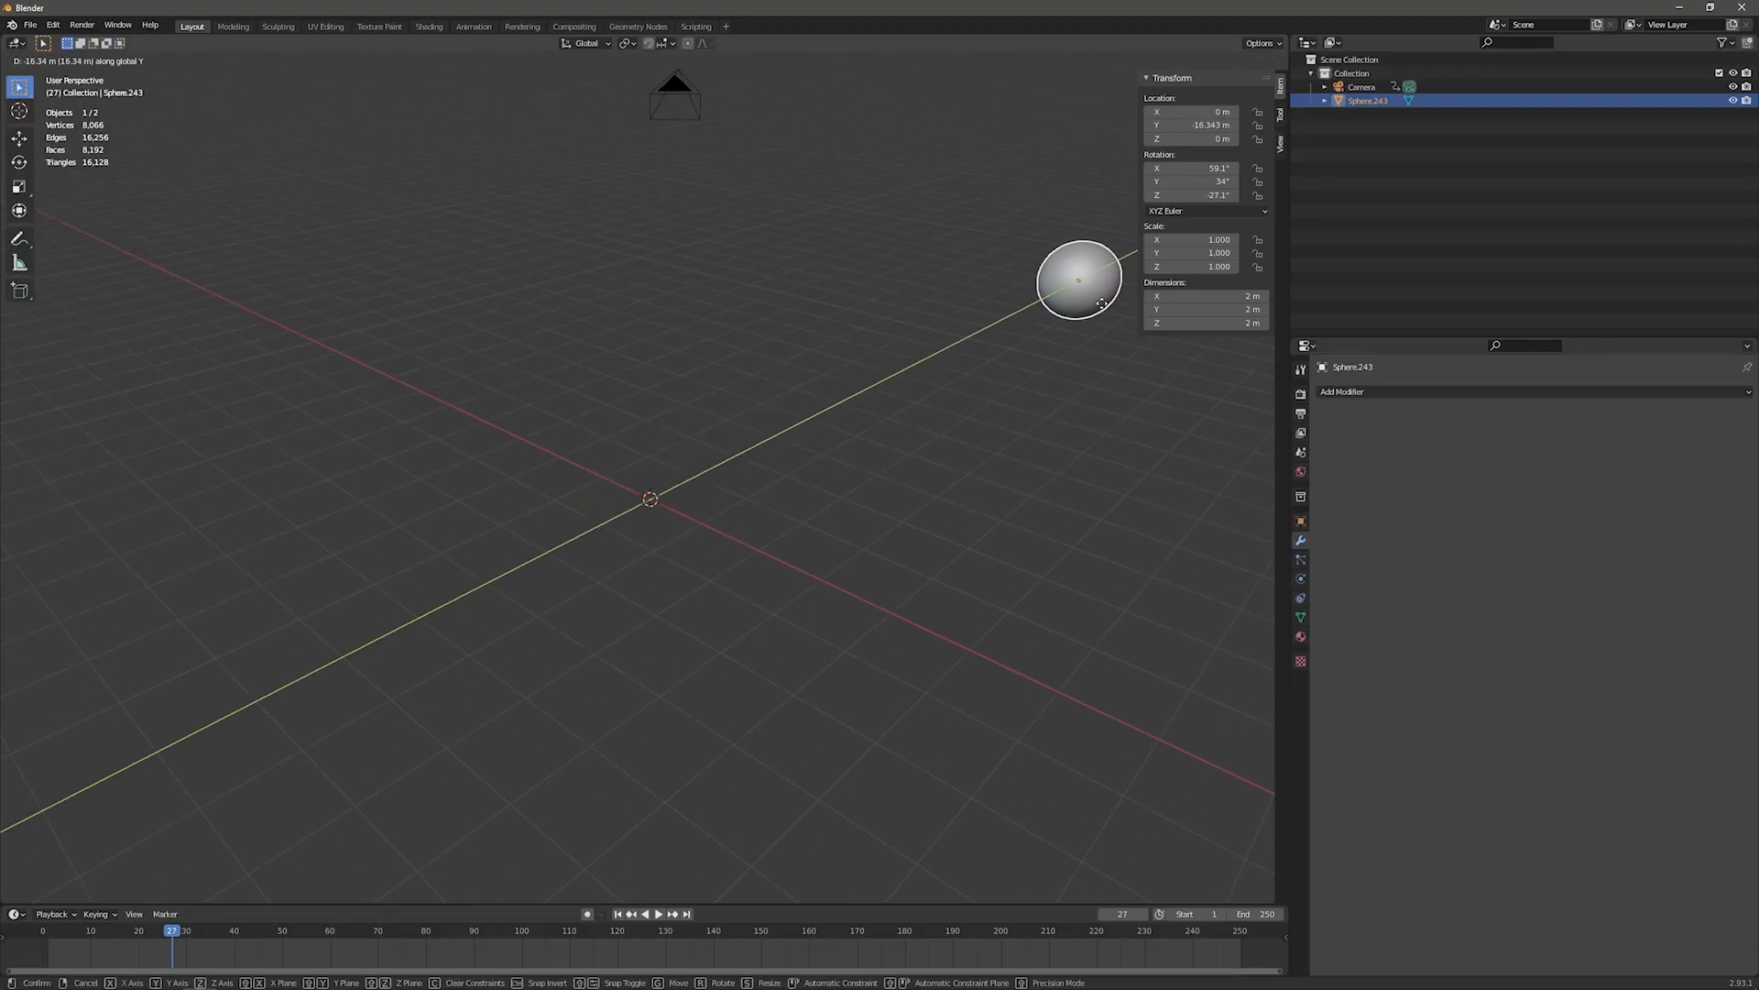
{"action": "mouse_move", "coordinate": [781, 499]}
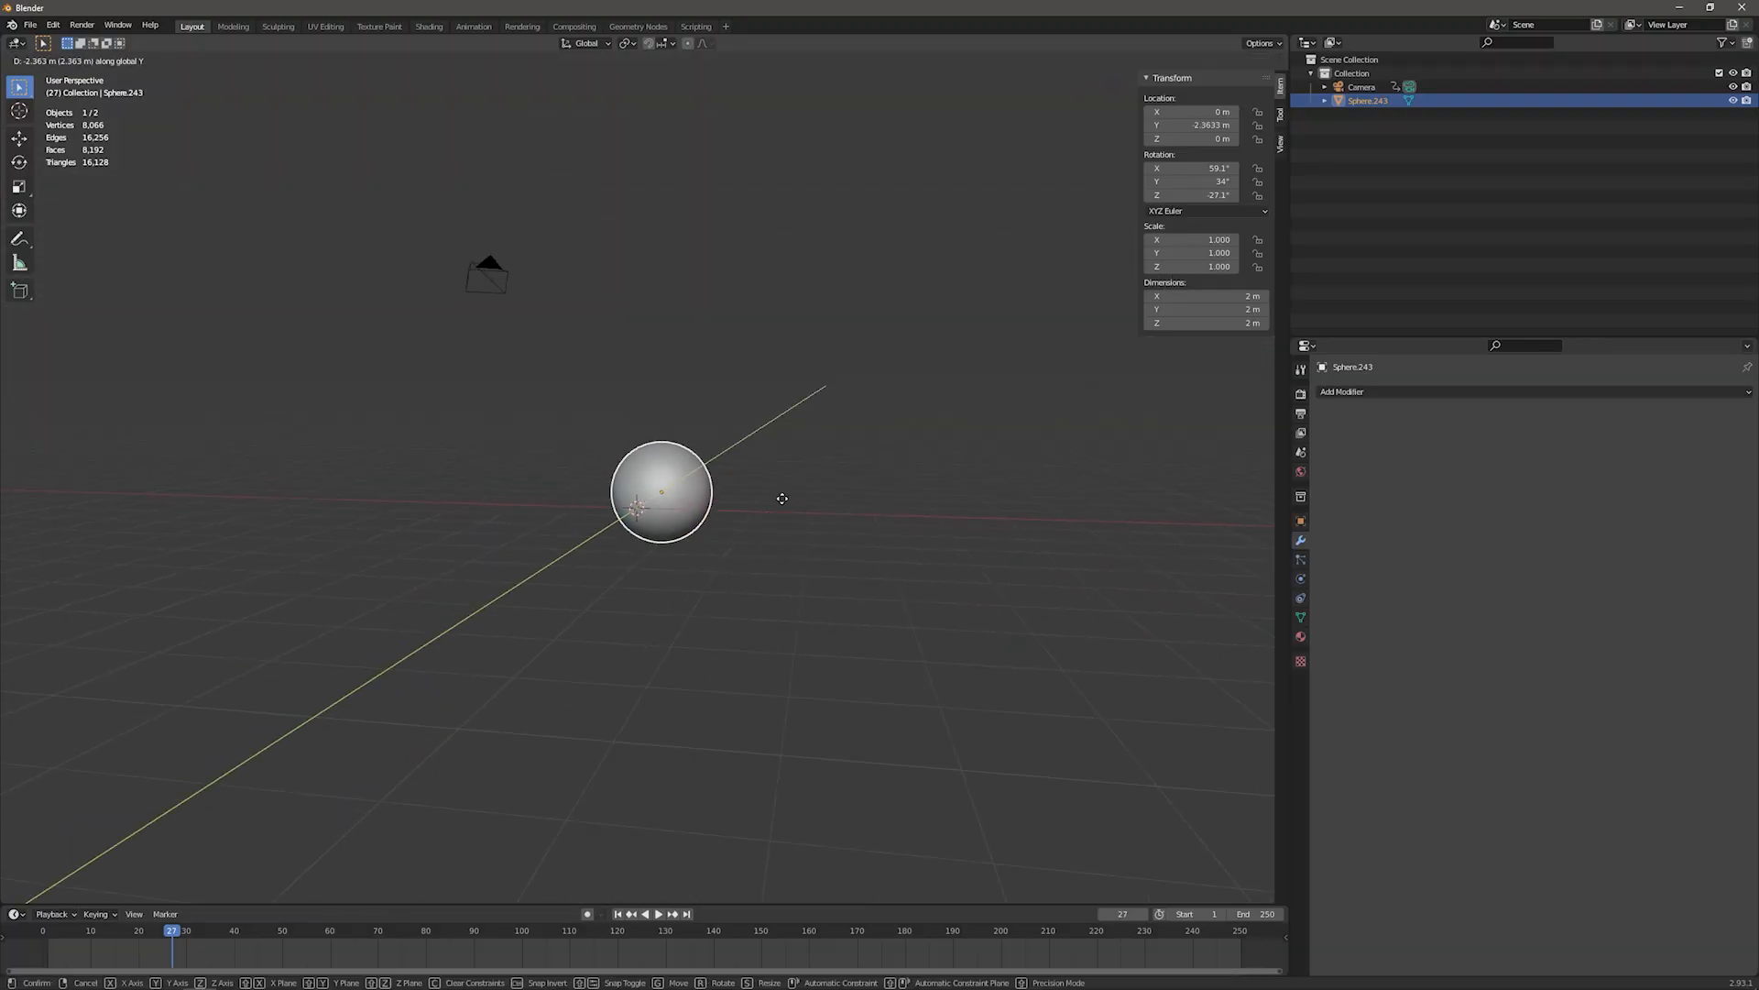
{"action": "mouse_move", "coordinate": [886, 334]}
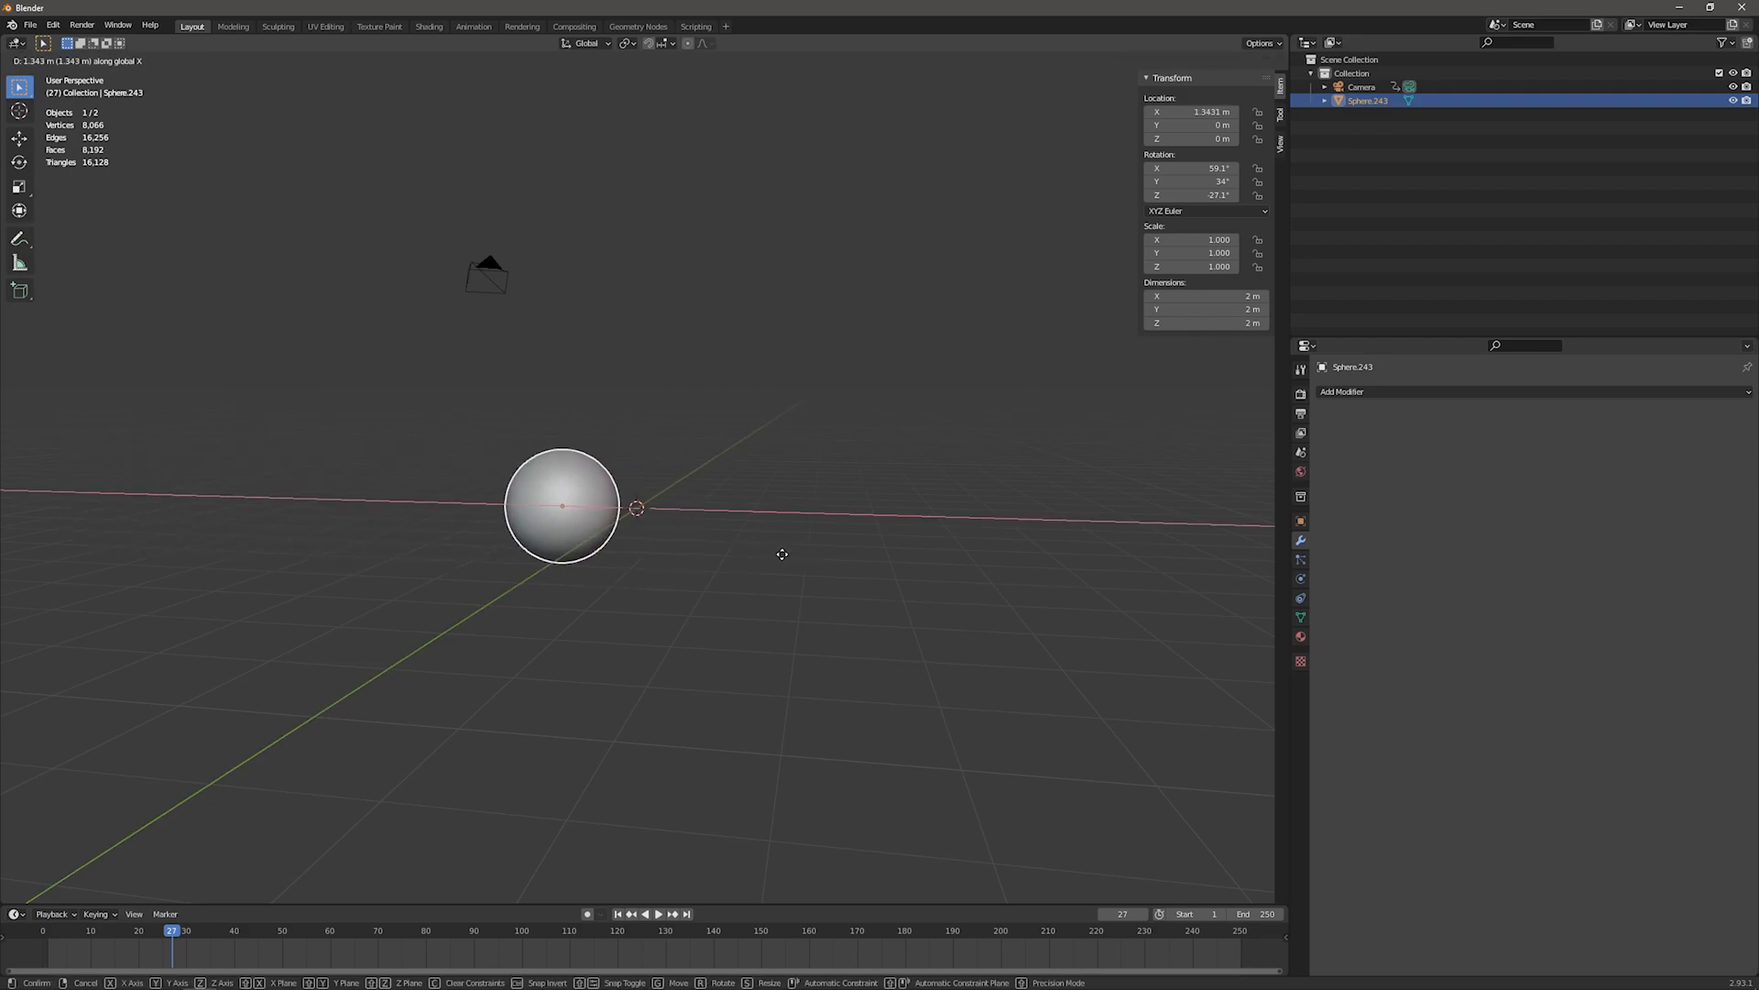
{"action": "mouse_move", "coordinate": [671, 524]}
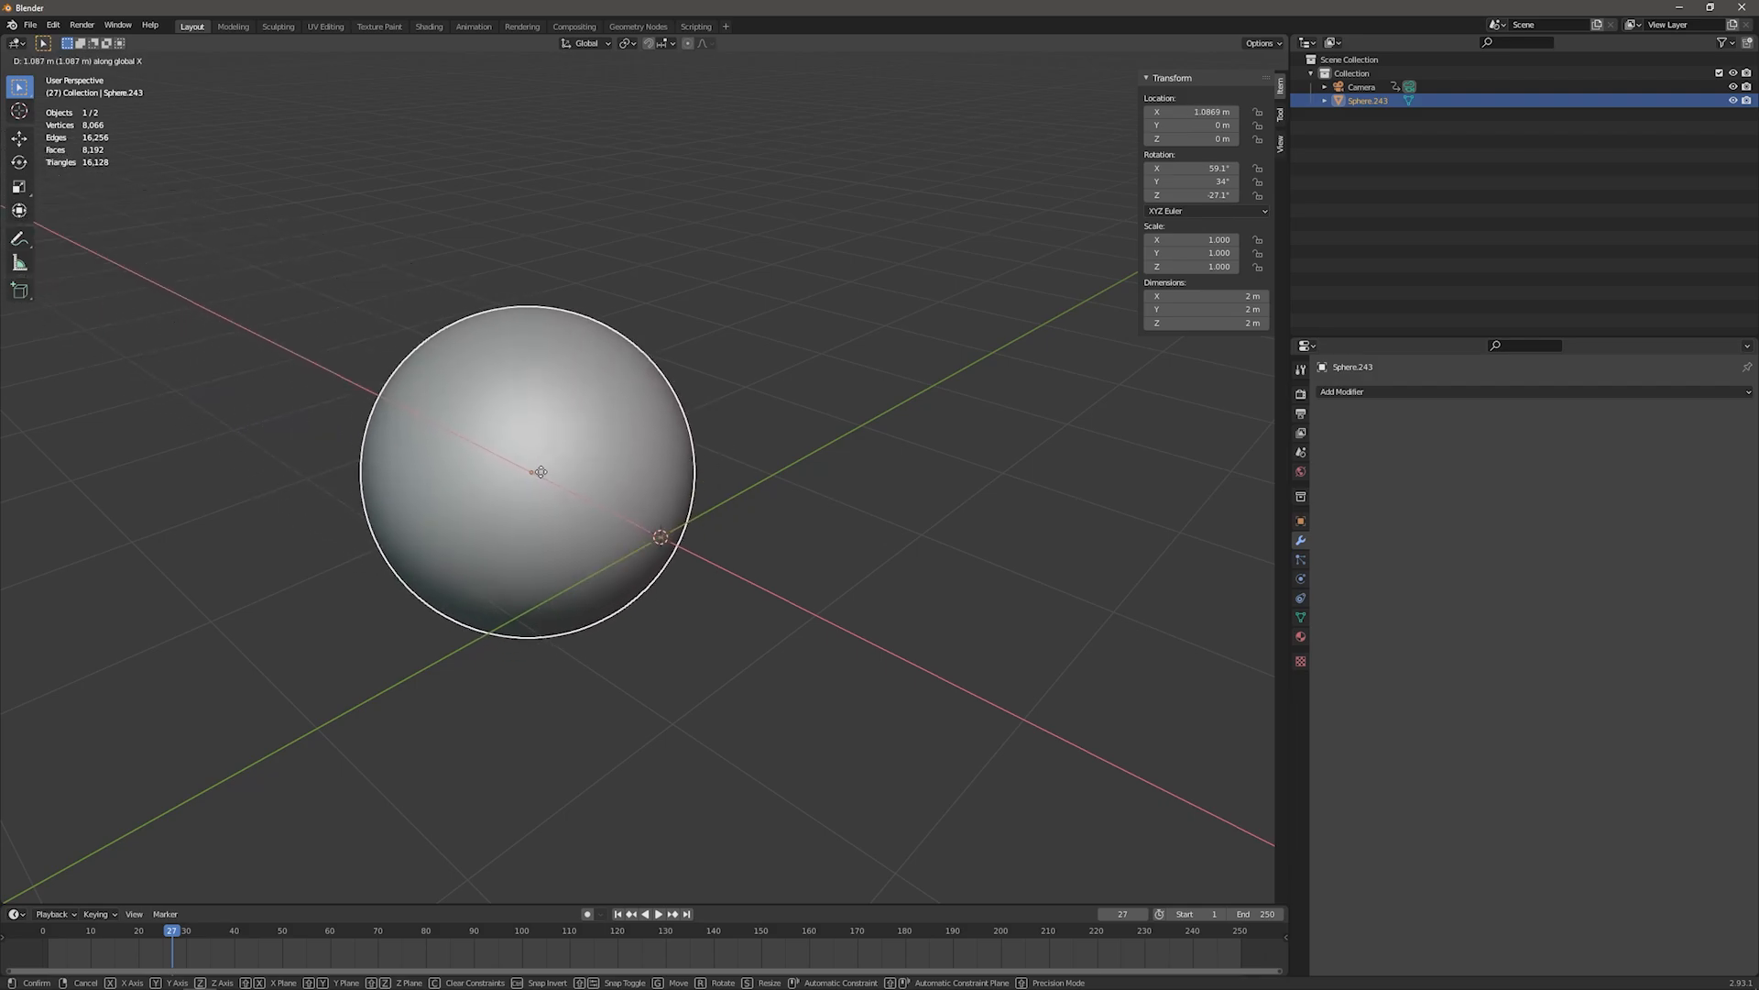
{"action": "mouse_move", "coordinate": [544, 487]}
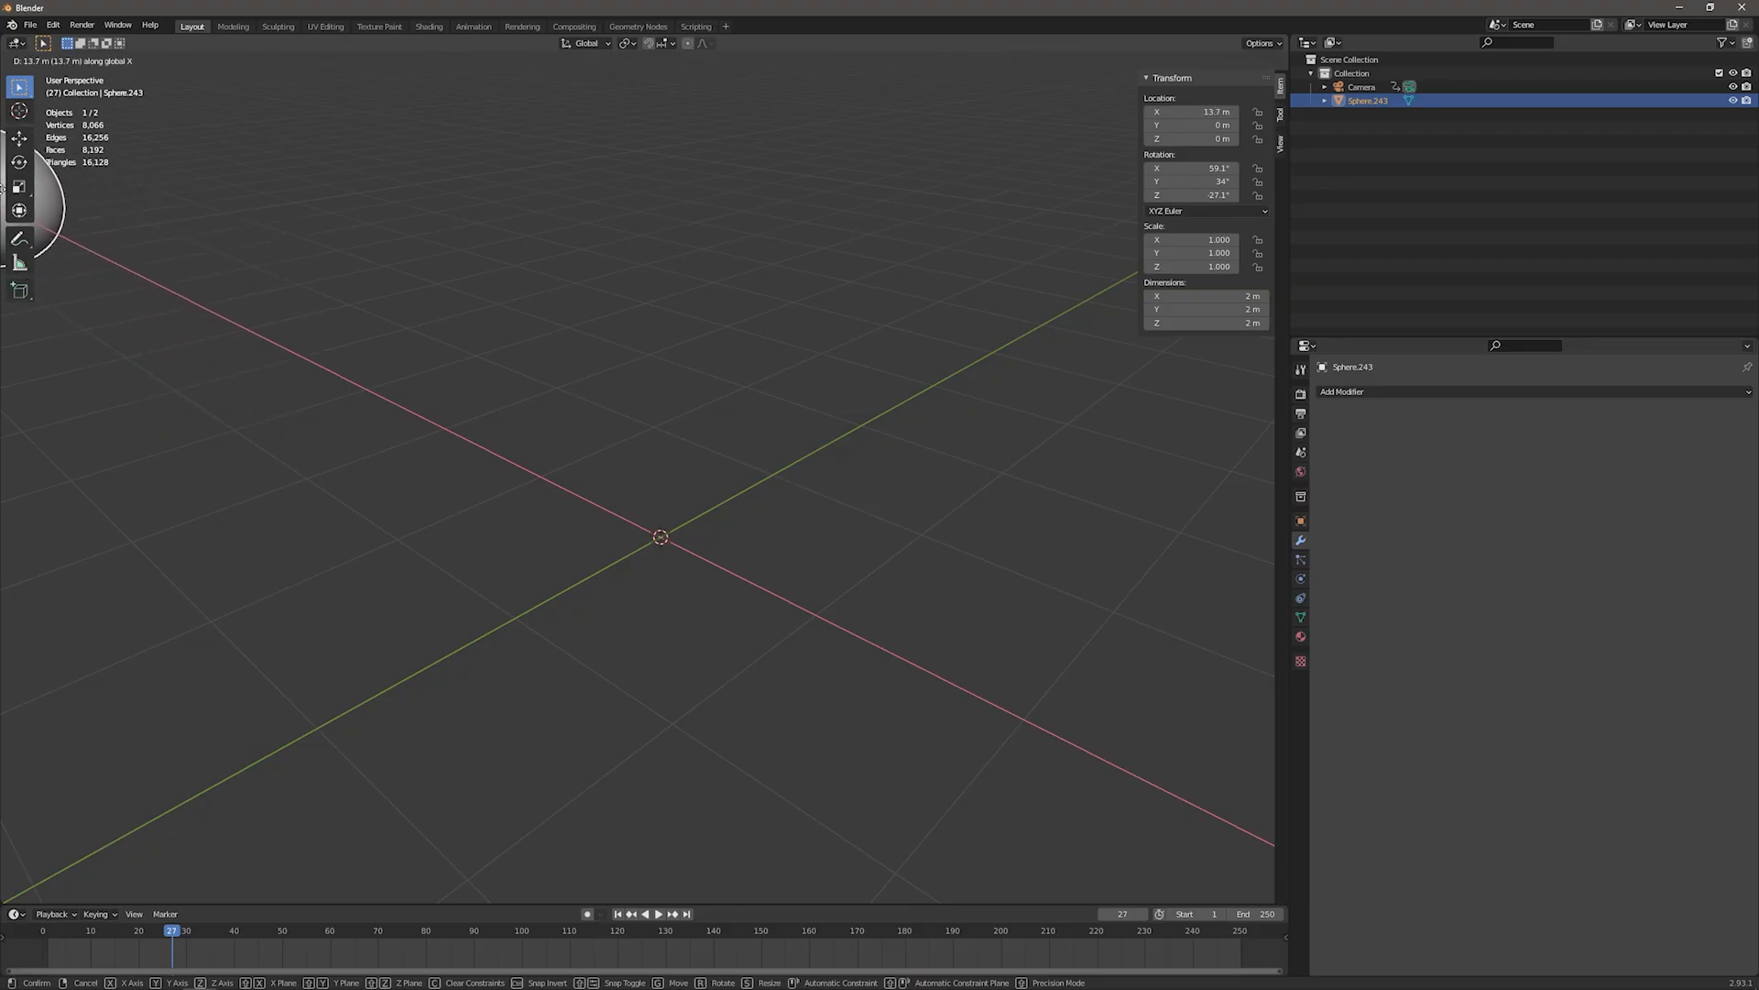
{"action": "mouse_move", "coordinate": [544, 483]}
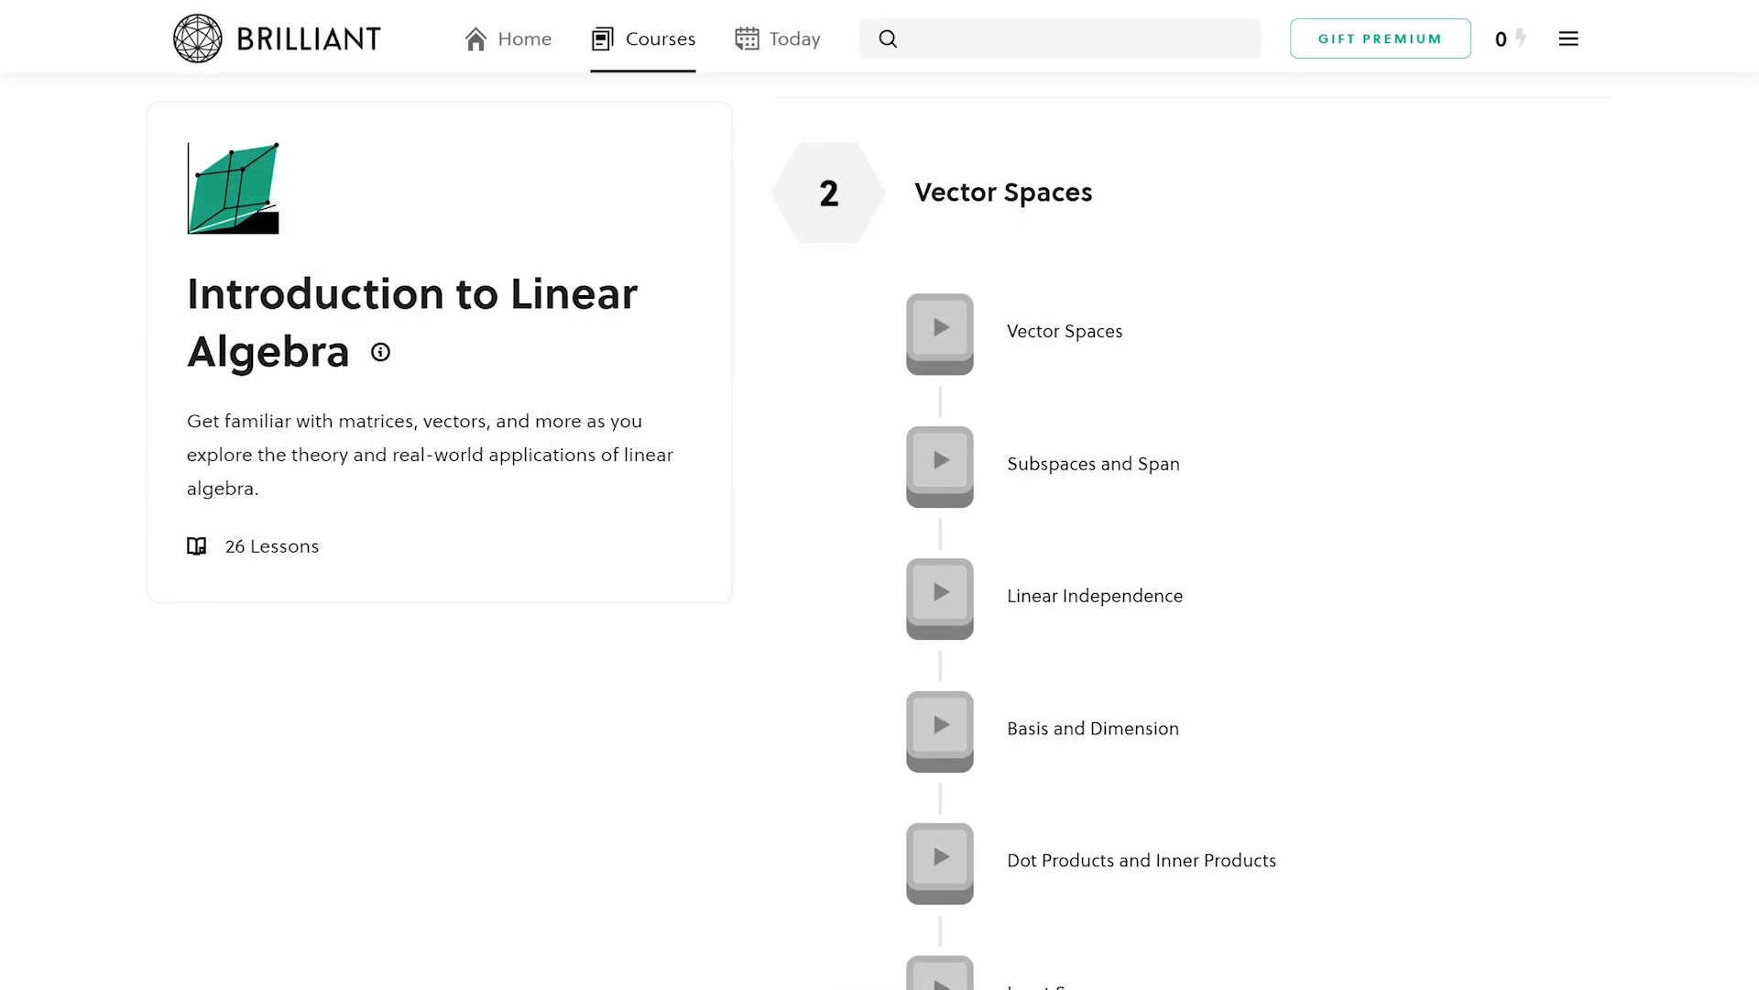
Scroll the Linear Algebra lesson list past Properties of Matrices to Linear Maps and Matrices.
{"action": "scroll", "scroll_direction": "down", "scroll_amount": 3}
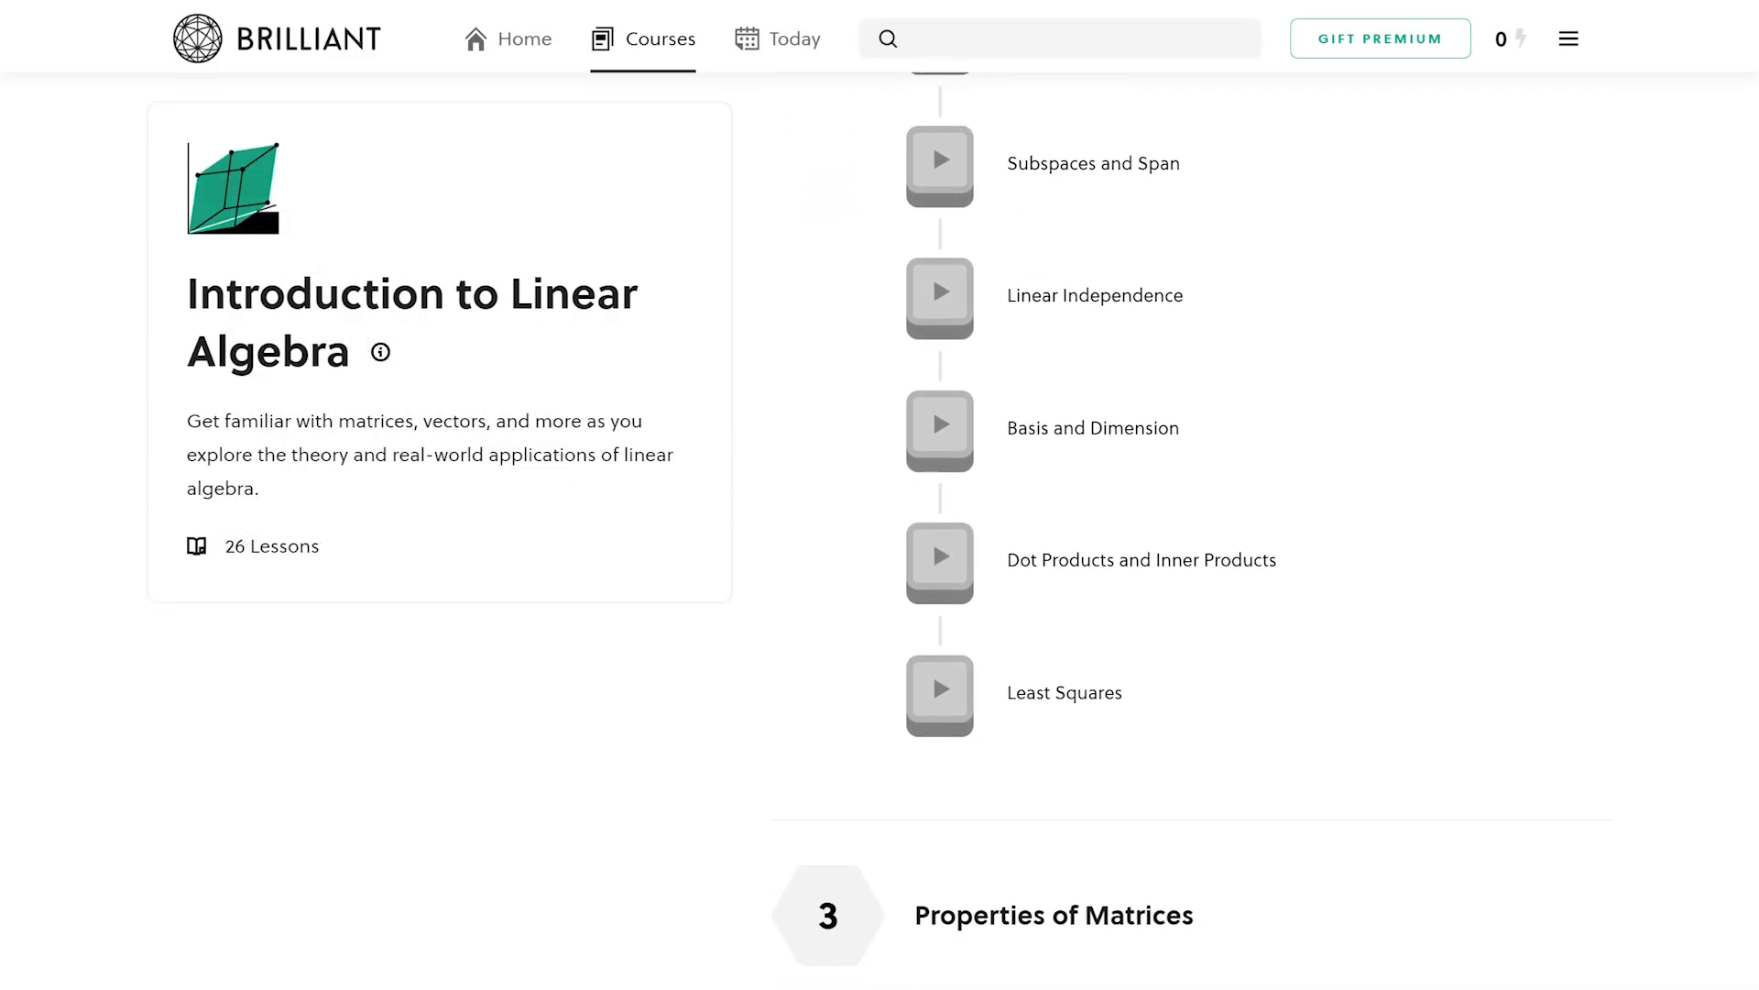
{"action": "scroll", "scroll_direction": "down", "scroll_amount": 3}
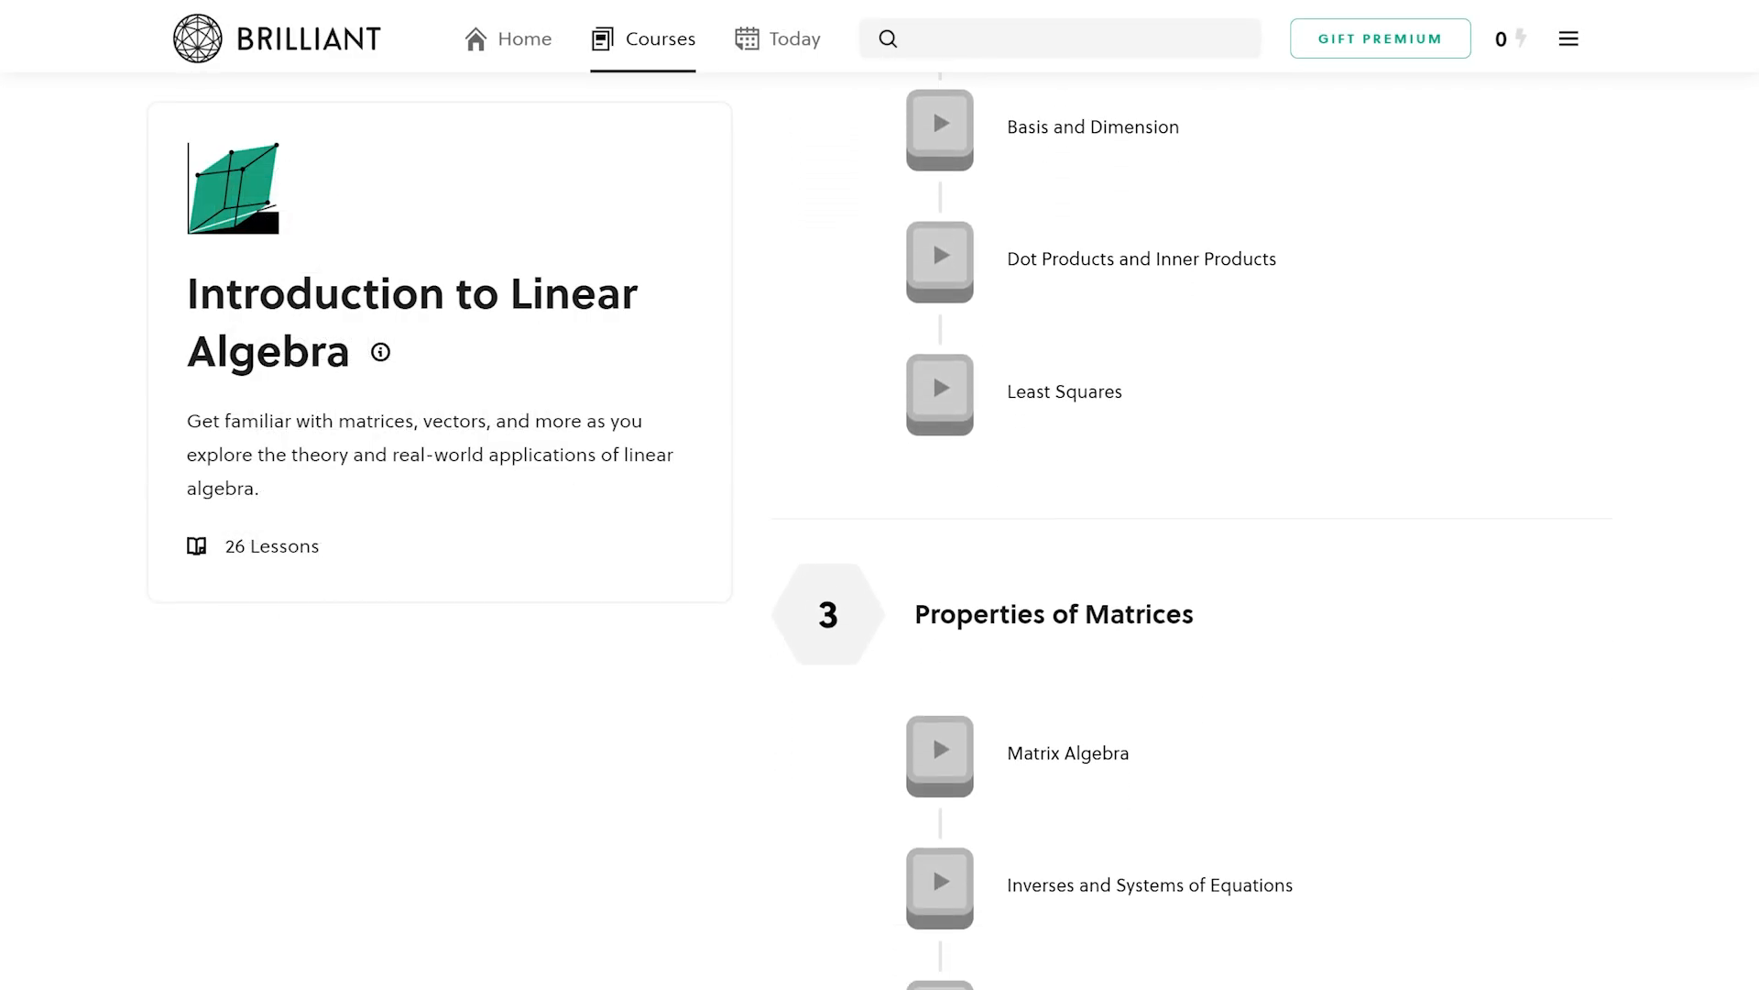
{"action": "scroll", "scroll_direction": "down", "scroll_amount": 3}
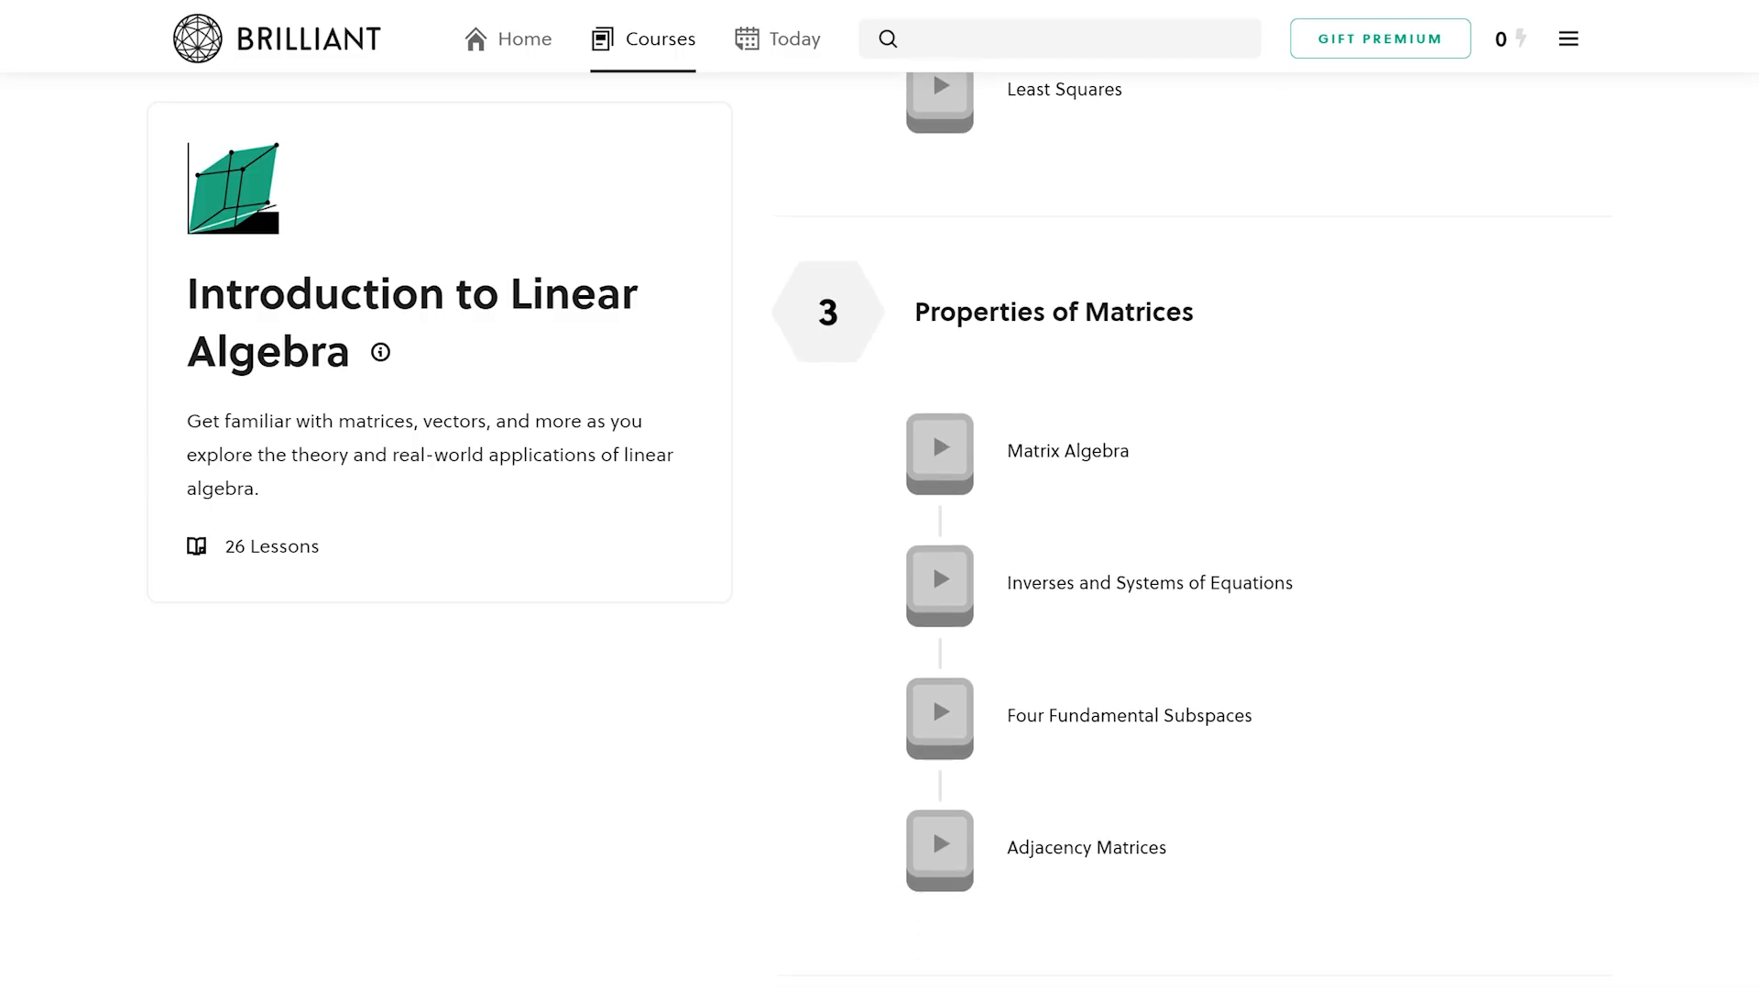
{"action": "scroll", "scroll_direction": "down", "scroll_amount": 3}
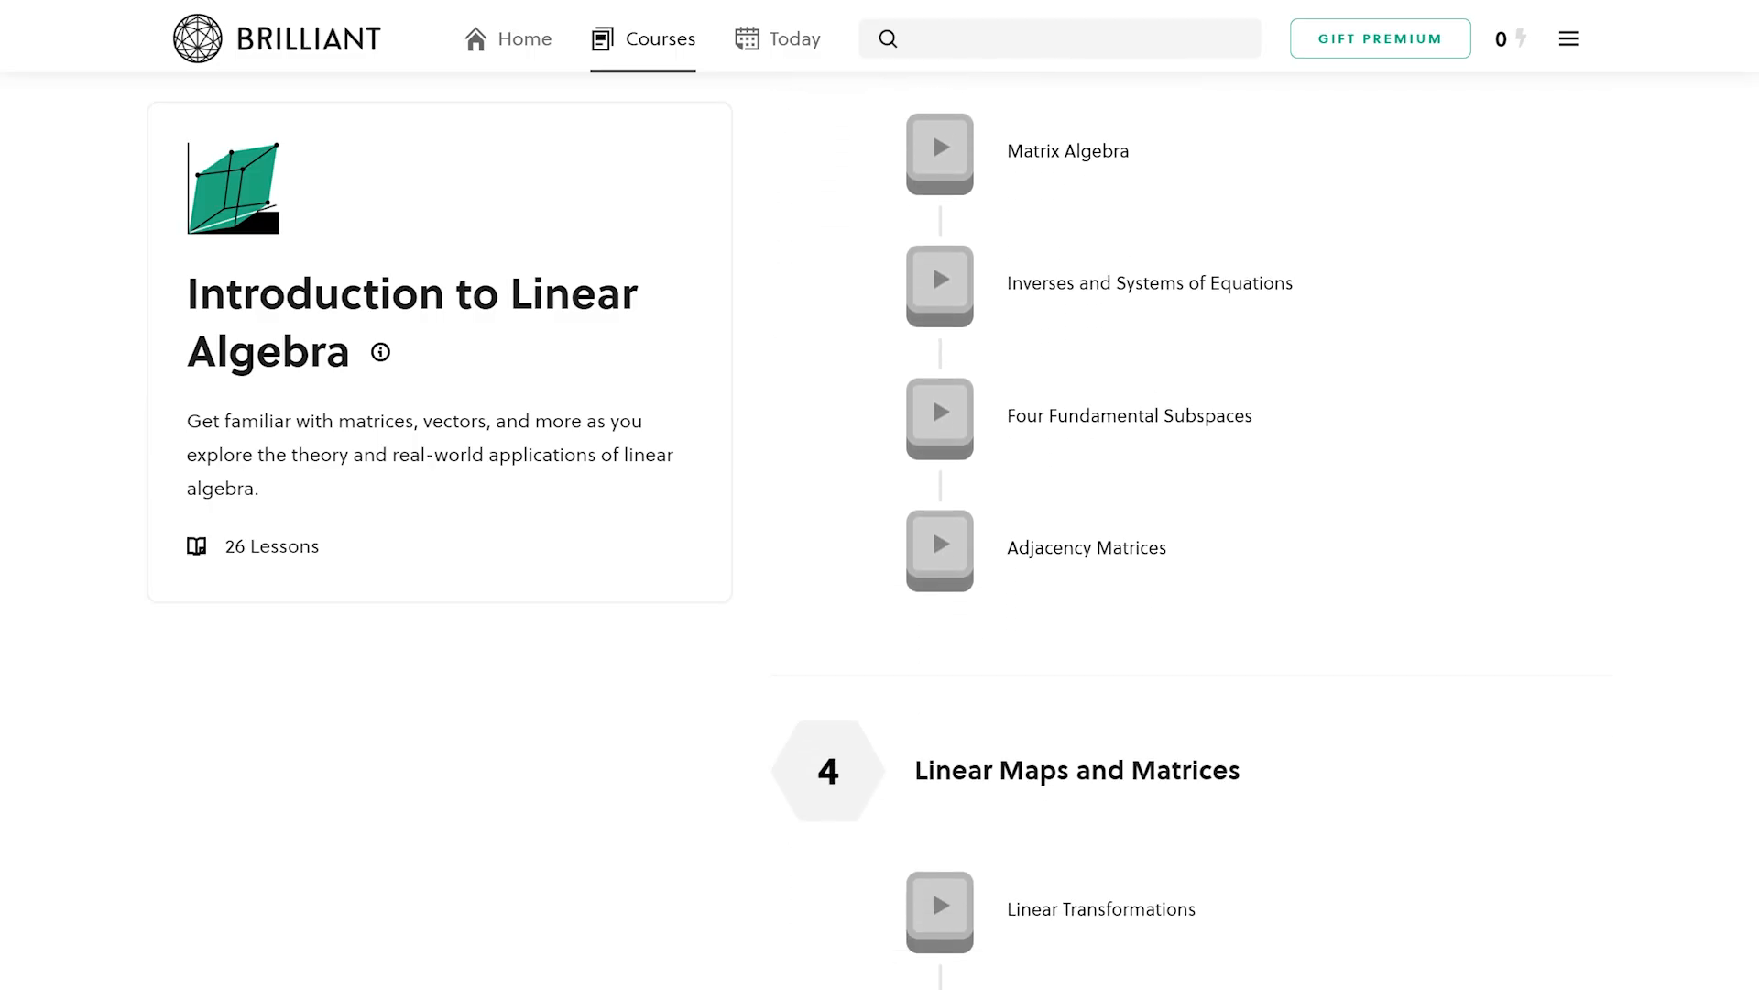
{"action": "scroll", "scroll_direction": "down", "scroll_amount": 3}
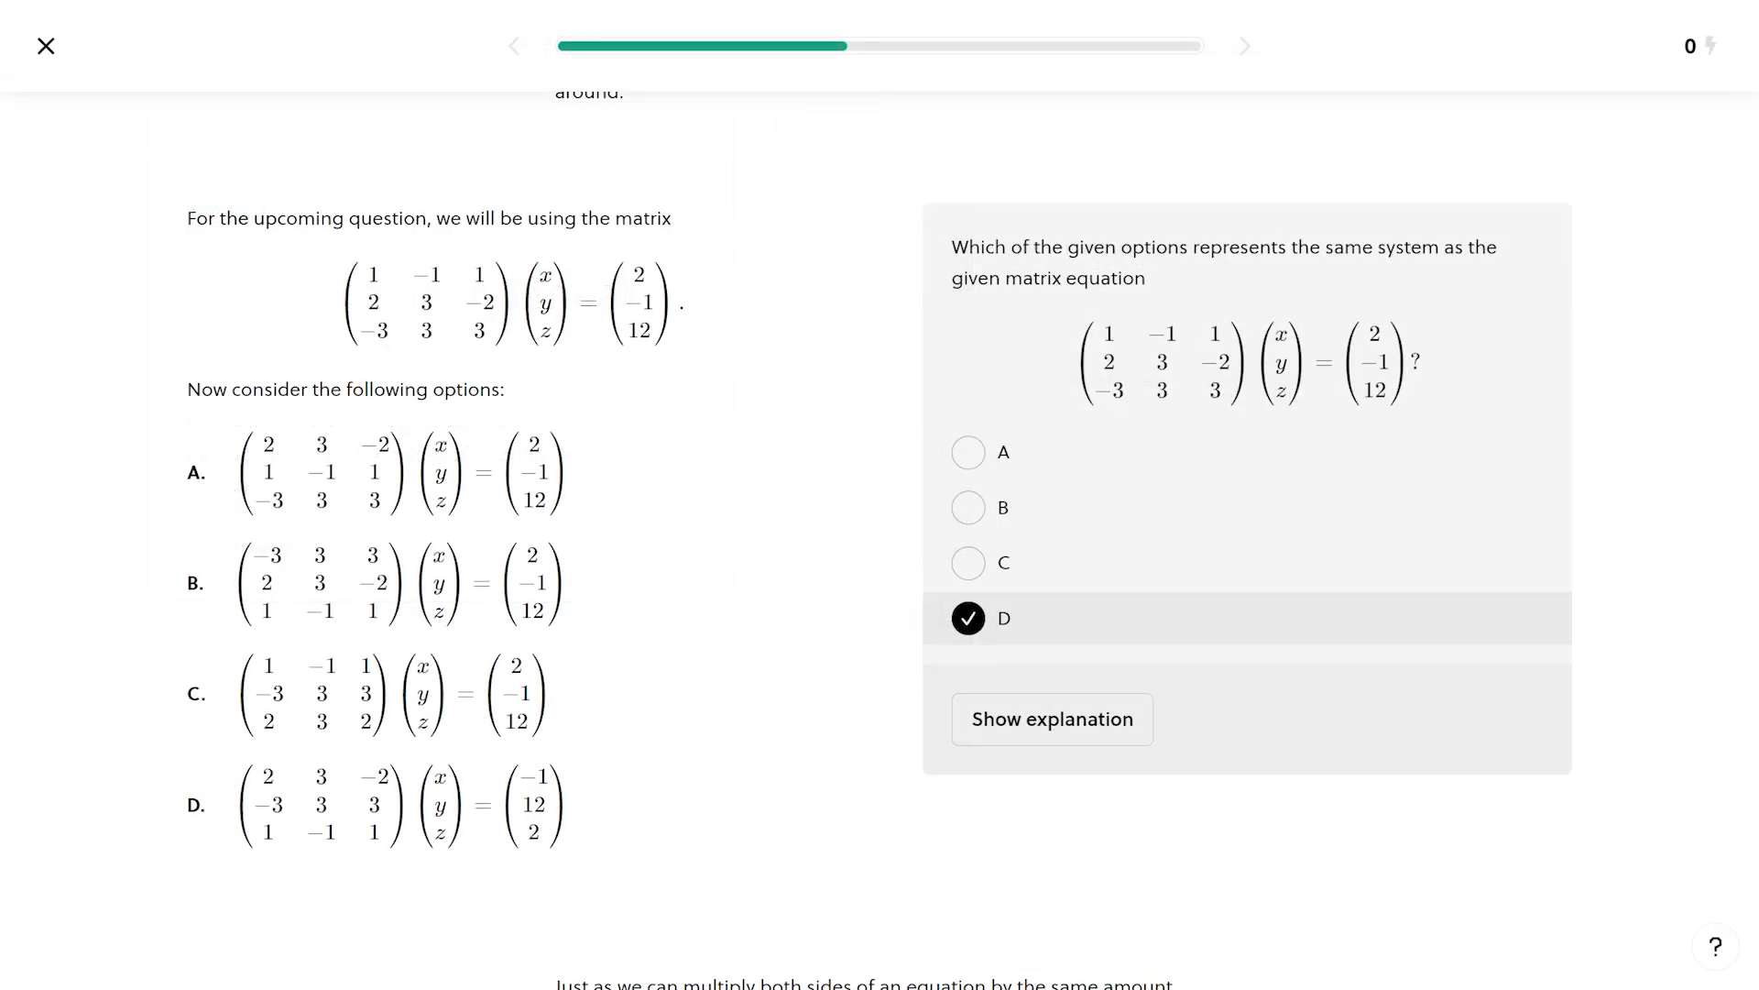
Leave the answered matrix-equation question and start the rover simulation.
{"action": "left_click", "coordinate": [1051, 719]}
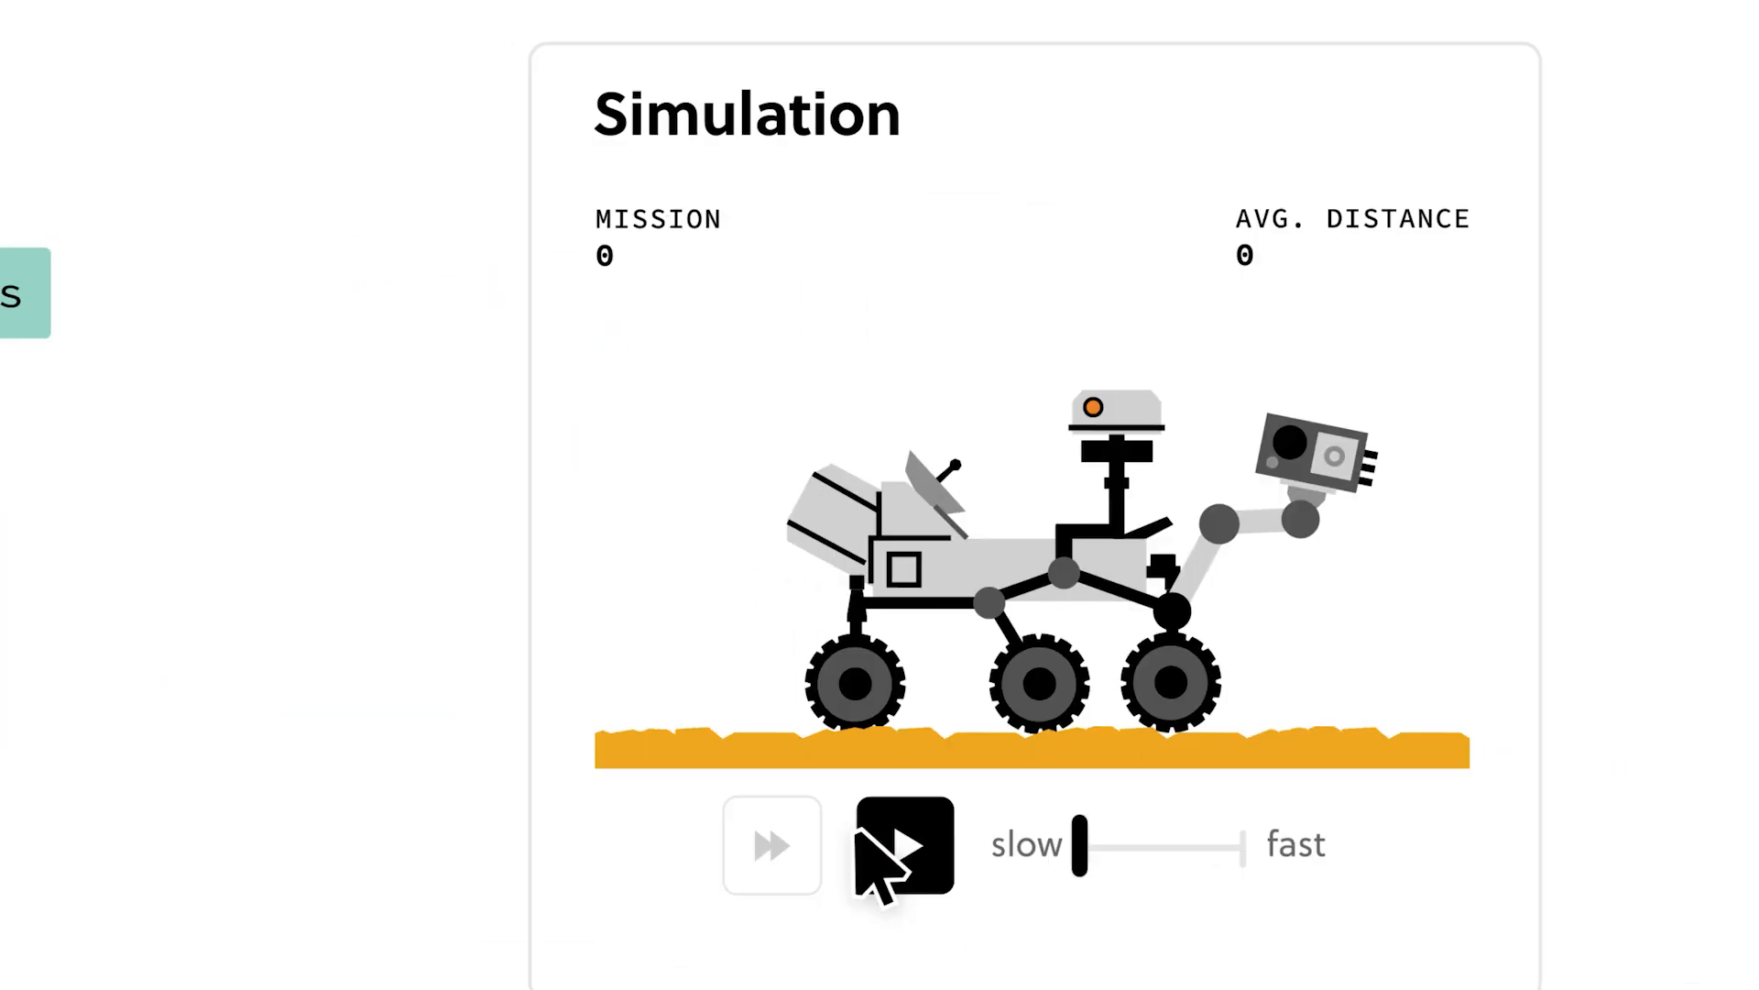
{"action": "left_click", "coordinate": [902, 845]}
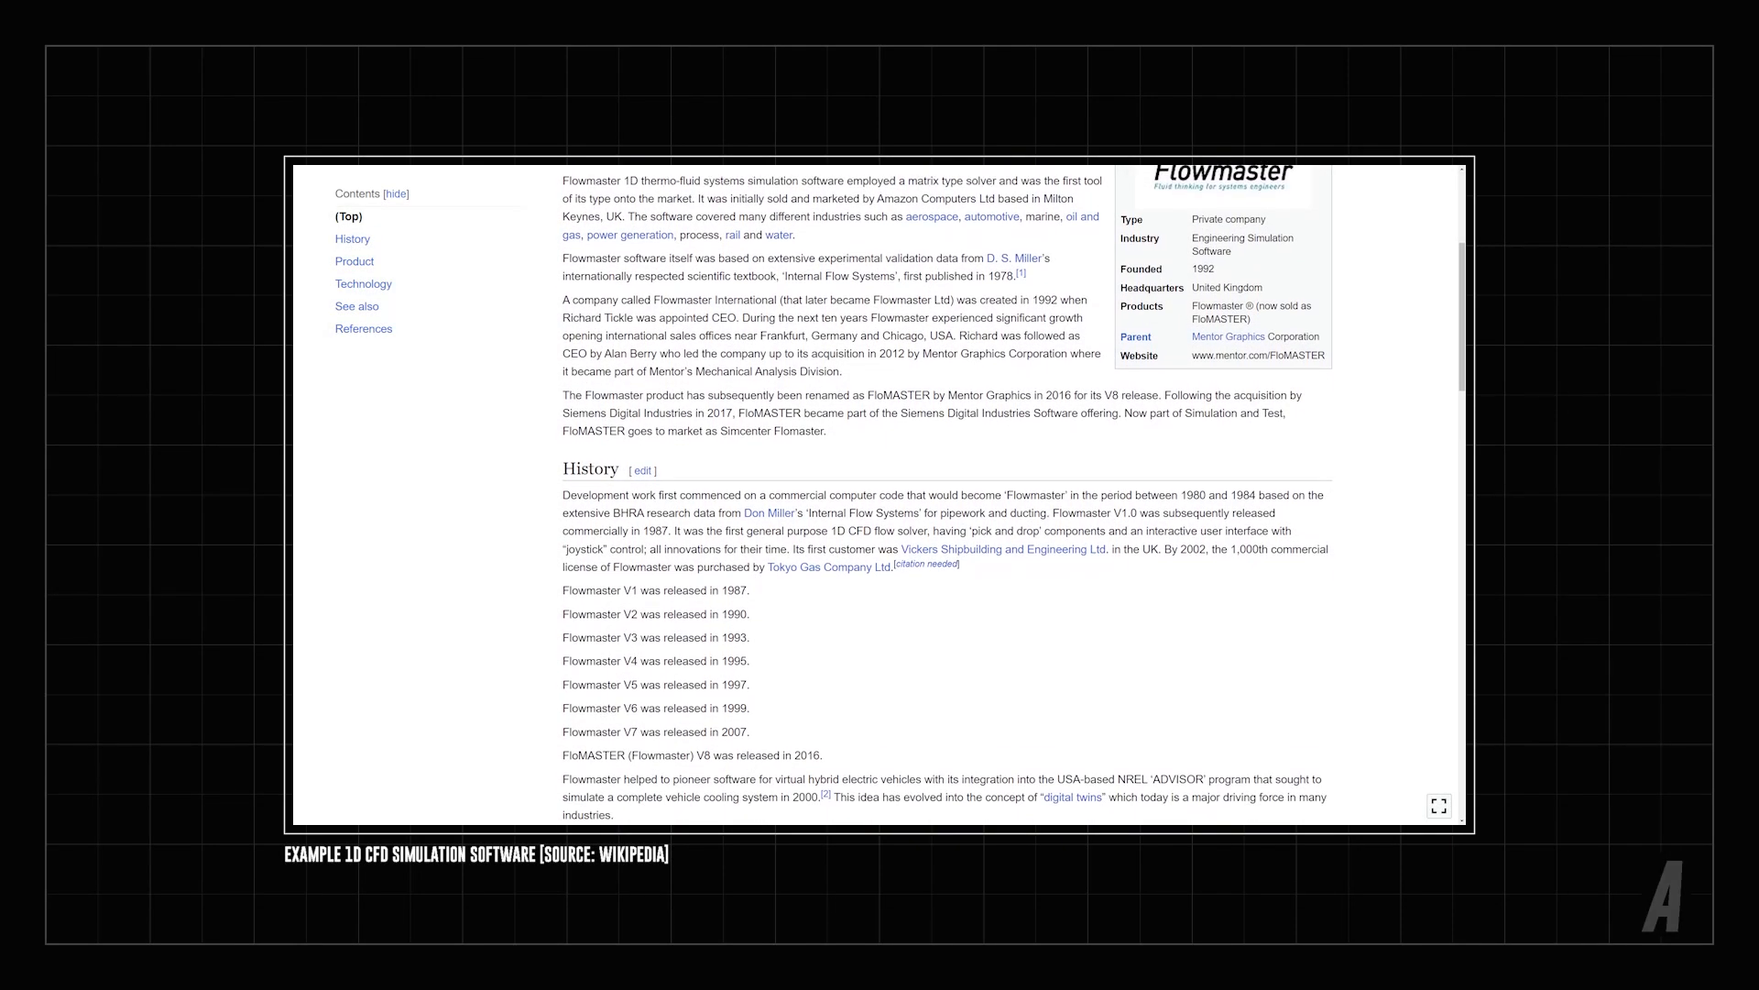
Read the Flowmaster article from History through Product to Technology.
{"action": "scroll", "scroll_direction": "down", "scroll_amount": 3}
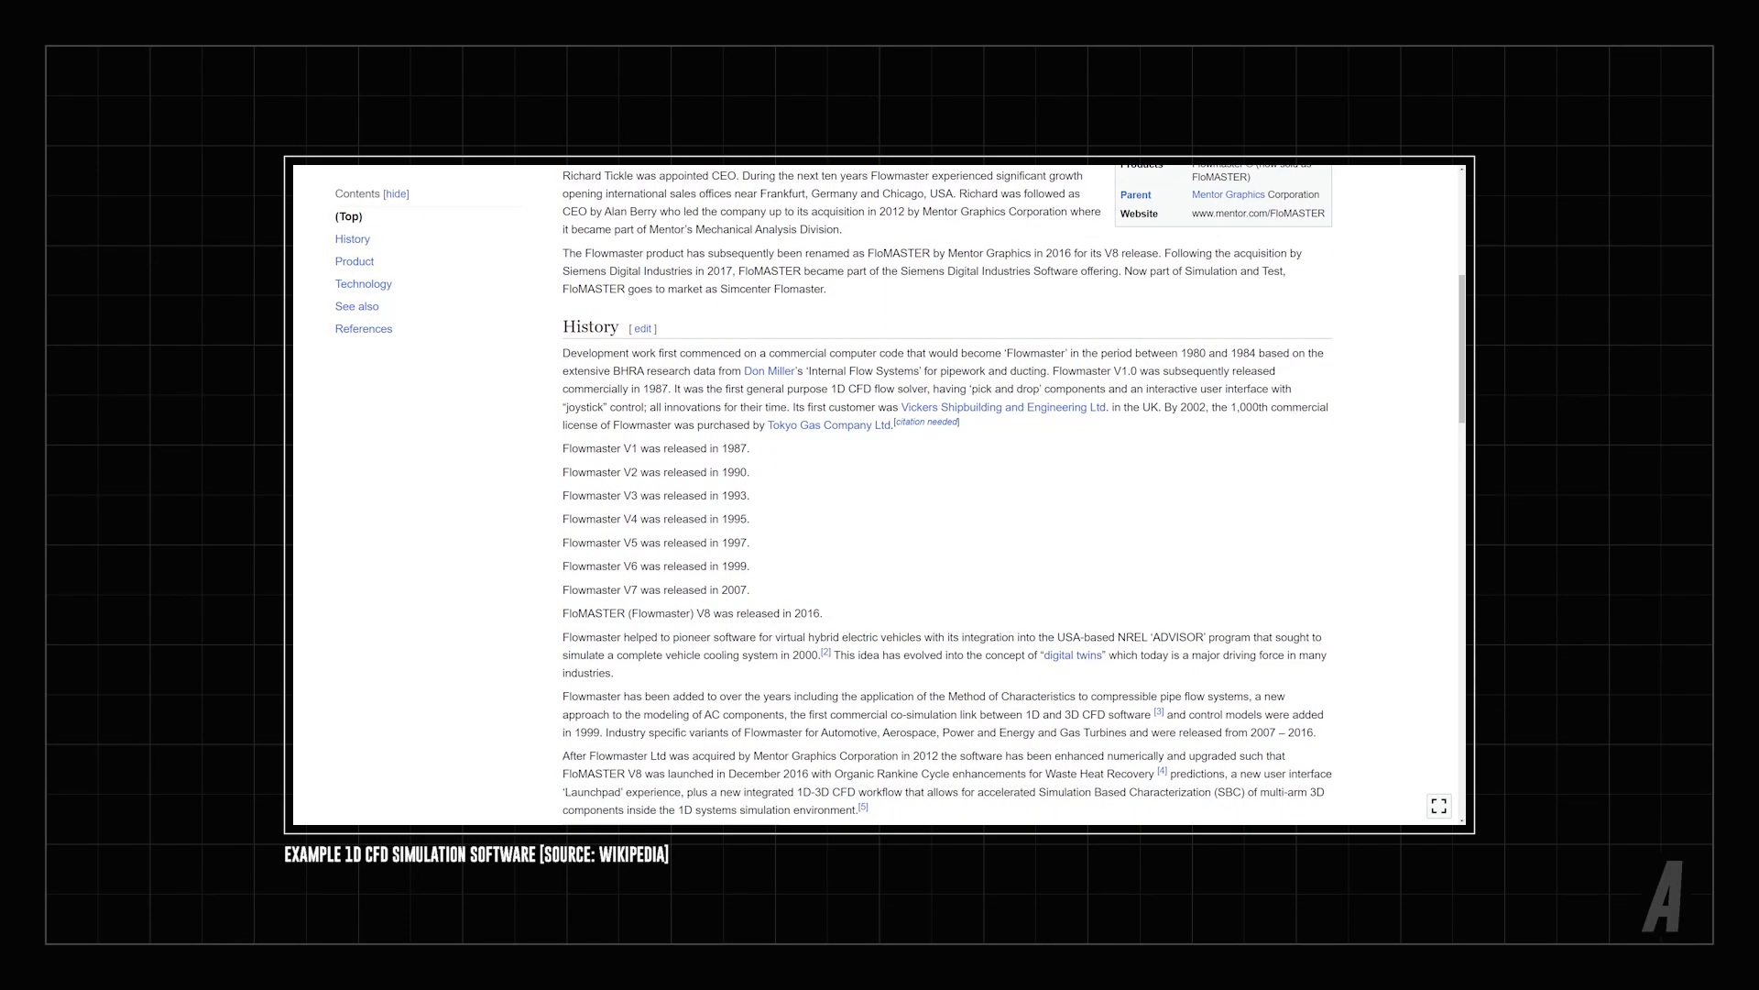
{"action": "scroll", "scroll_direction": "down", "scroll_amount": 3}
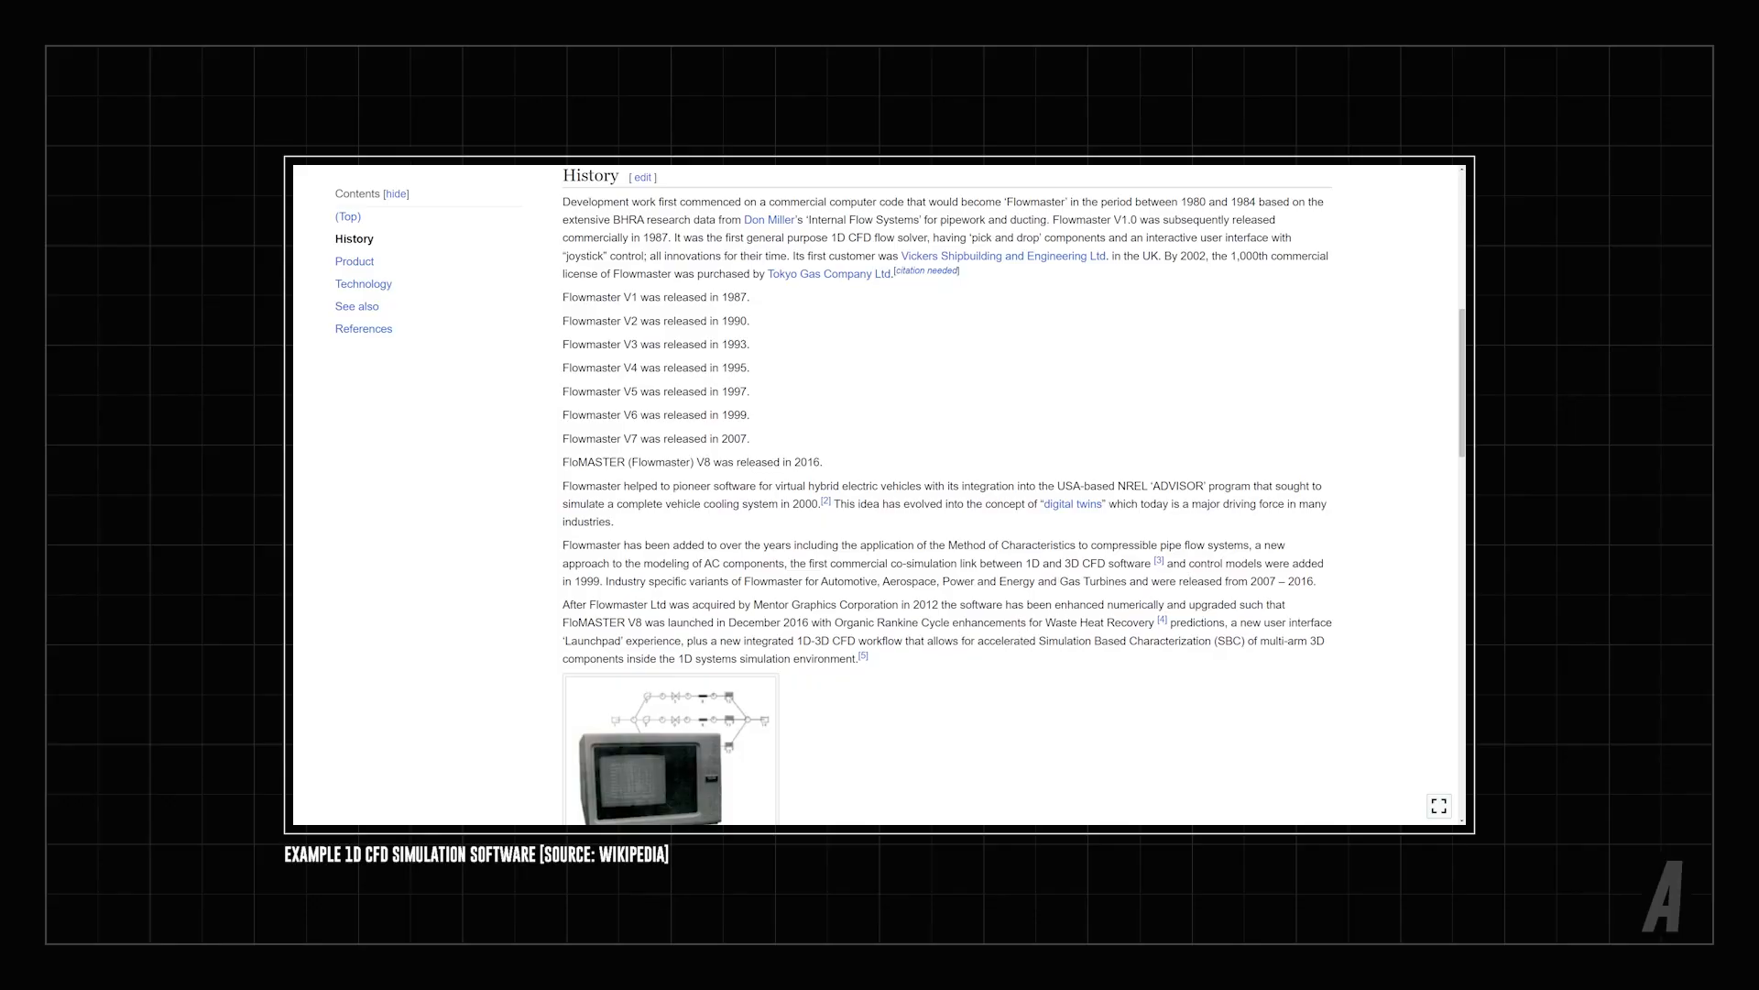
{"action": "scroll", "scroll_direction": "down", "scroll_amount": 3}
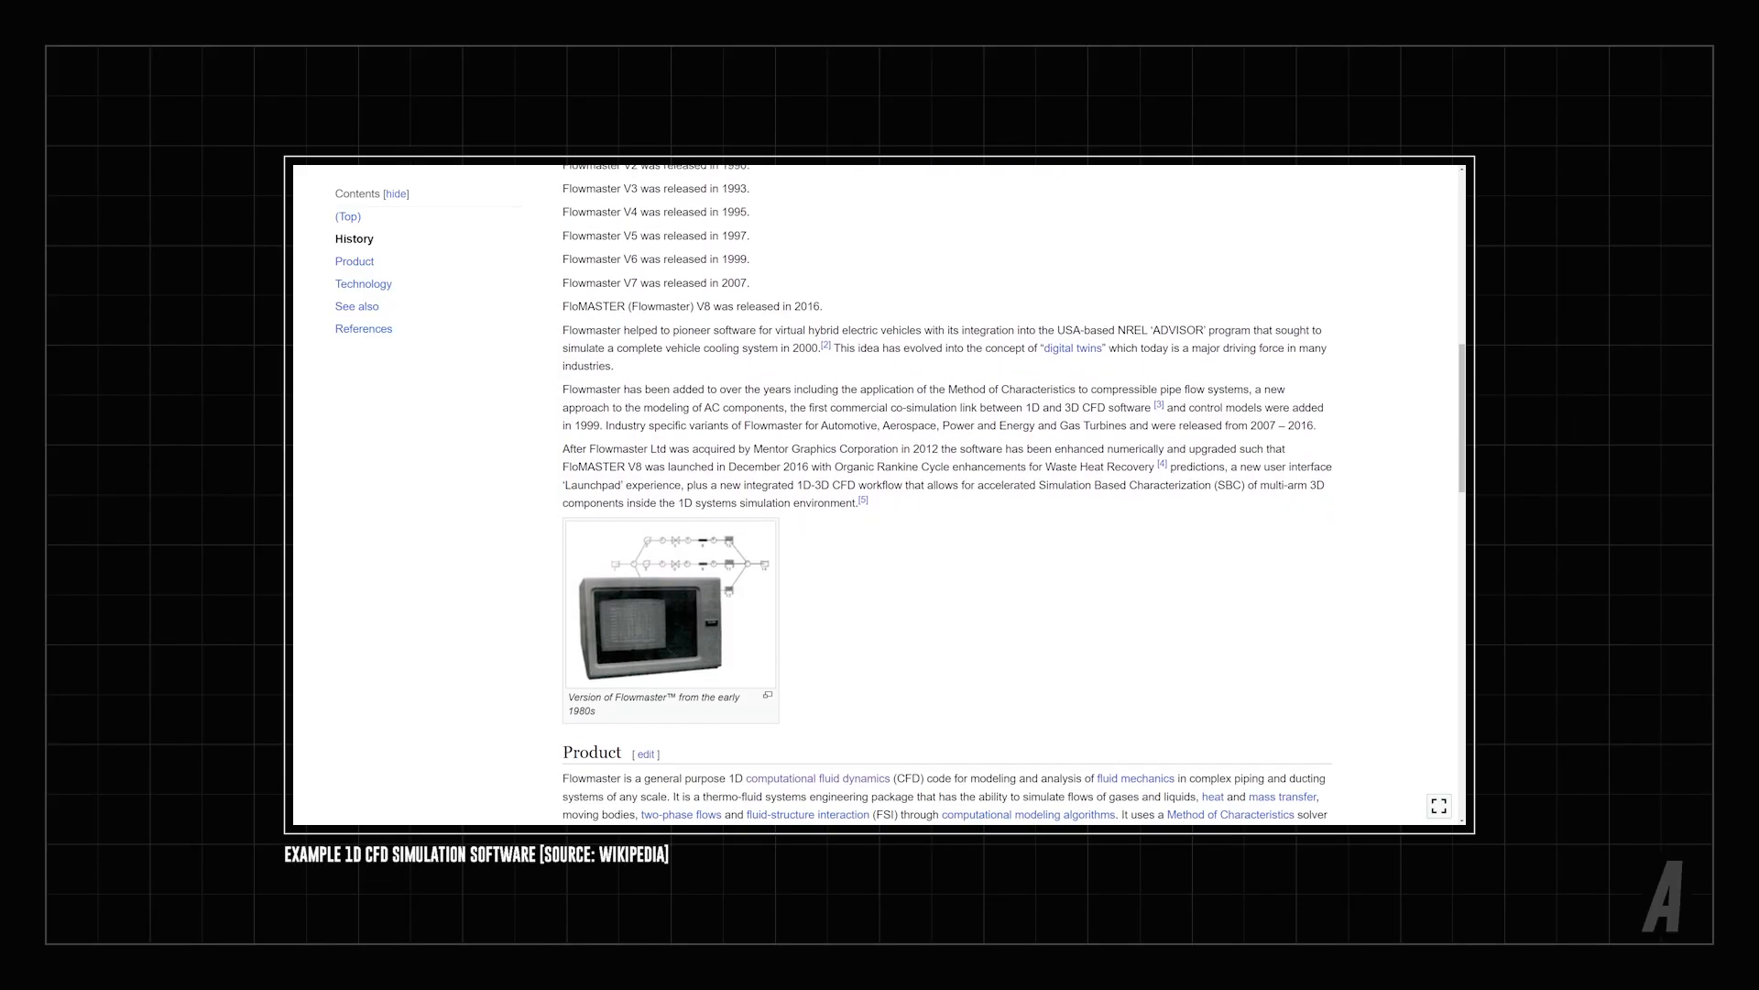
{"action": "scroll", "scroll_direction": "down", "scroll_amount": 3}
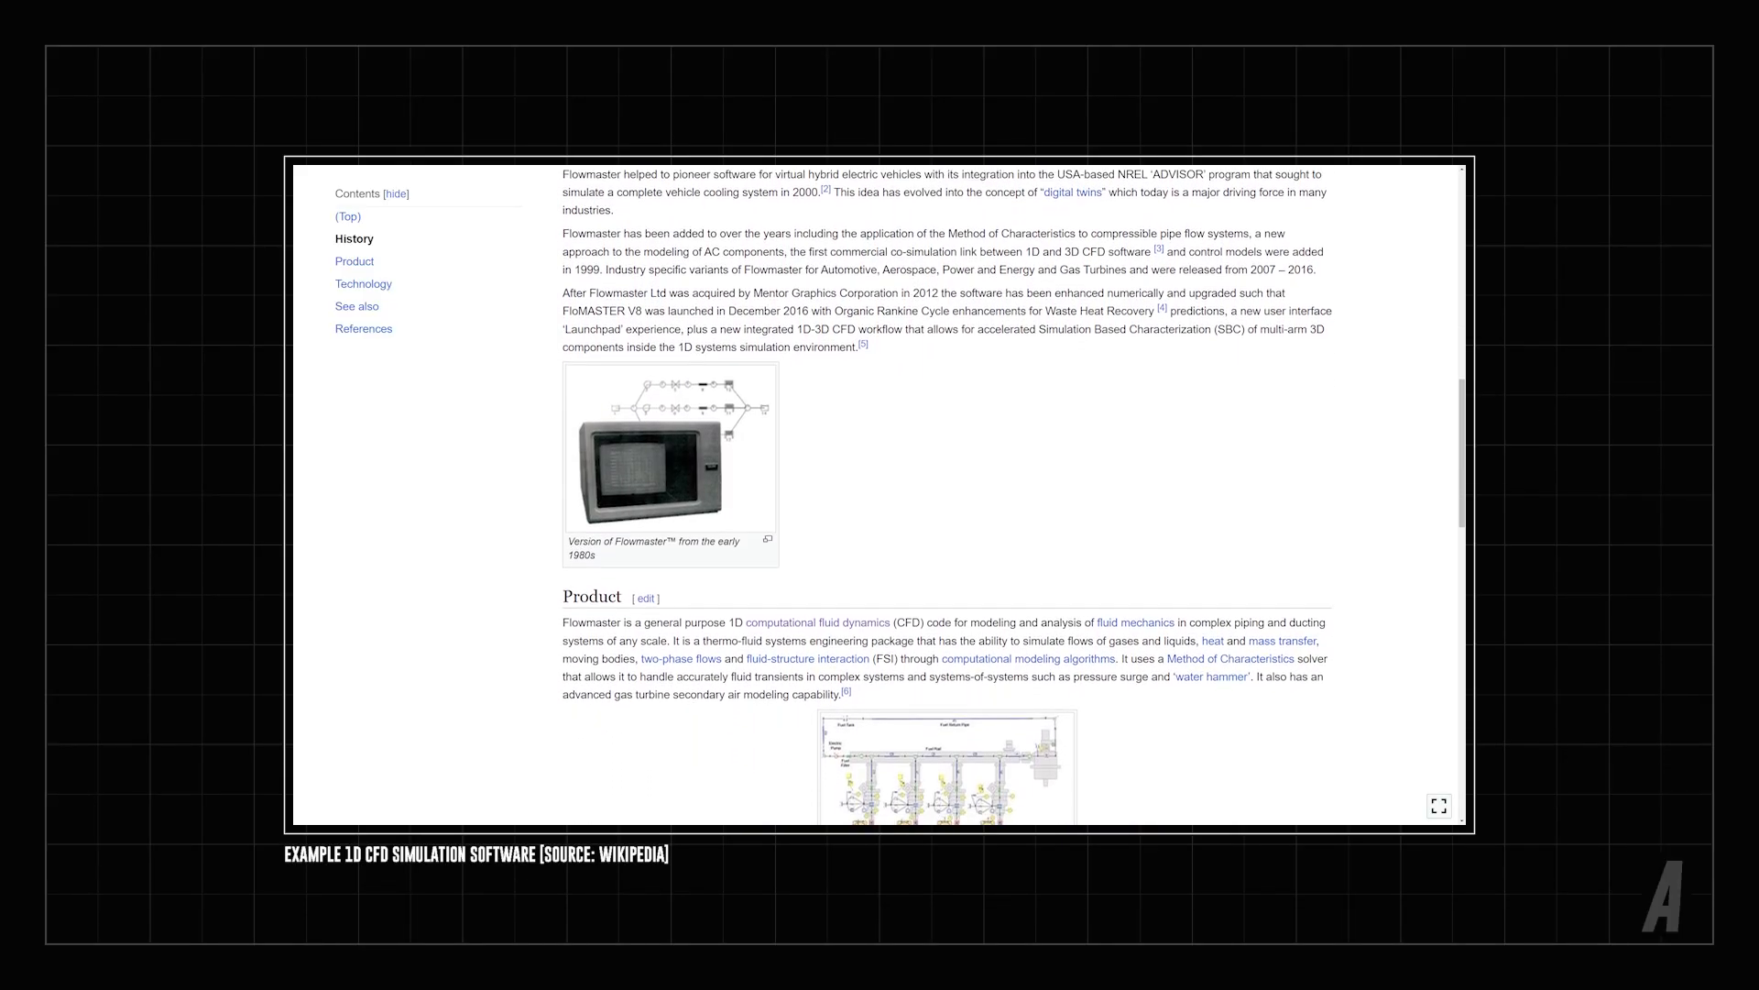
{"action": "scroll", "scroll_direction": "down", "scroll_amount": 3}
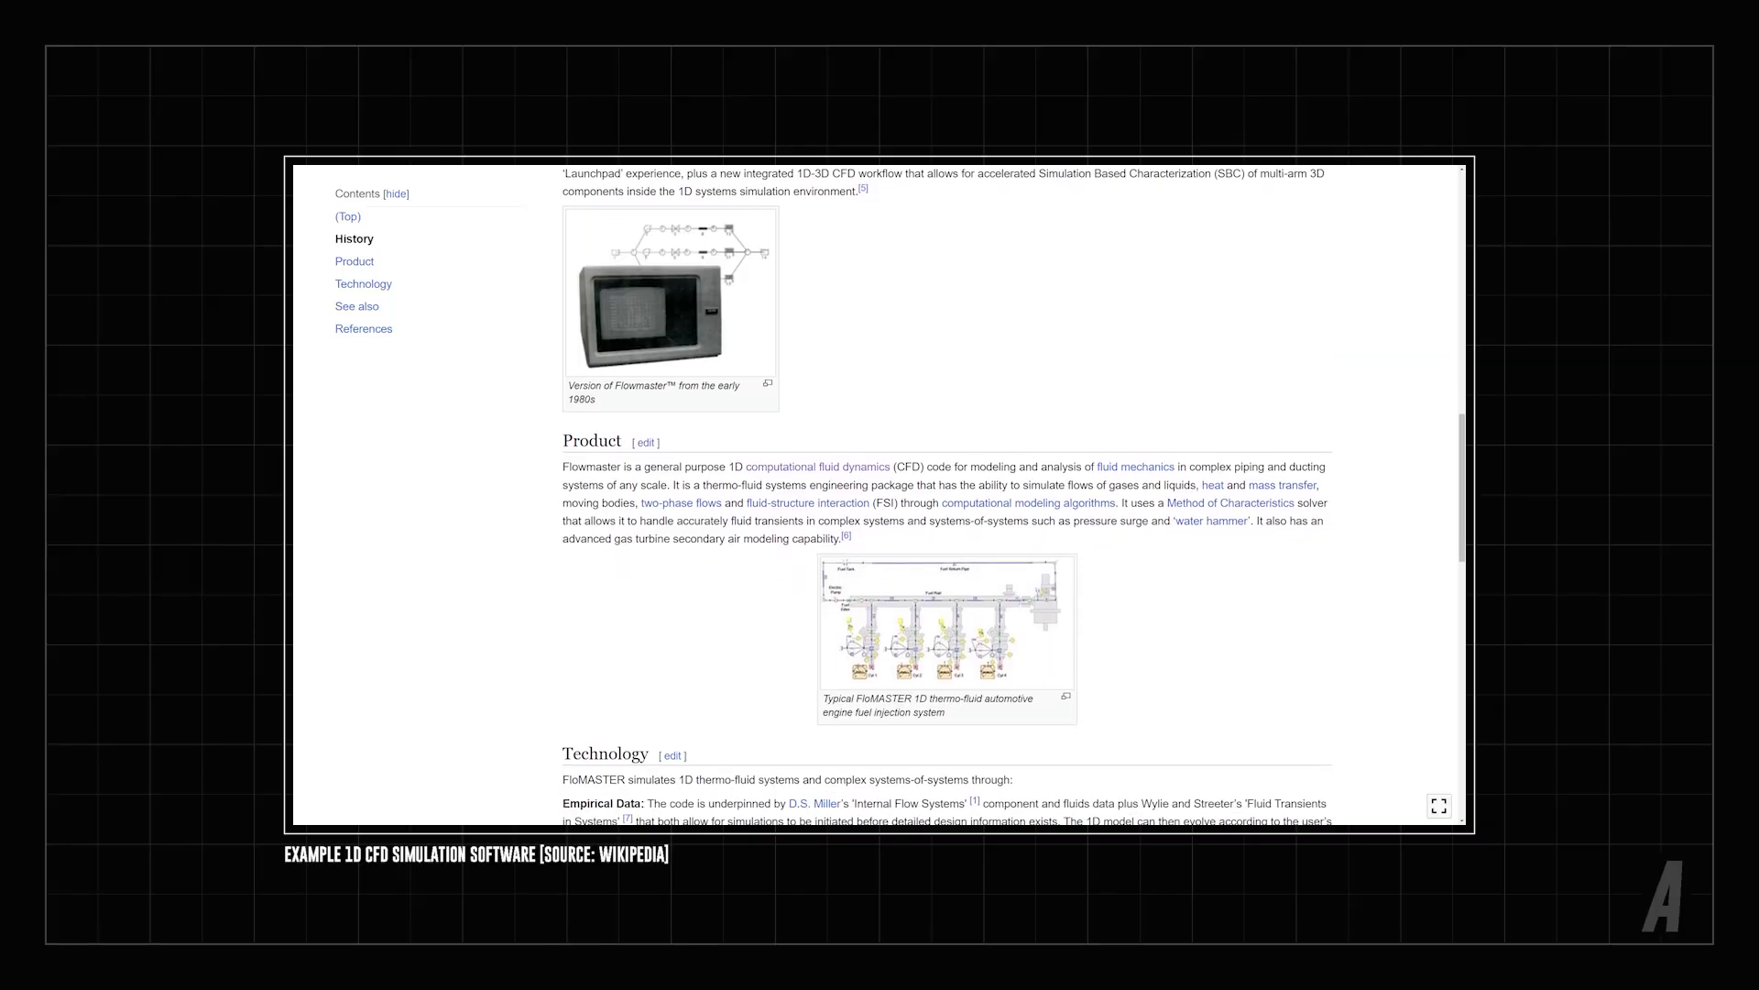
{"action": "scroll", "scroll_direction": "down", "scroll_amount": 3}
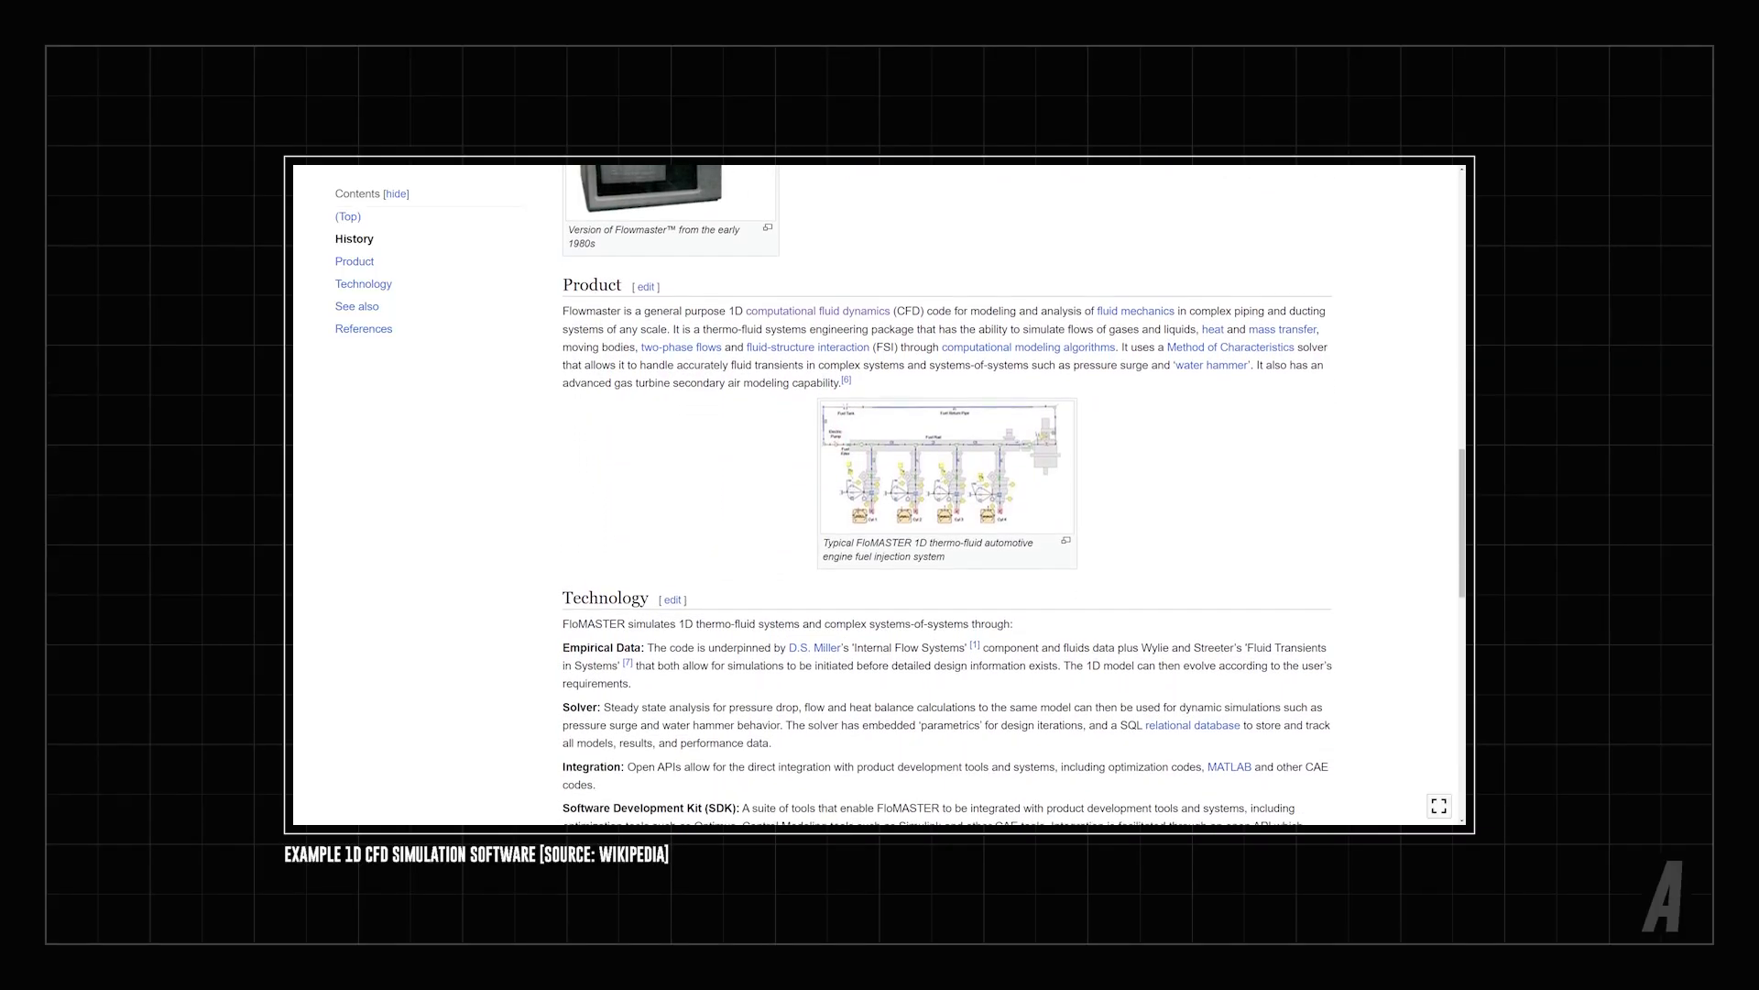
{"action": "left_click", "coordinate": [946, 480]}
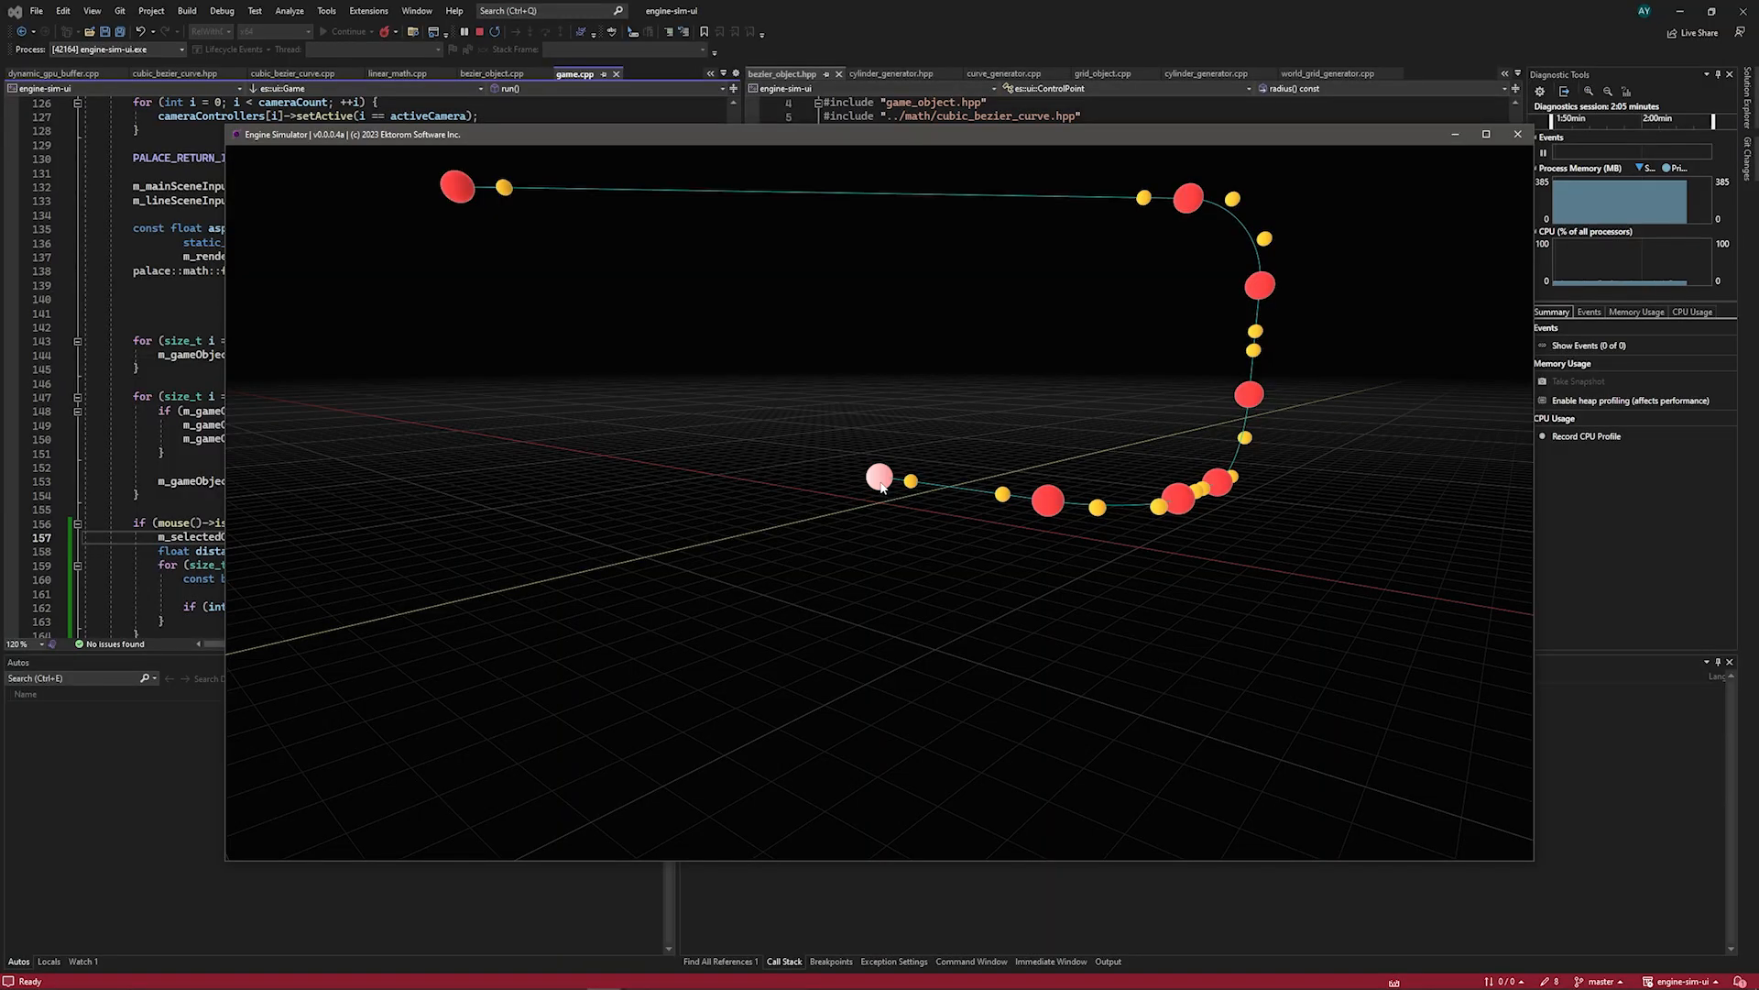
{"action": "mouse_move", "coordinate": [1046, 501]}
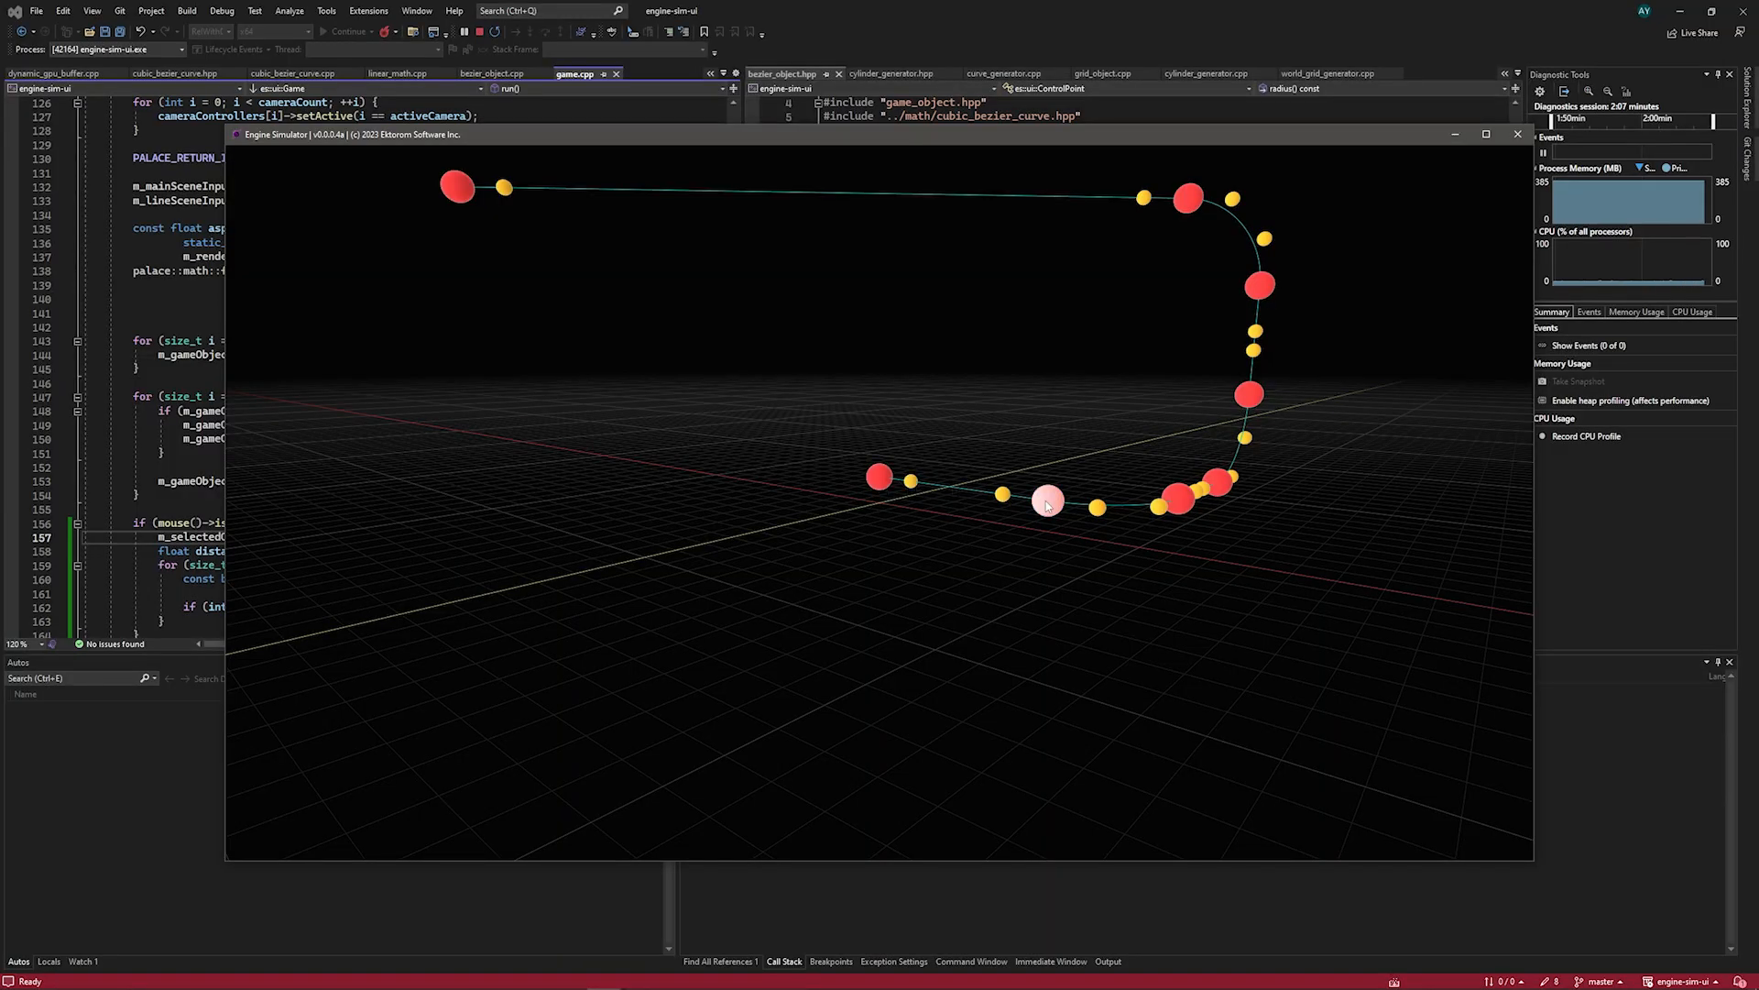
{"action": "mouse_move", "coordinate": [1098, 509]}
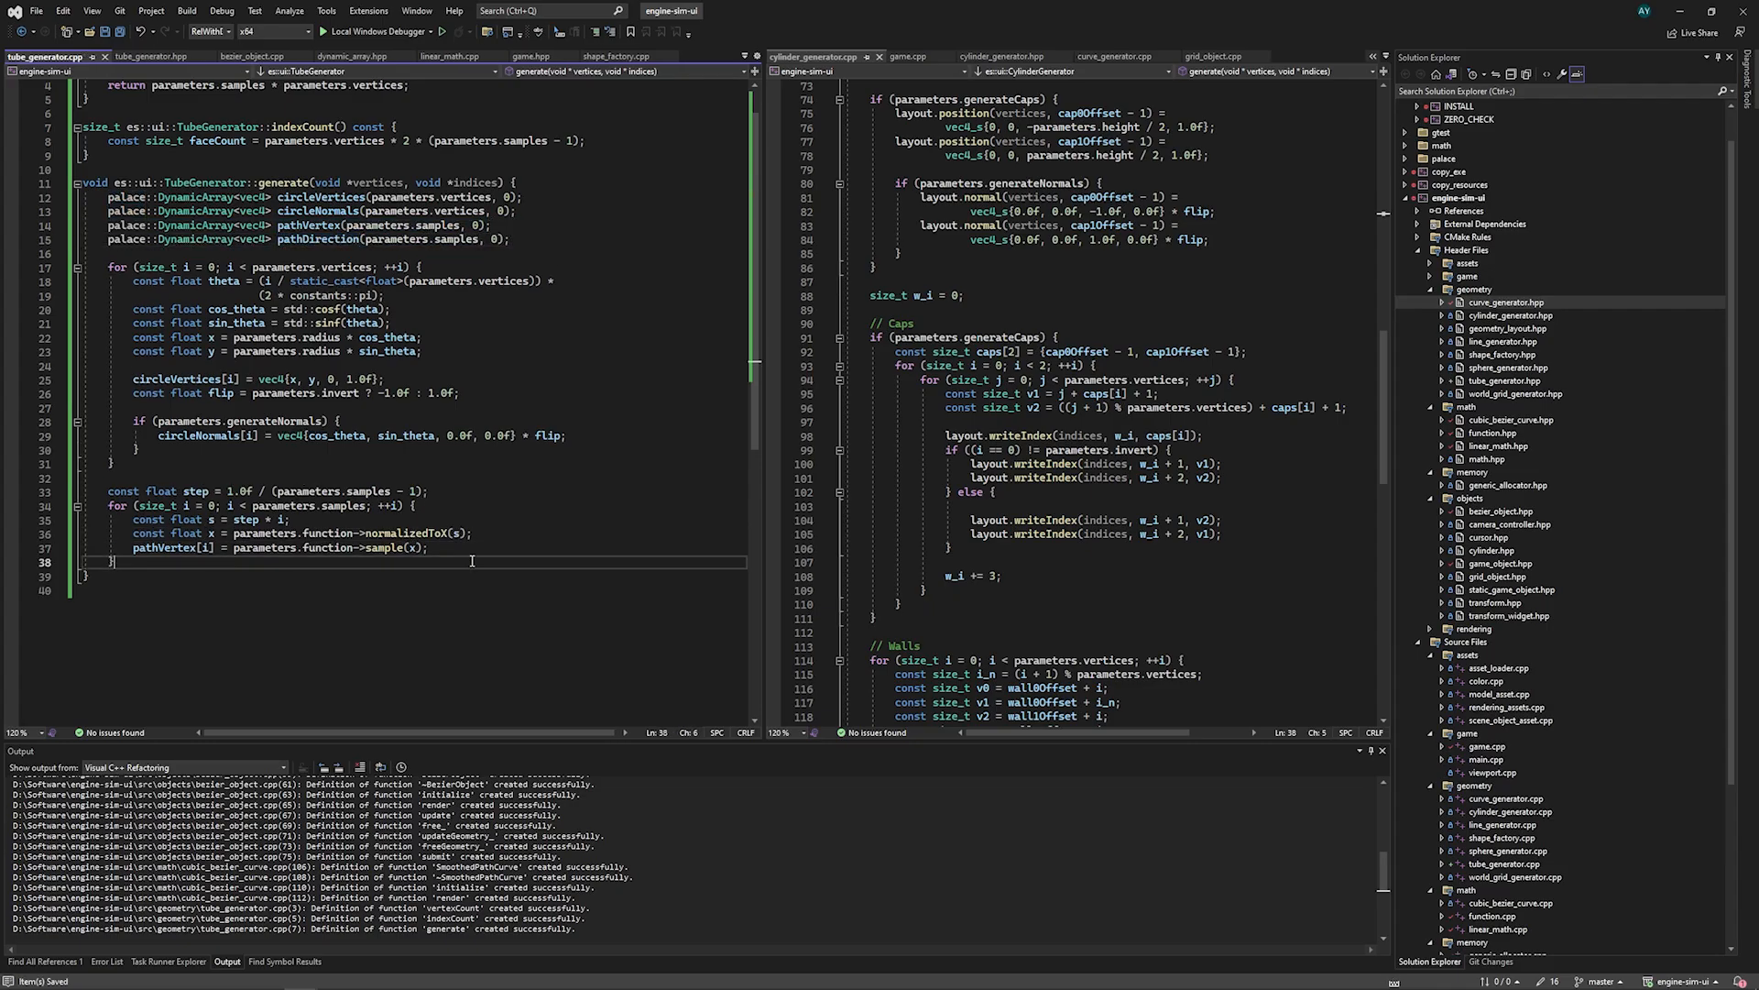
In tube_generator.cpp, add a for loop over parameters.samples that samples path vertices from the curve.
{"action": "type", "text": "for (size_t i = 0; i < parameters.samples; ++i) {"}
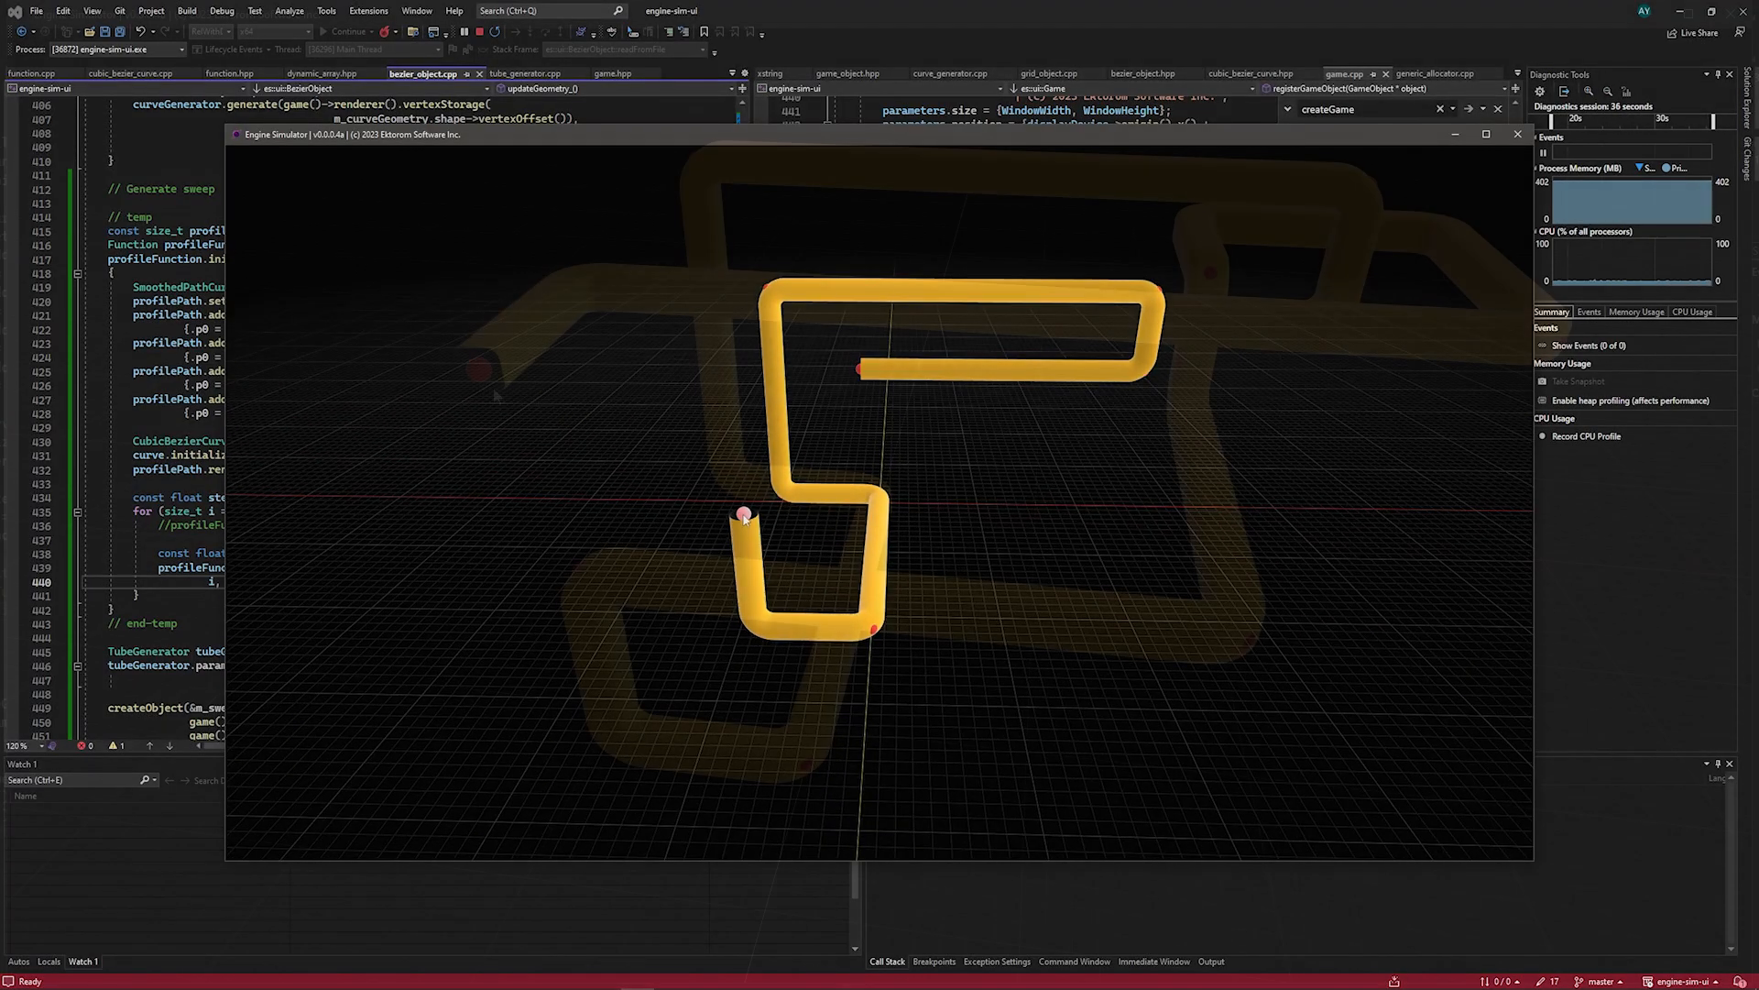
Select the control point at the end of the yellow S-shaped tube.
{"action": "left_click", "coordinate": [1488, 133]}
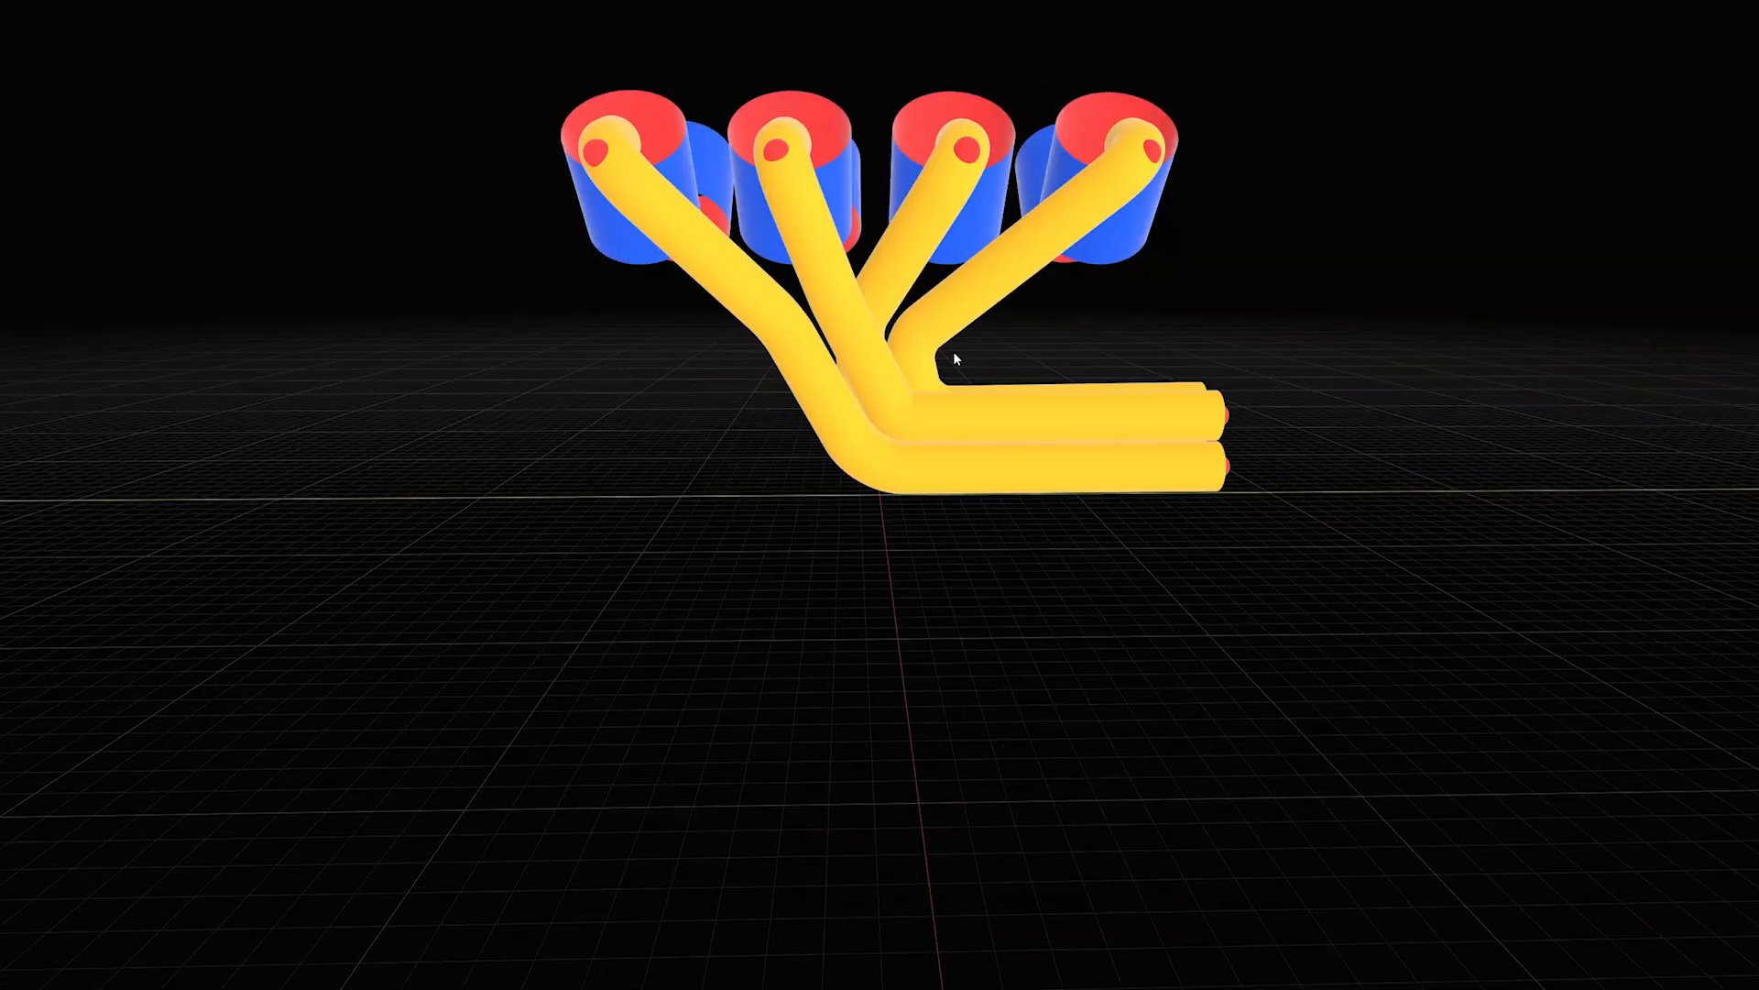
Zoom the viewport on the four yellow exhaust header tubes.
{"action": "scroll", "scroll_direction": "down", "scroll_amount": 3}
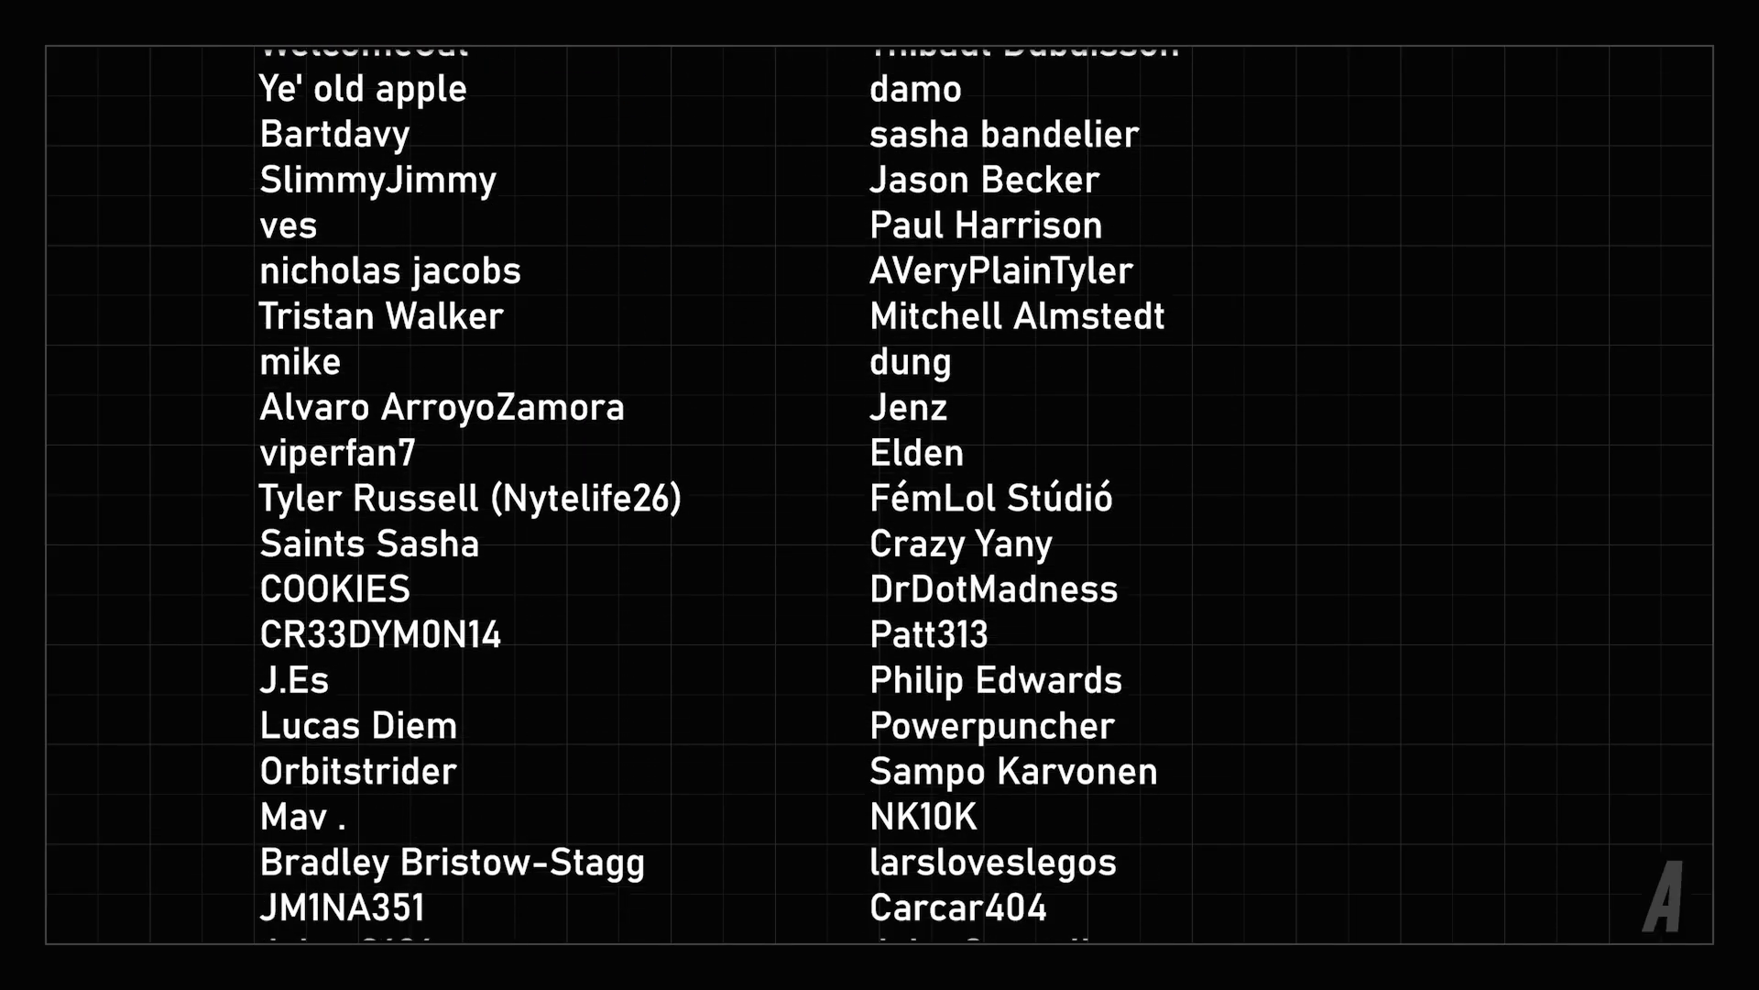
{"action": "scroll", "scroll_direction": "down", "scroll_amount": 3}
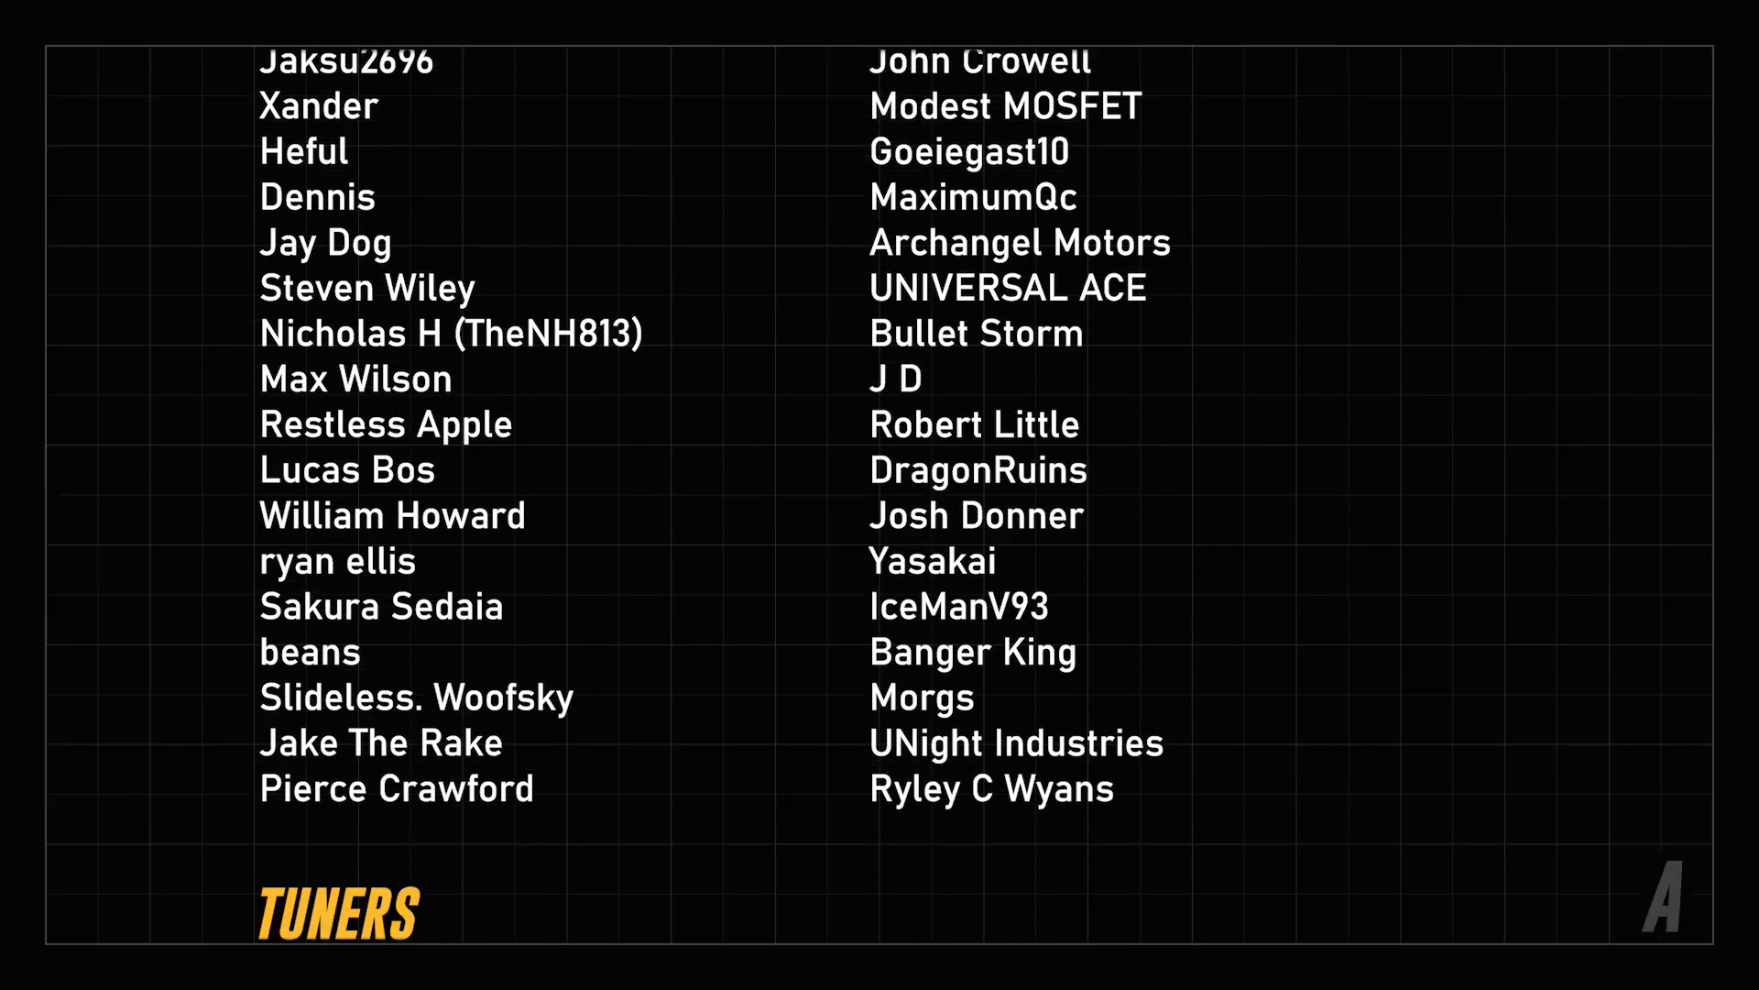